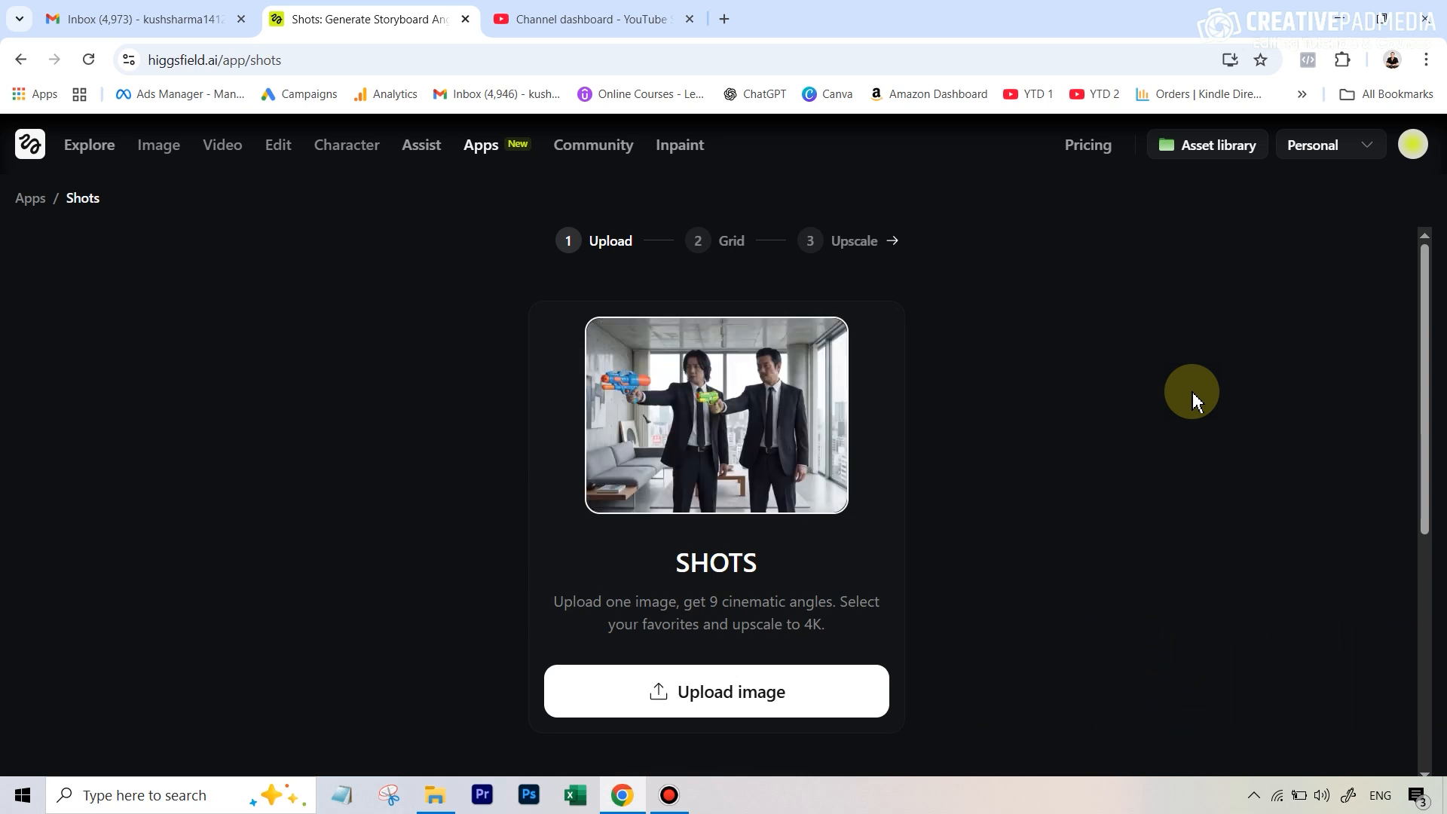
{"action": "mouse_move", "coordinate": [716, 415]}
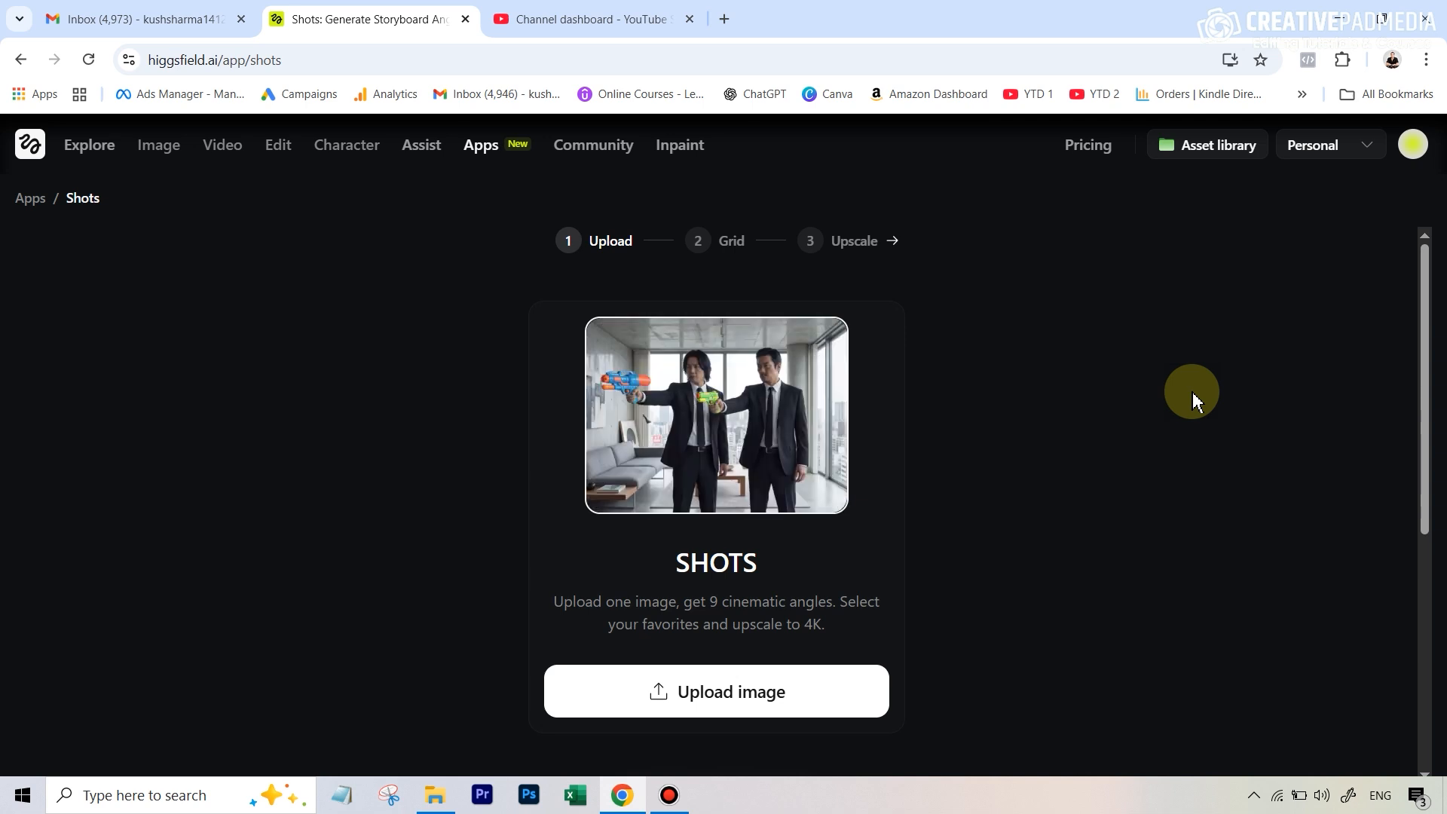
{"action": "mouse_move", "coordinate": [716, 415]}
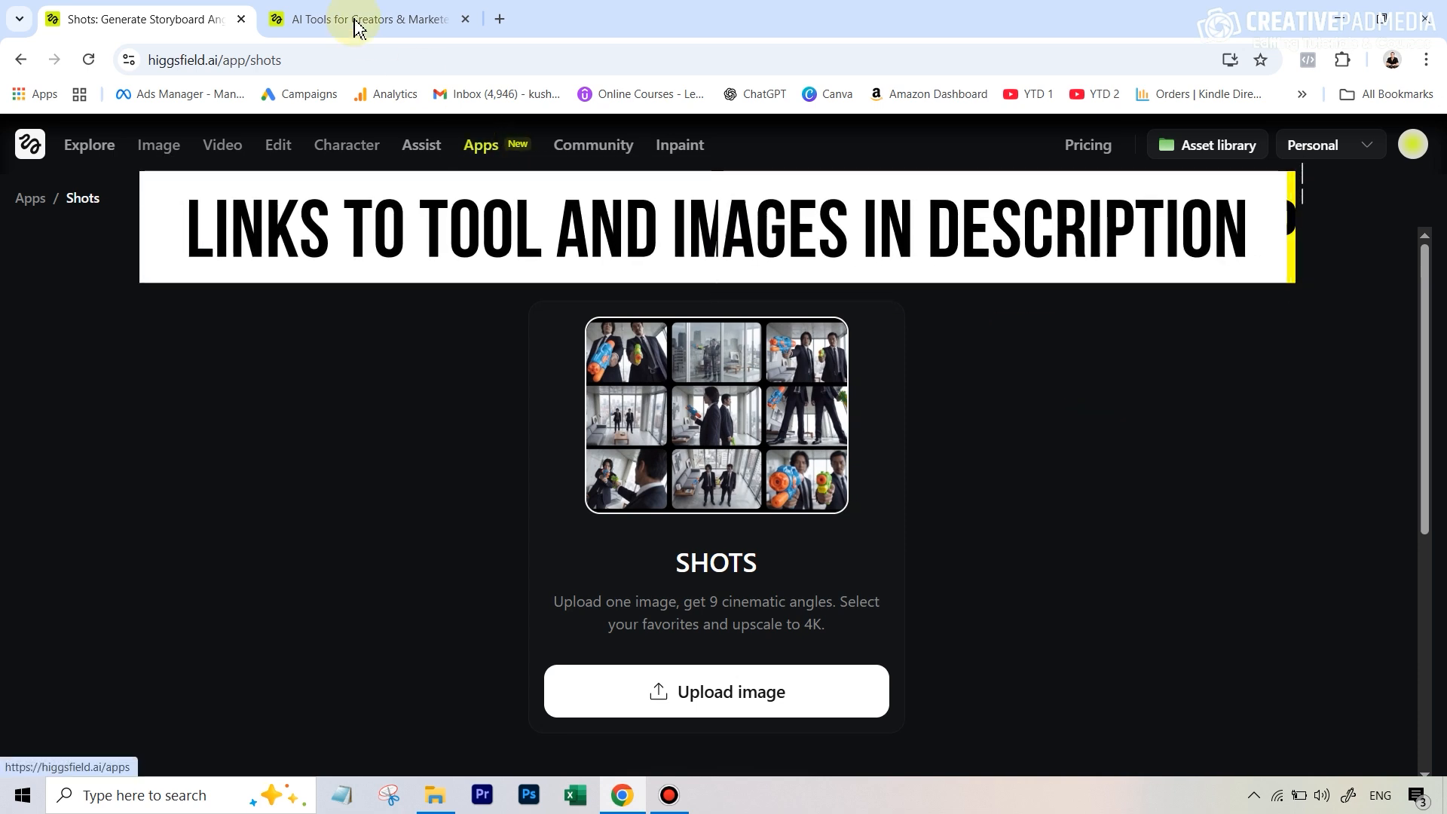
Open the Shots app from the Nano Bananas section of the Apps catalogue.
{"action": "left_click", "coordinate": [367, 18]}
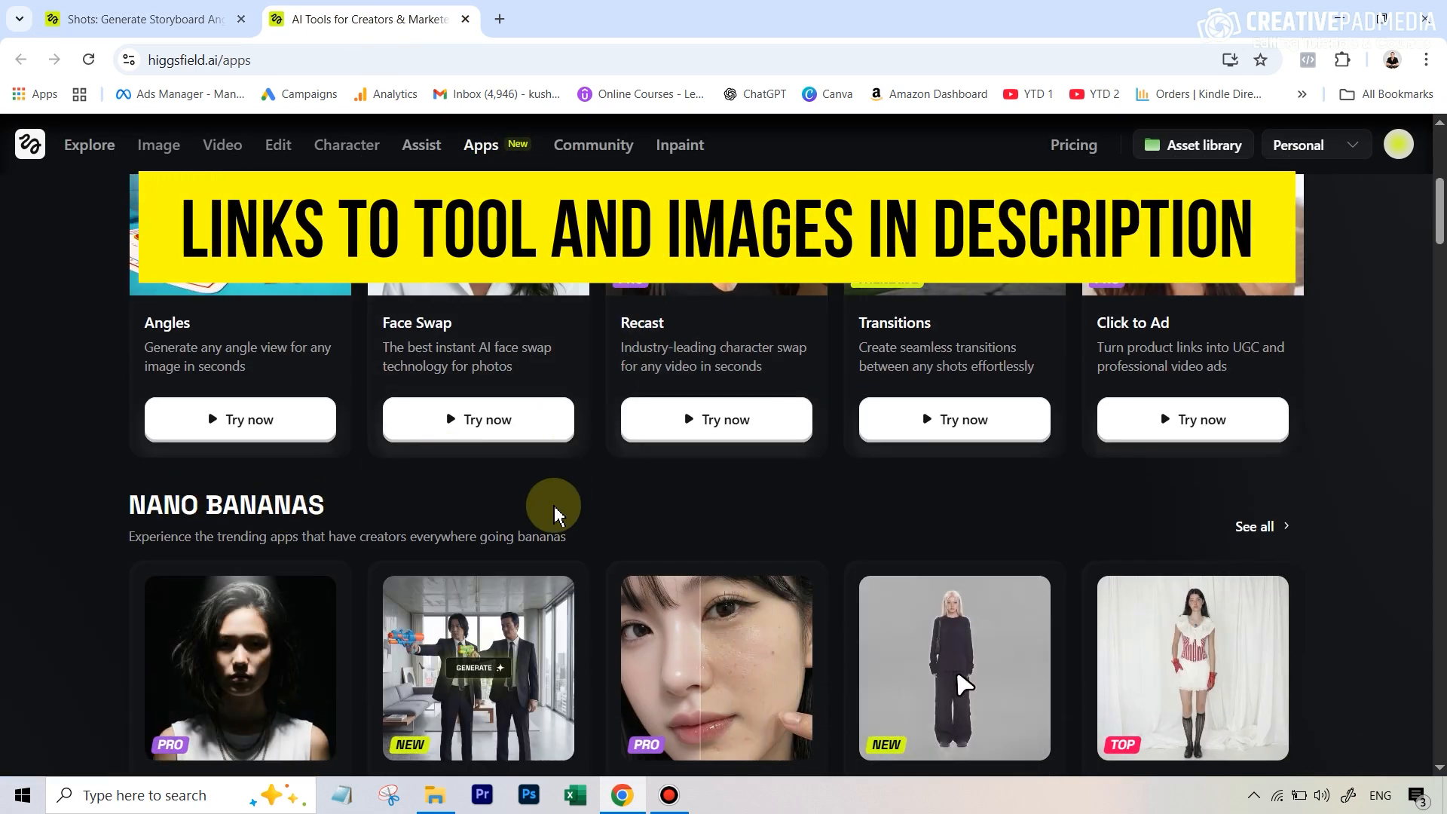
{"action": "scroll", "scroll_direction": "down", "scroll_amount": 3}
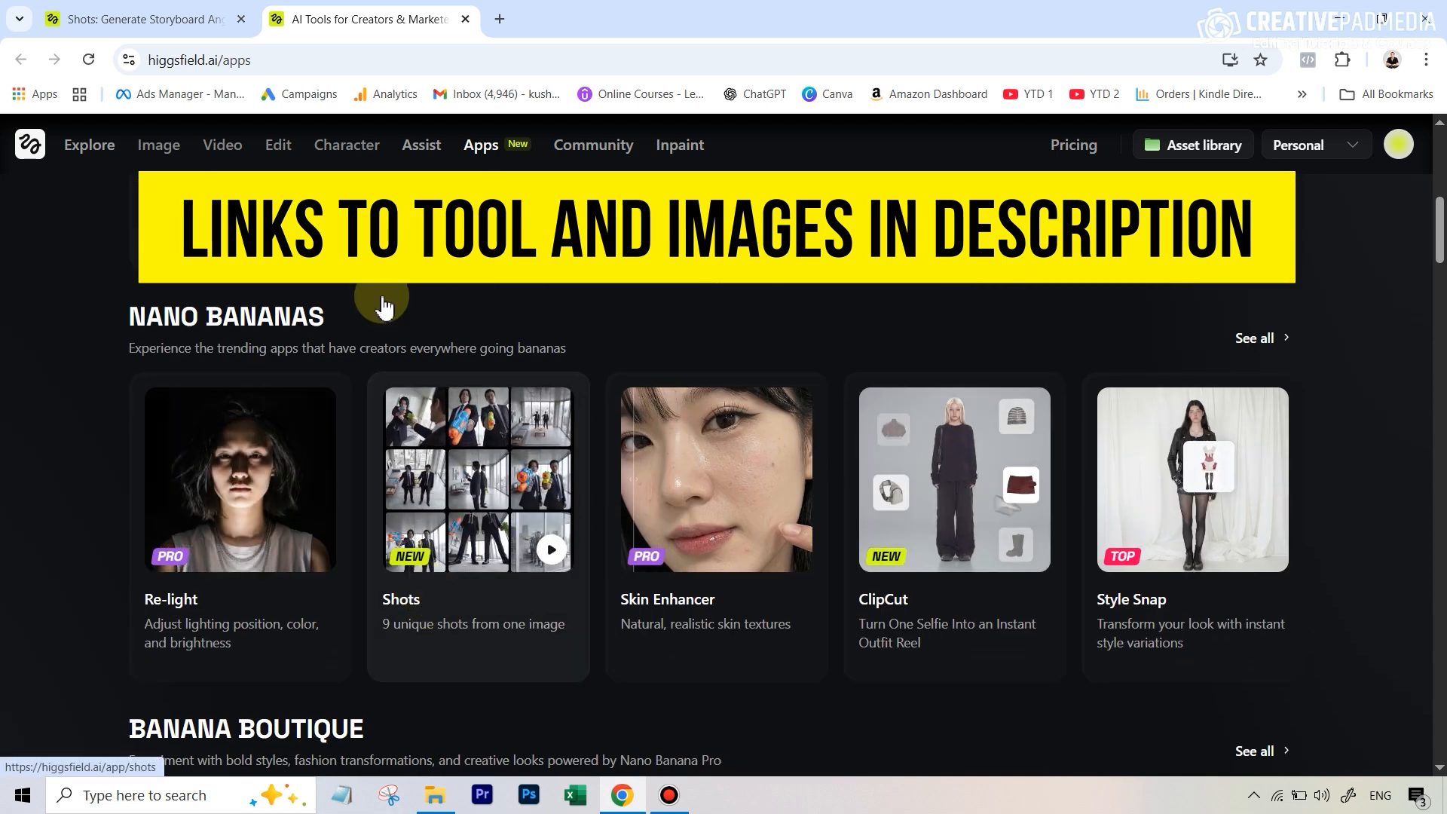
{"action": "left_click", "coordinate": [477, 477]}
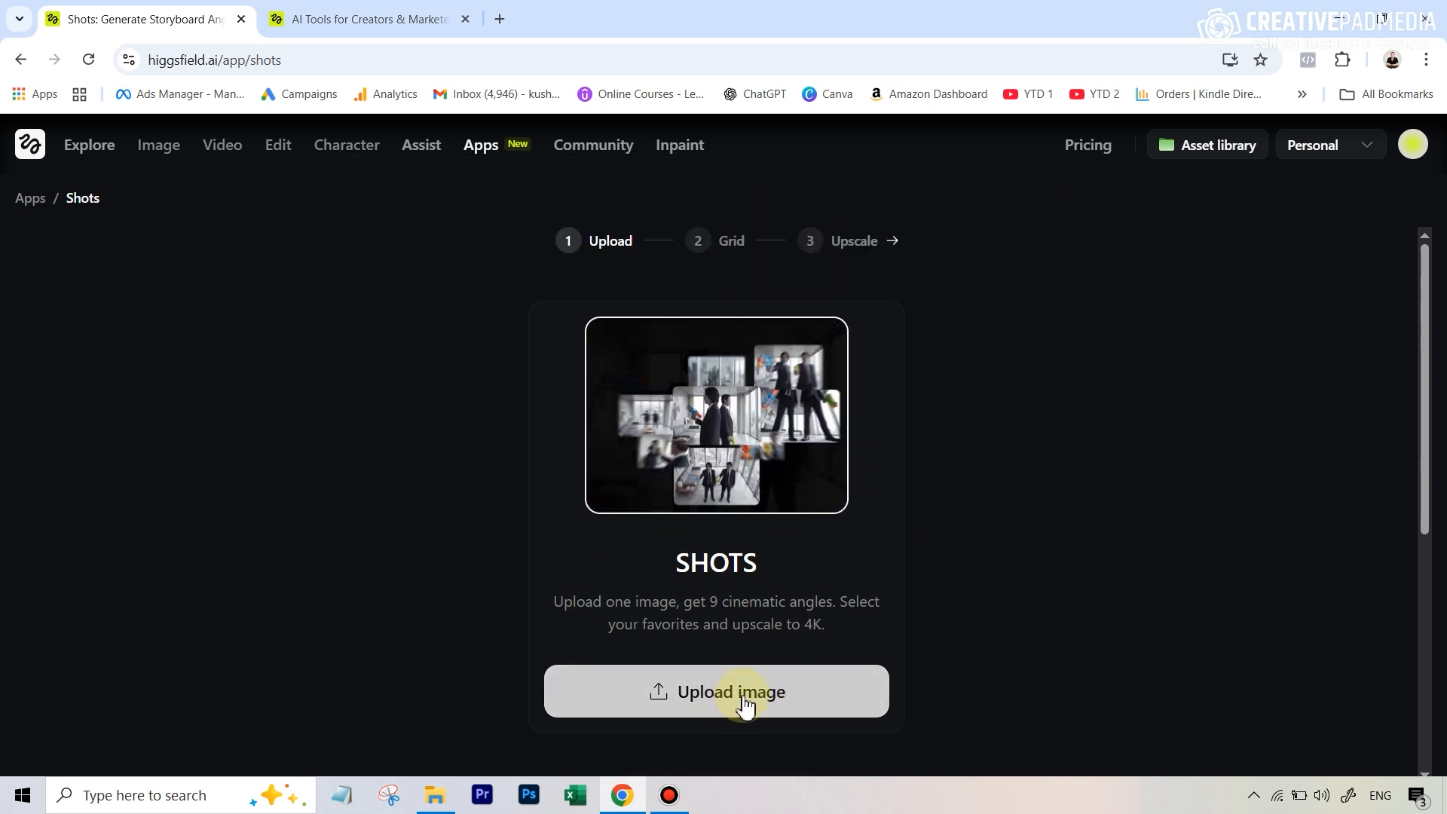
Upload the seated blue-suit man portrait as the Shots source image.
{"action": "left_click", "coordinate": [716, 691]}
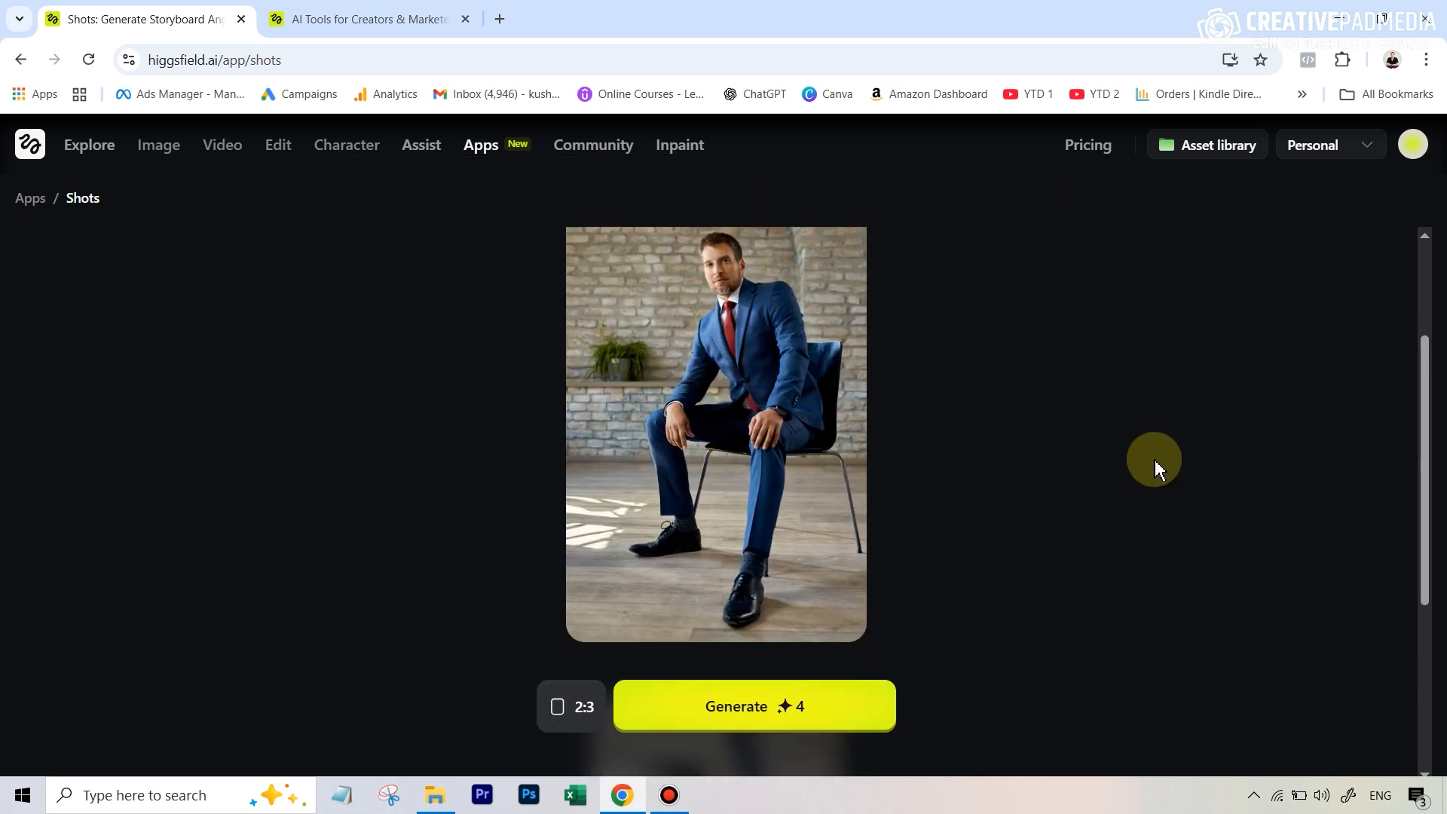
{"action": "scroll", "scroll_direction": "down", "scroll_amount": 3}
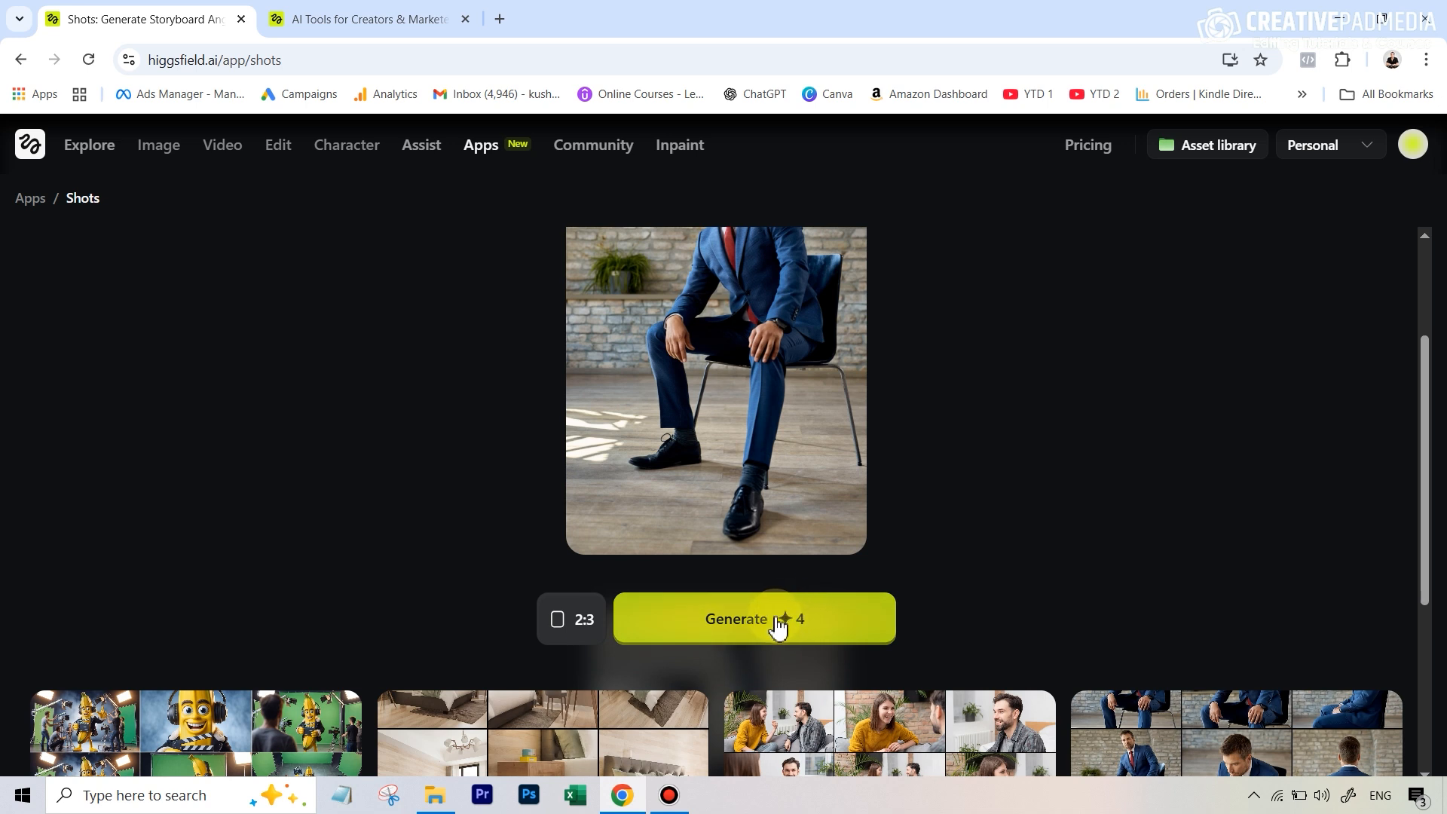
{"action": "mouse_move", "coordinate": [690, 638]}
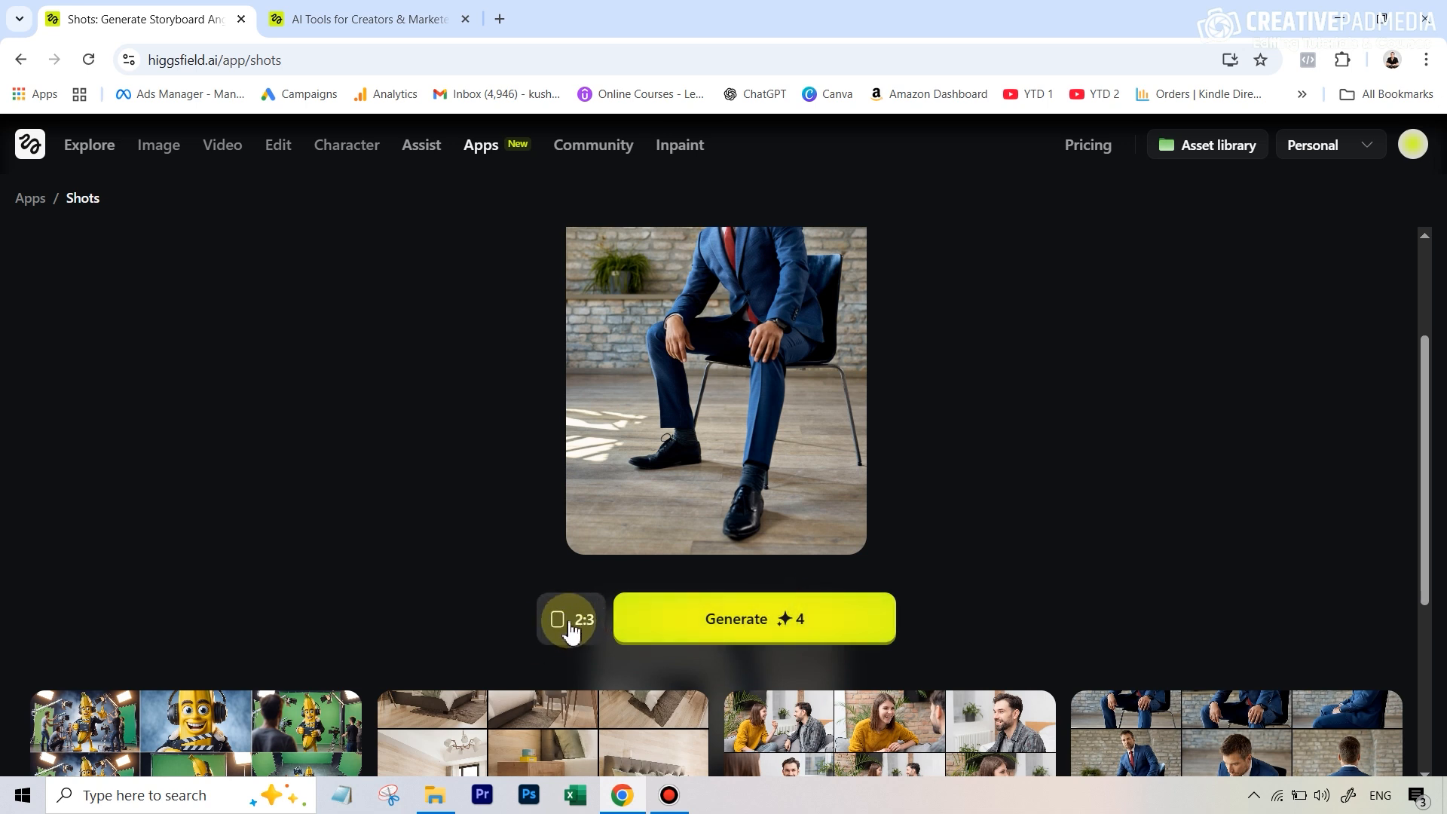
Switch the Shots aspect ratio from 2:3 to square 1:1.
{"action": "left_click", "coordinate": [571, 618]}
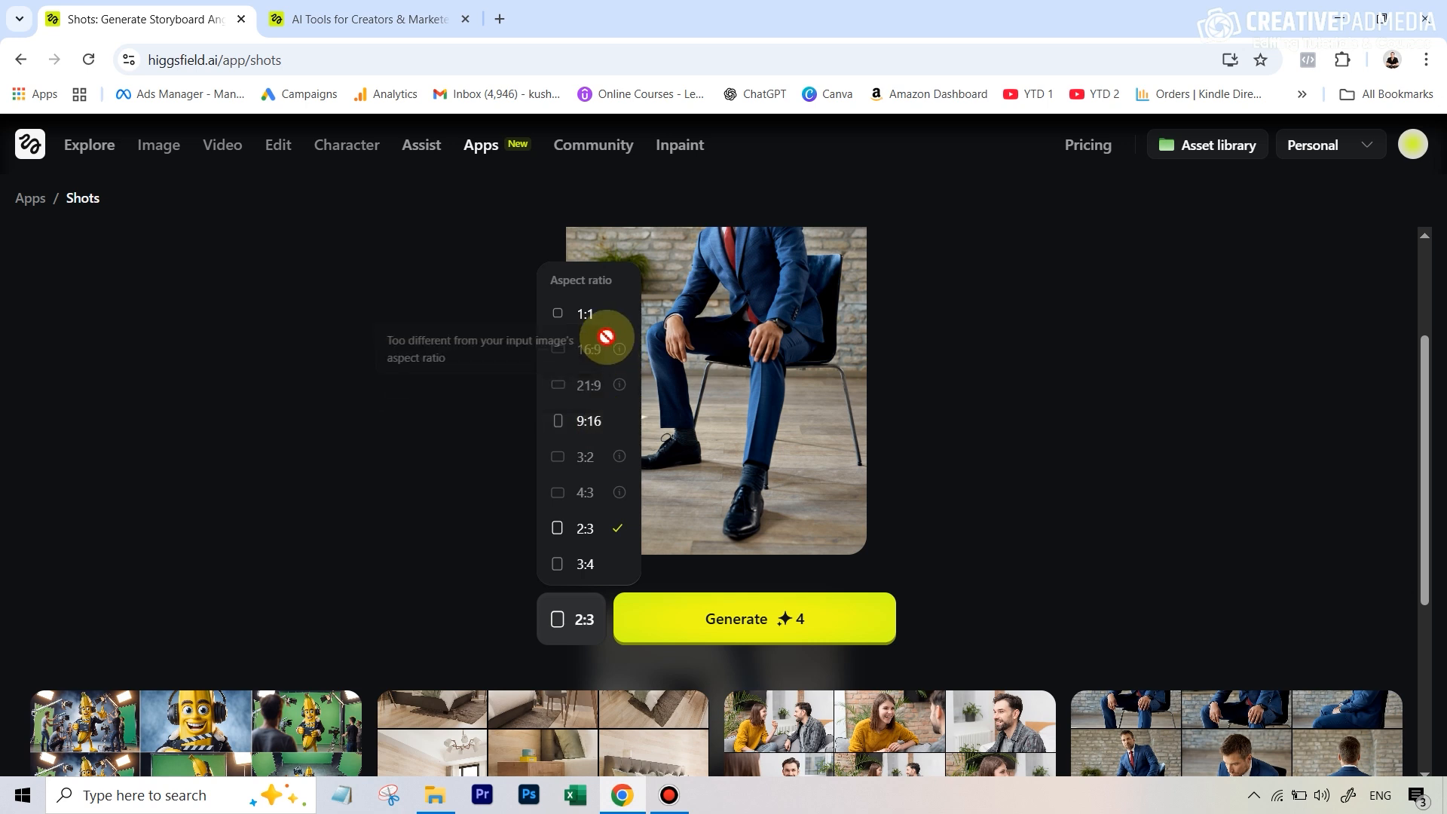
{"action": "mouse_move", "coordinate": [604, 421]}
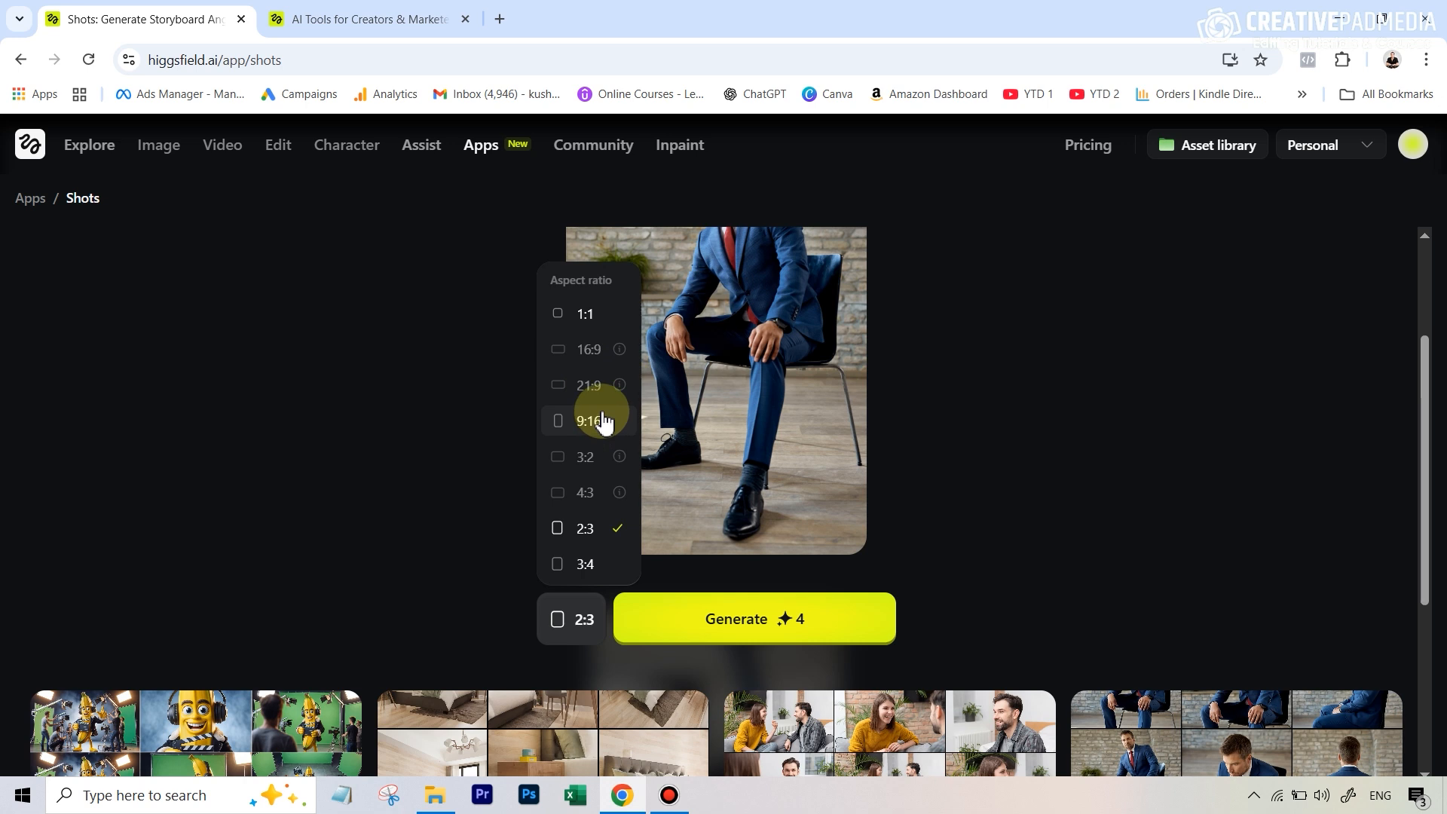
{"action": "mouse_move", "coordinate": [658, 251]}
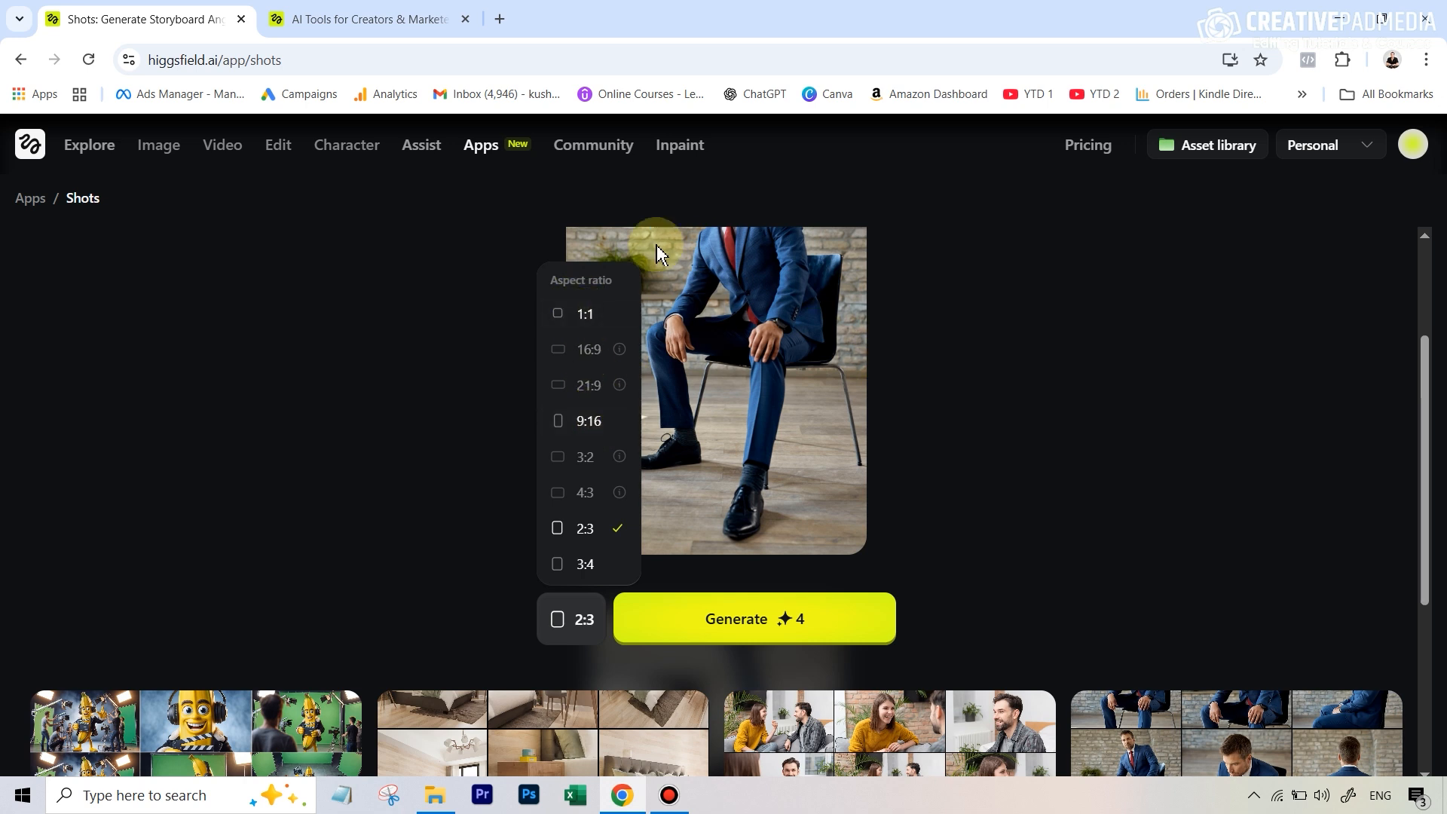
{"action": "mouse_move", "coordinate": [784, 325]}
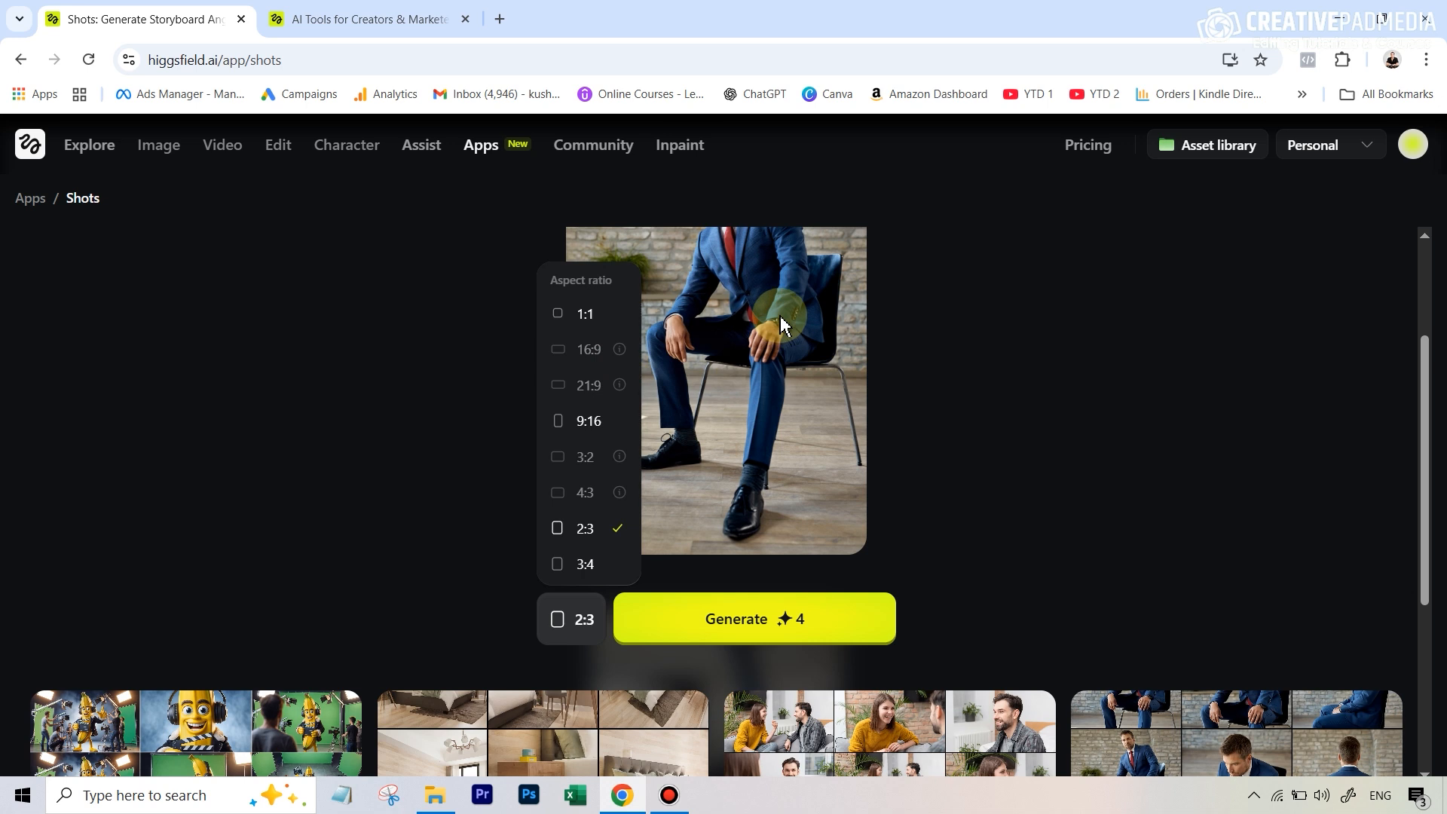
{"action": "mouse_move", "coordinate": [581, 318]}
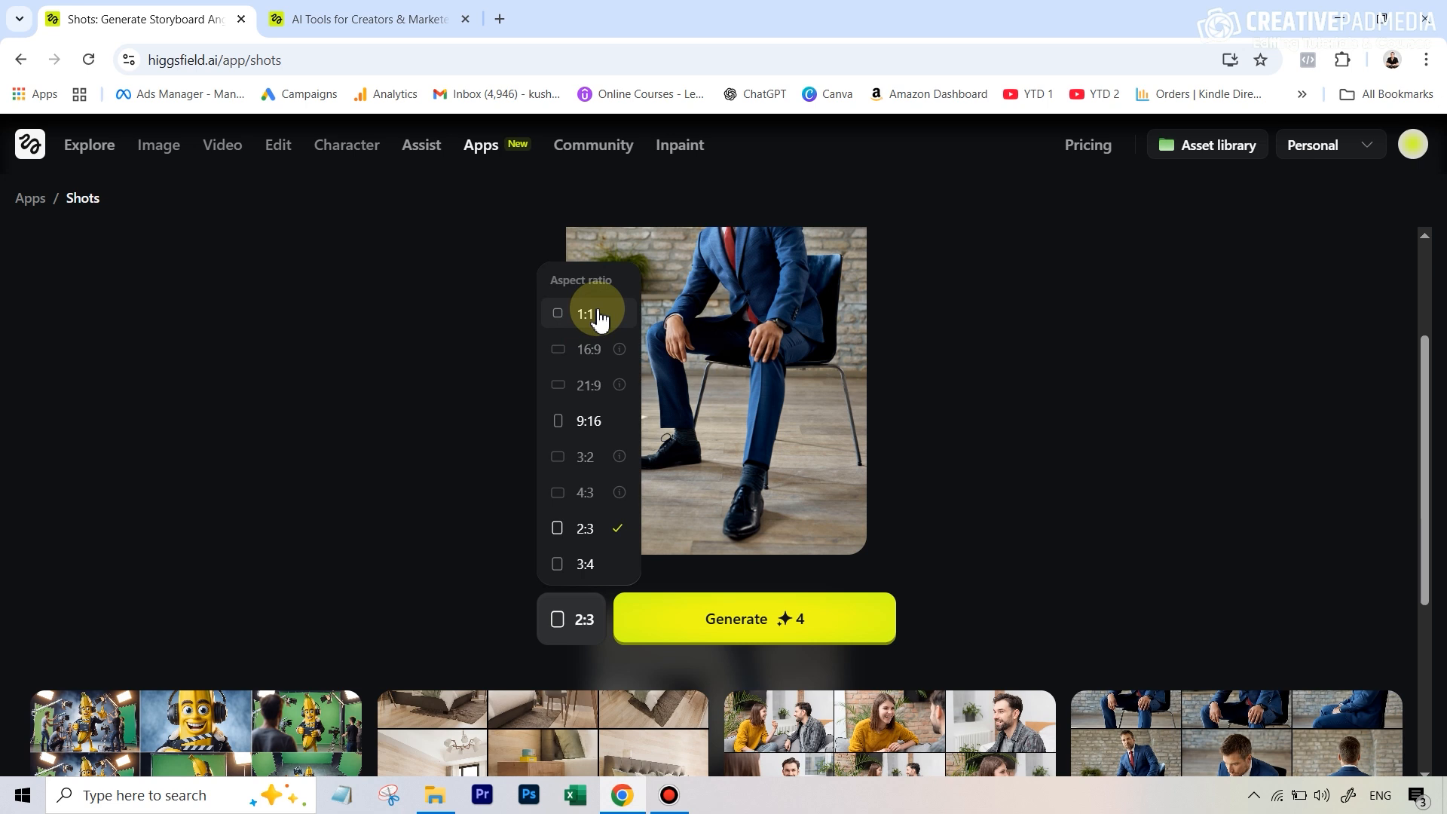
{"action": "mouse_move", "coordinate": [587, 321]}
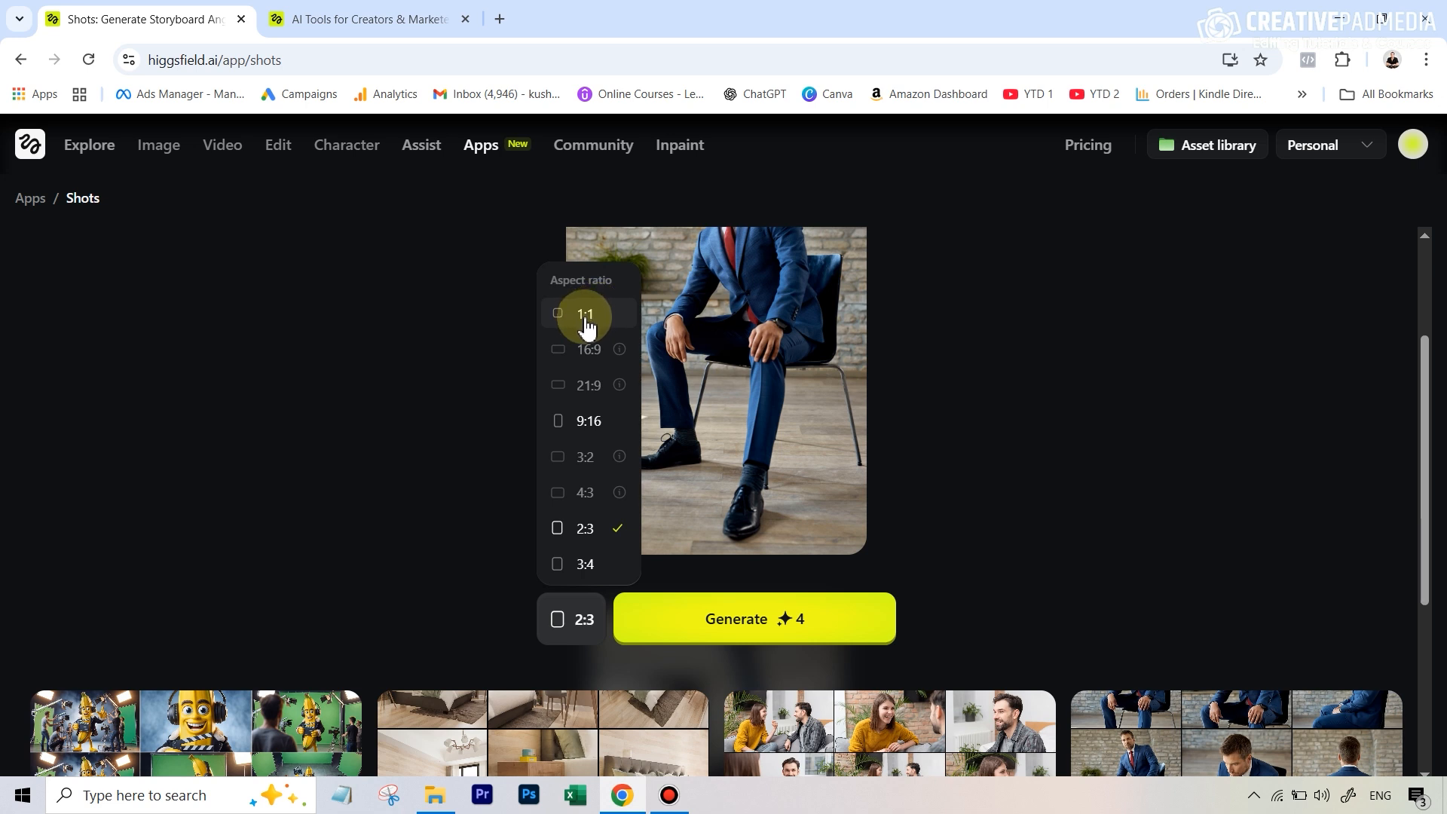
{"action": "mouse_move", "coordinate": [588, 392]}
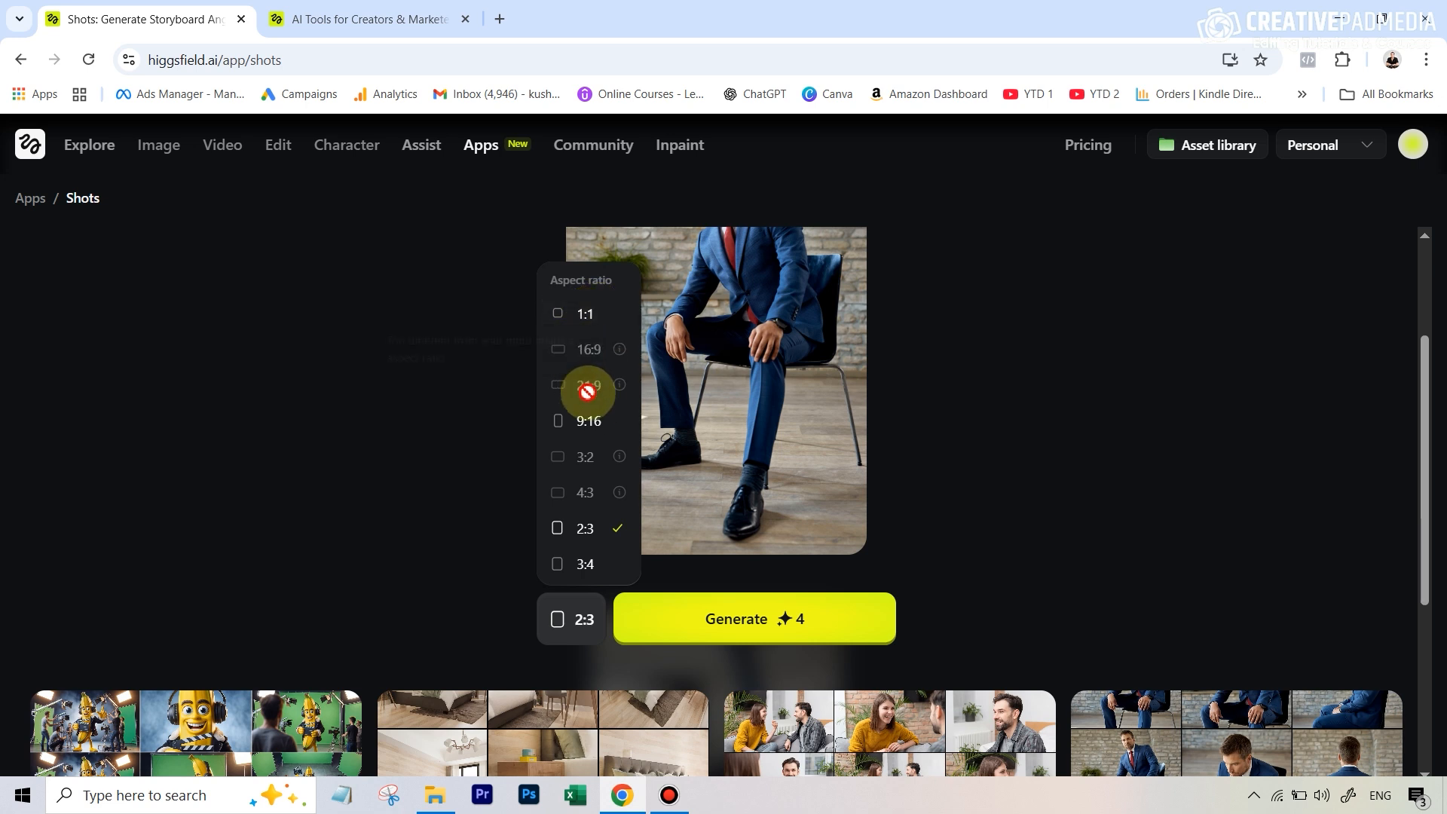
{"action": "mouse_move", "coordinate": [583, 360]}
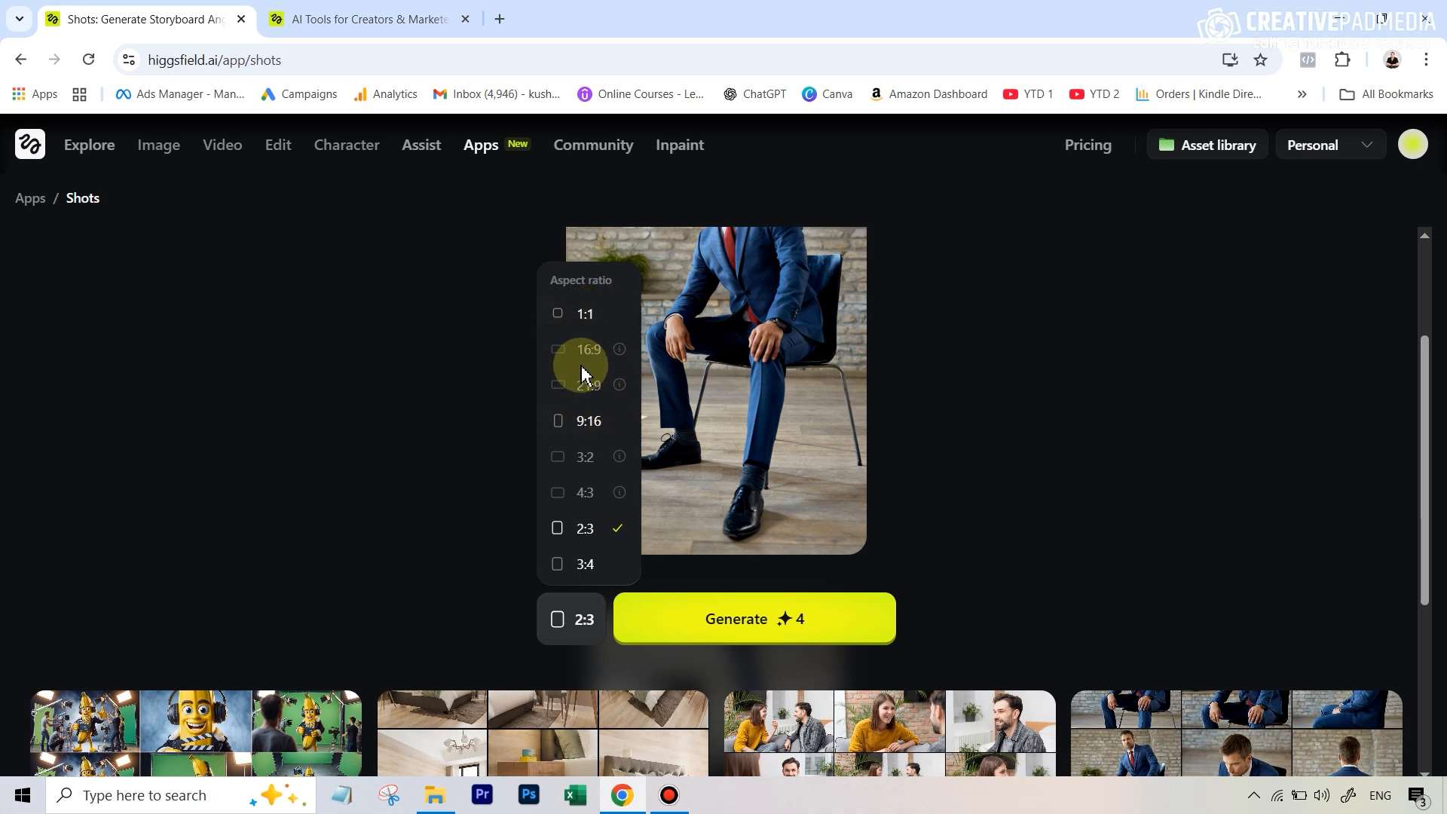
{"action": "mouse_move", "coordinate": [823, 355]}
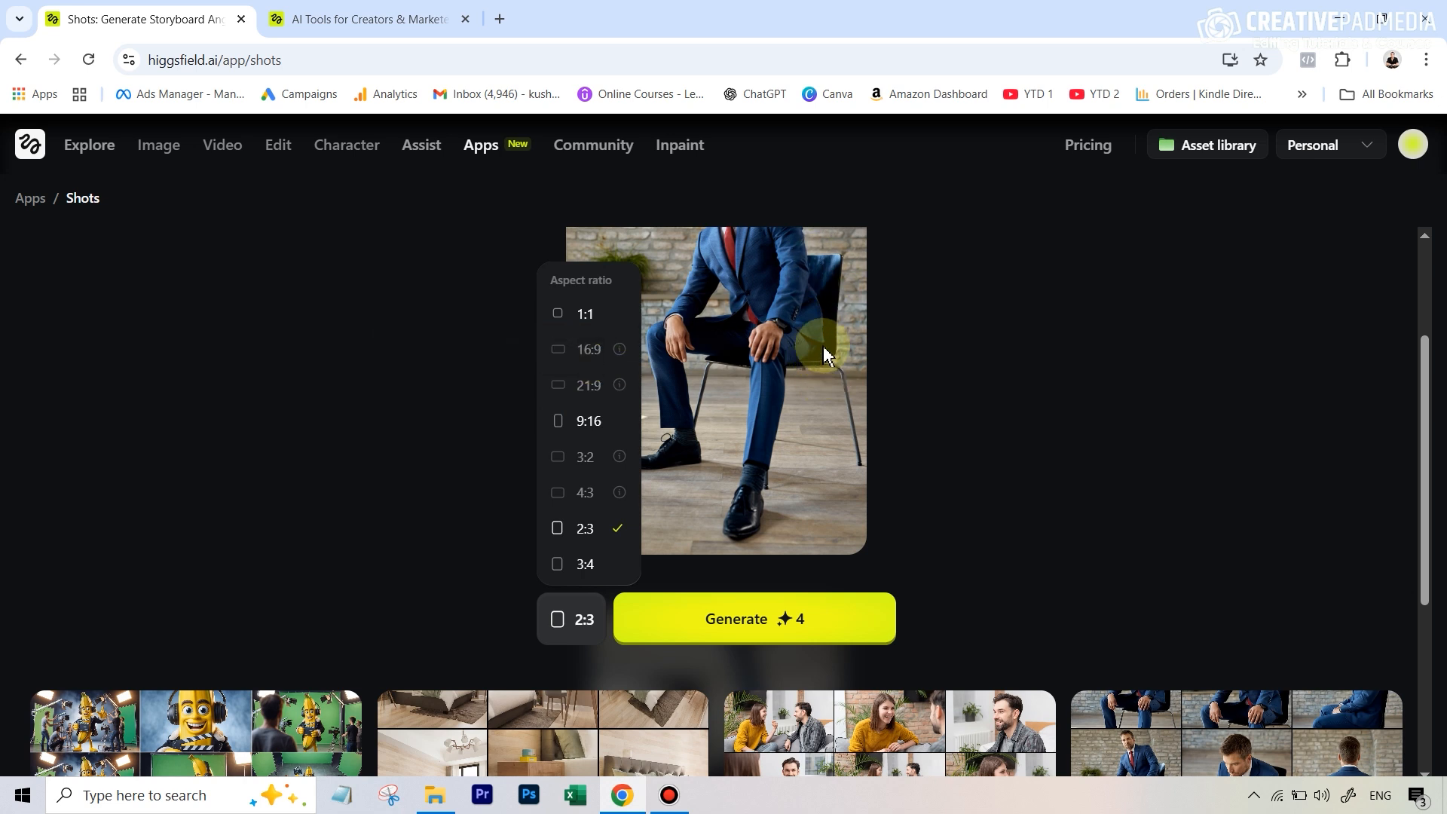
{"action": "mouse_move", "coordinate": [815, 325]}
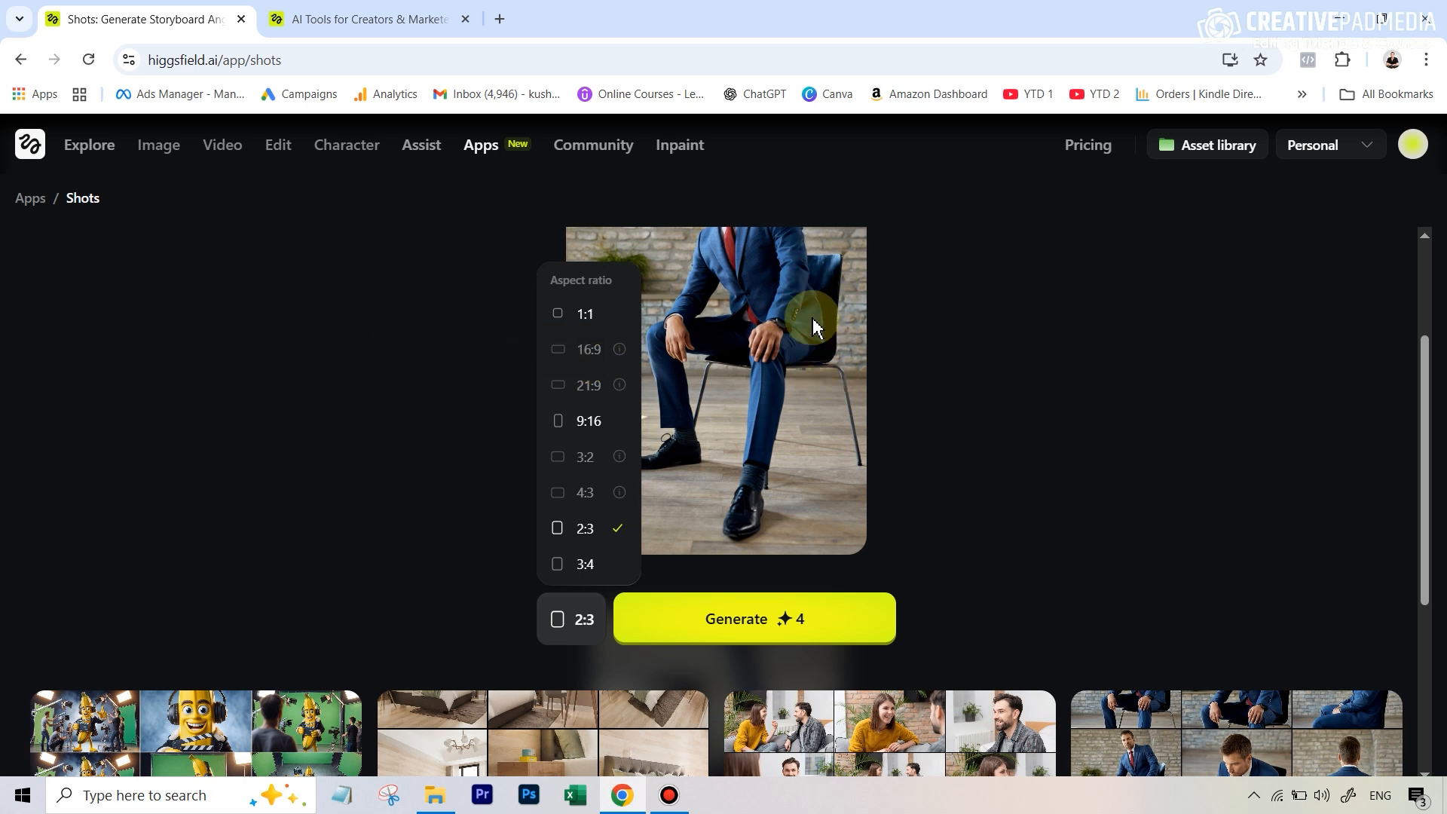
{"action": "mouse_move", "coordinate": [616, 358]}
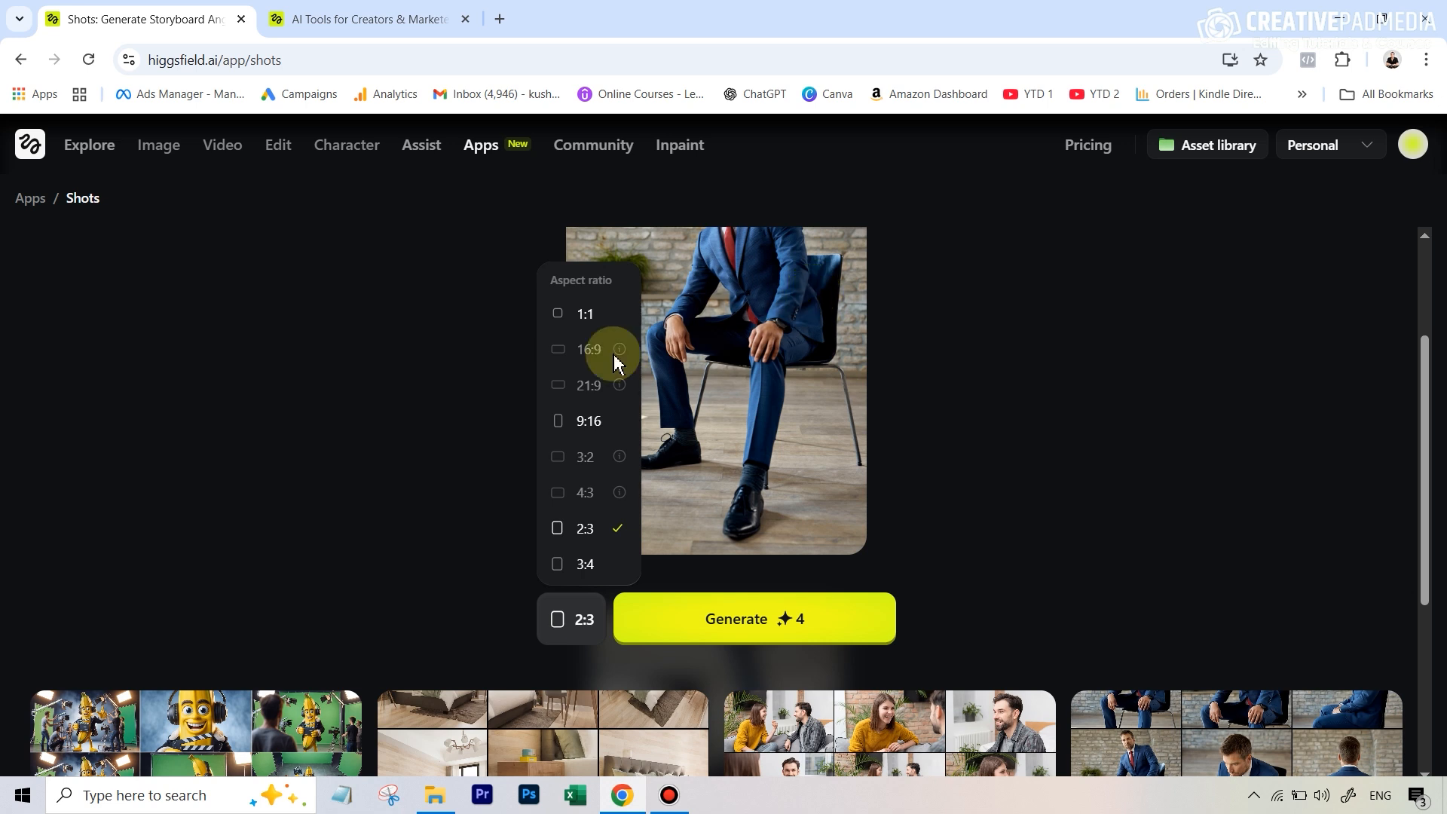
{"action": "mouse_move", "coordinate": [699, 295]}
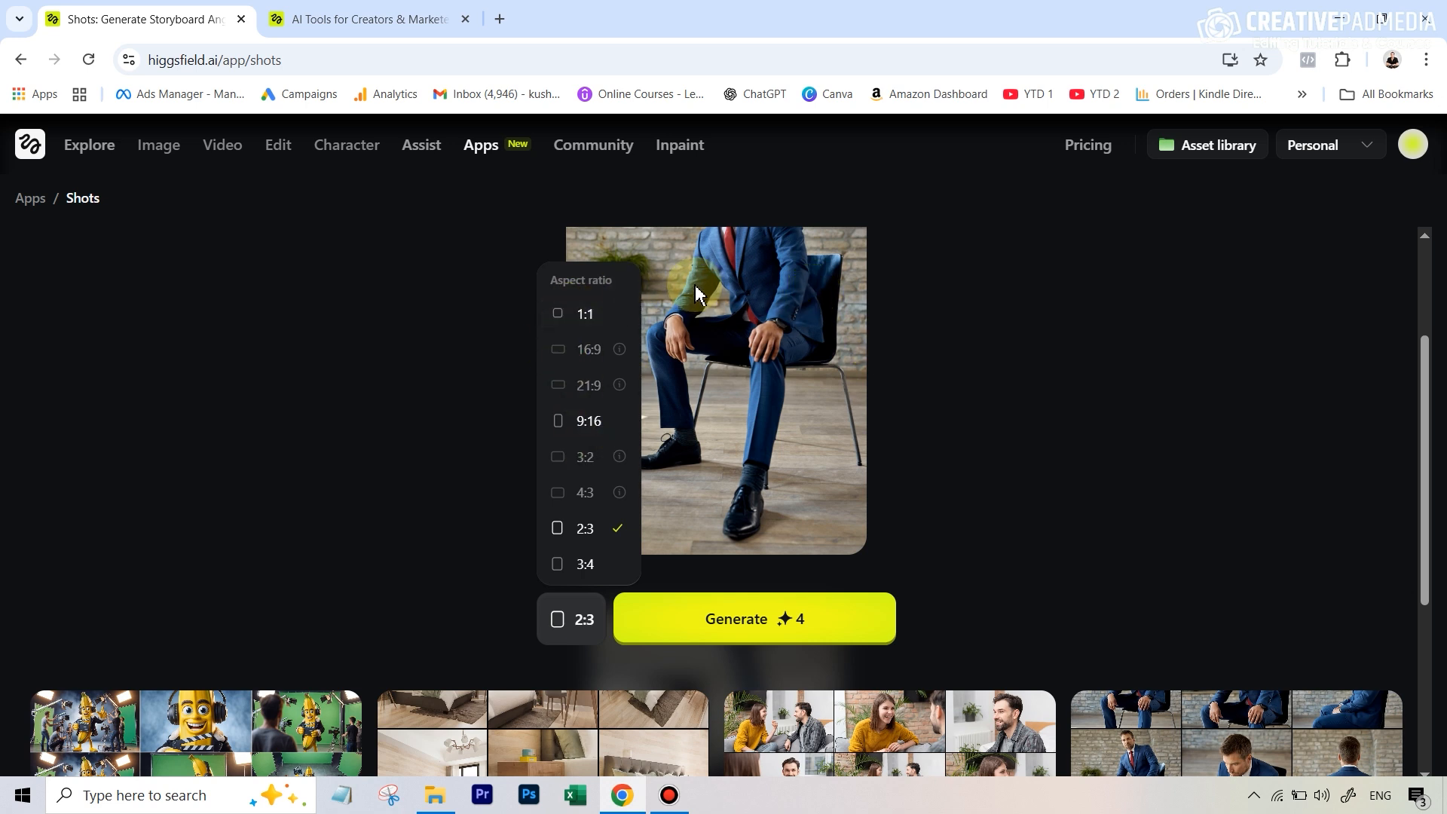
{"action": "left_click", "coordinate": [584, 313]}
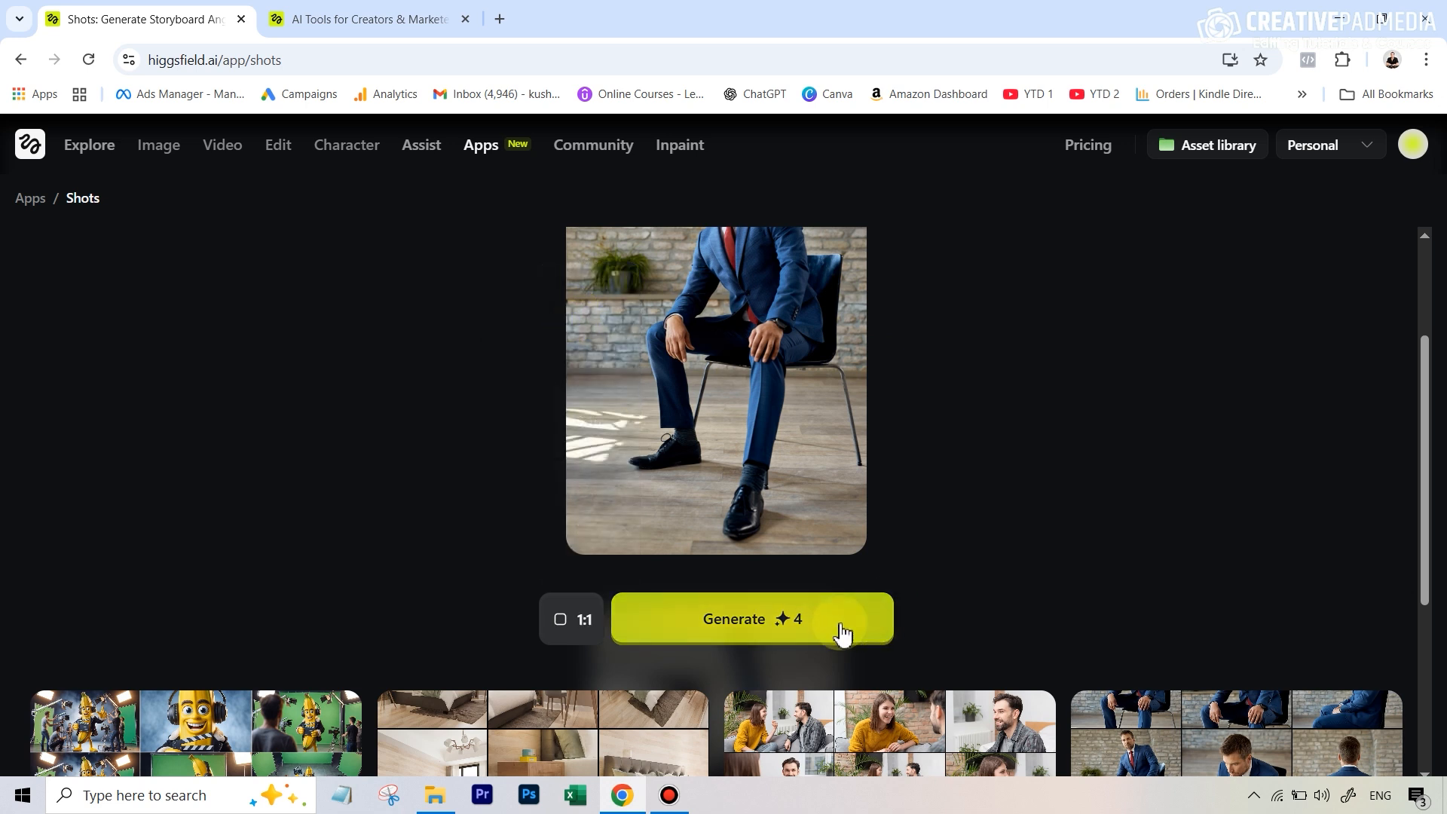
{"action": "mouse_move", "coordinate": [835, 634]}
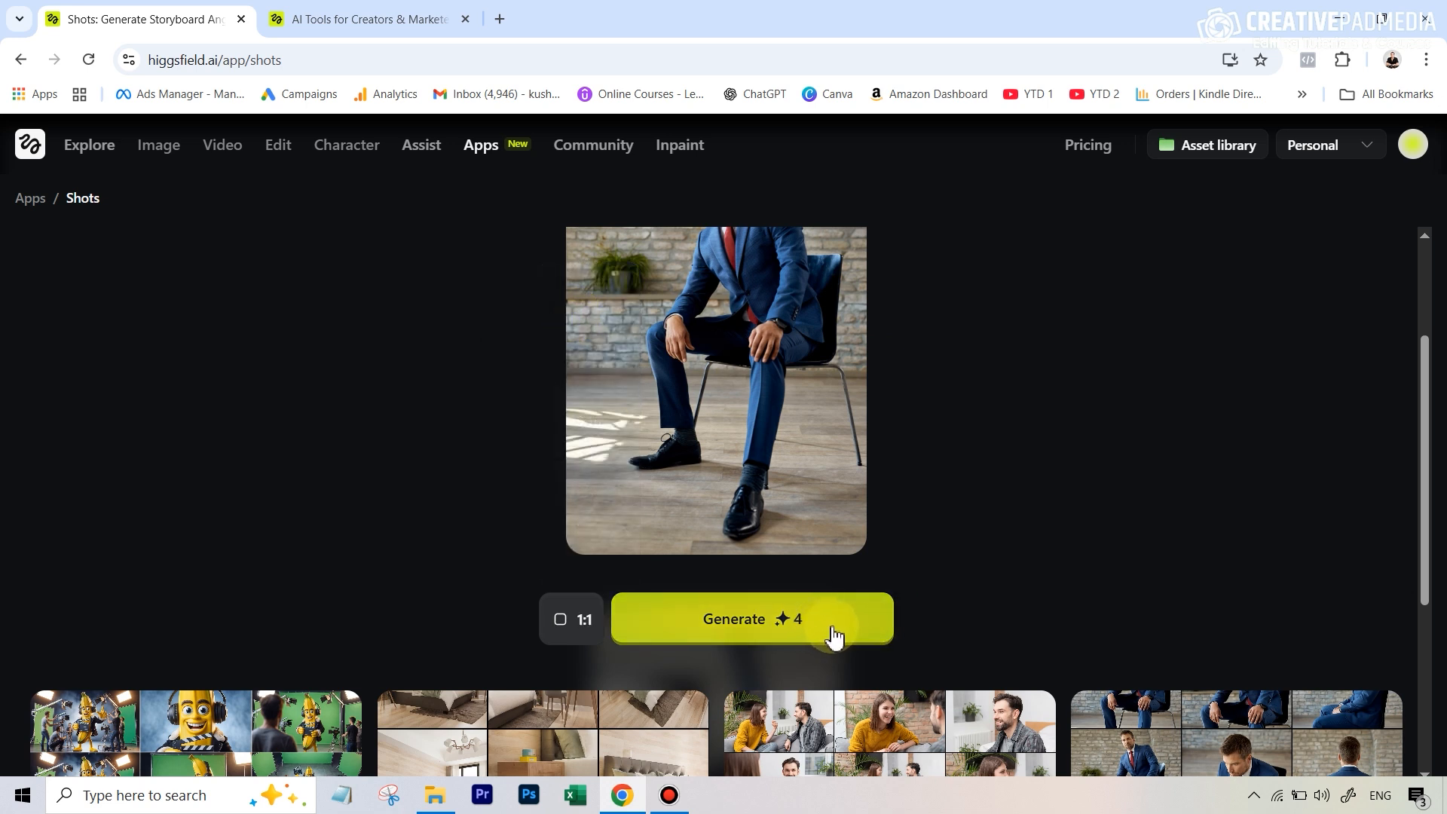
Generate the nine camera-angle shot grid from the suit portrait at 1:1.
{"action": "left_click", "coordinate": [752, 617]}
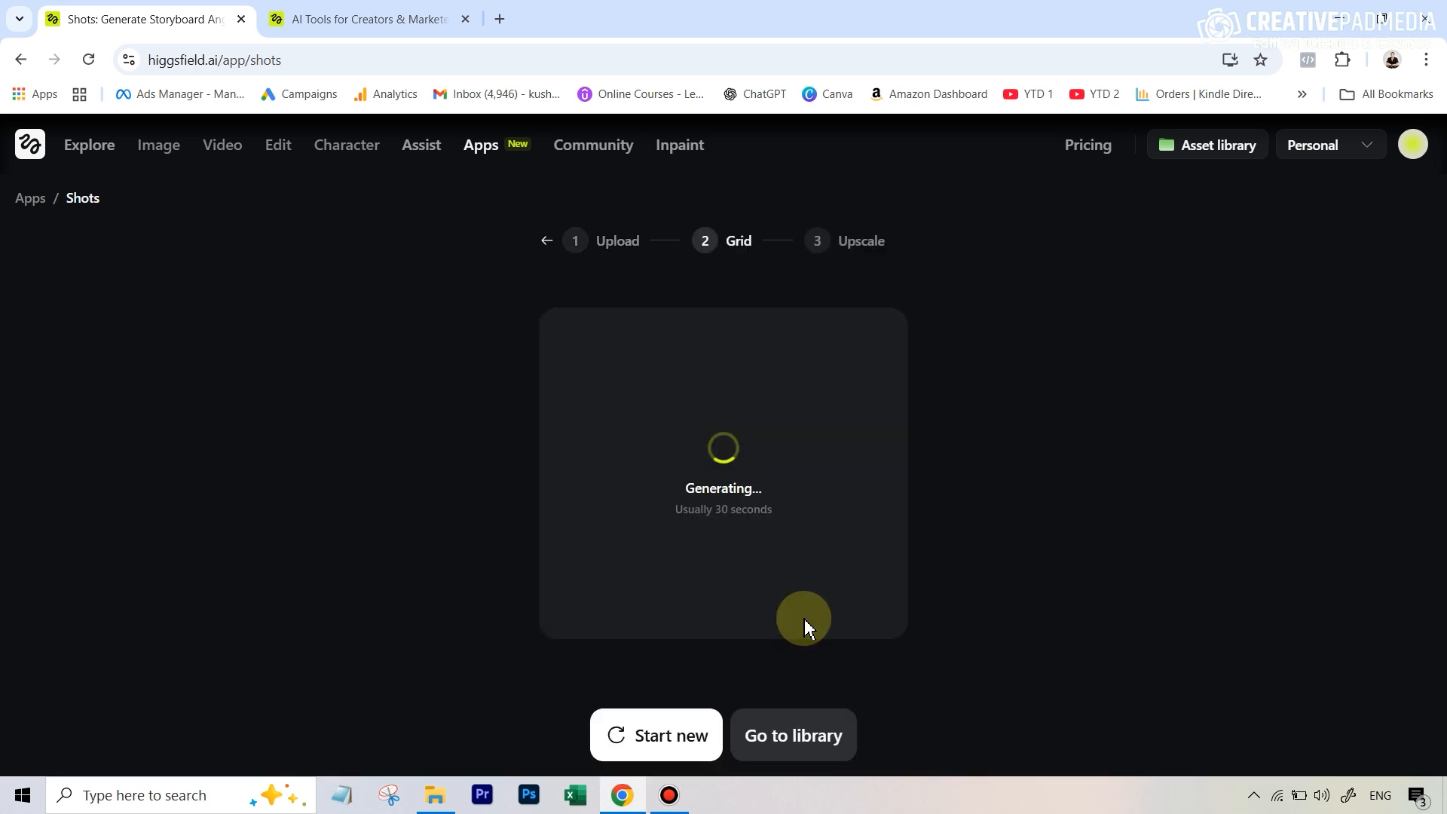
{"action": "mouse_move", "coordinate": [704, 518]}
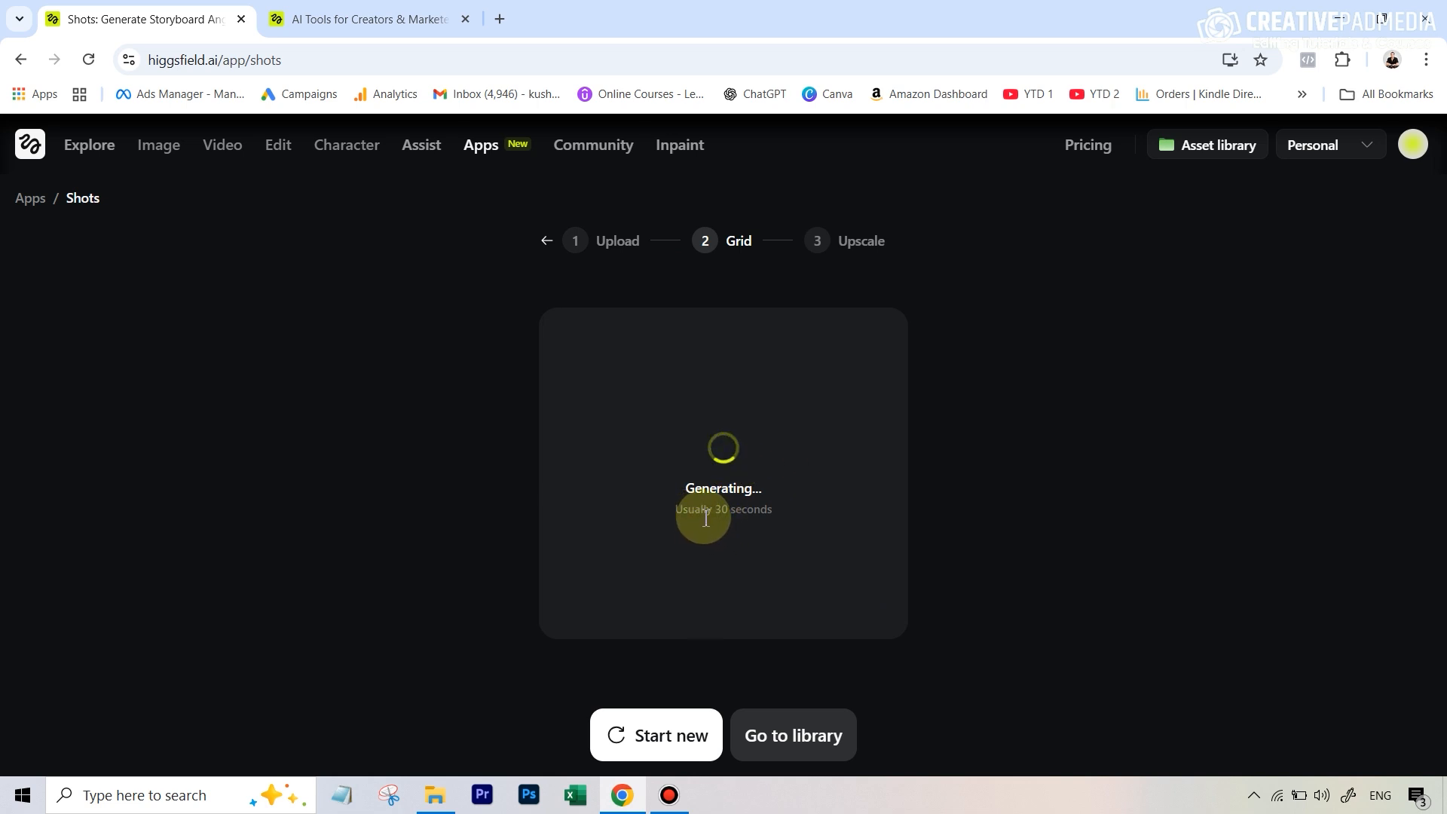
{"action": "mouse_move", "coordinate": [743, 529]}
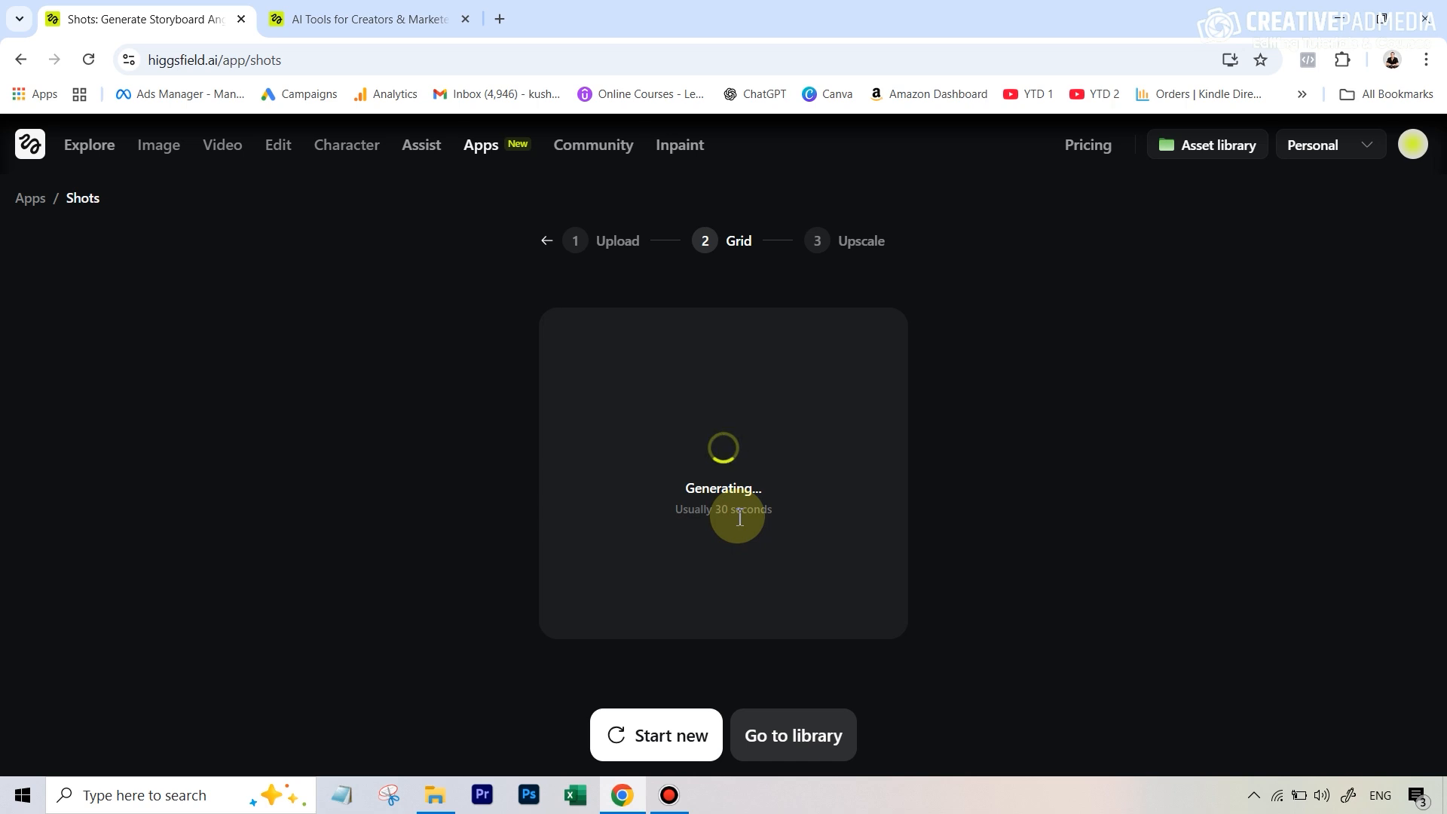
{"action": "mouse_move", "coordinate": [783, 439]}
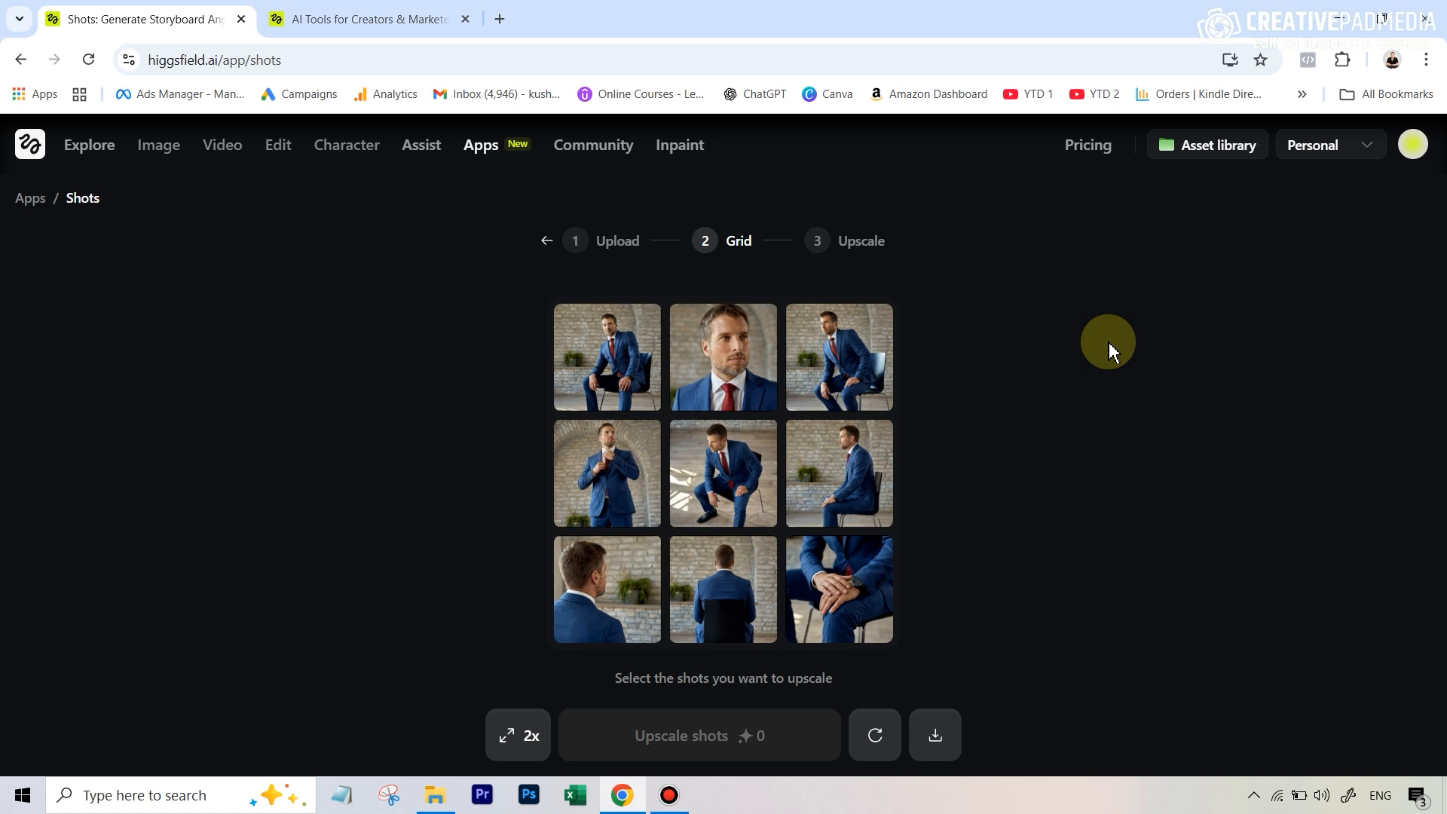
{"action": "mouse_move", "coordinate": [814, 358]}
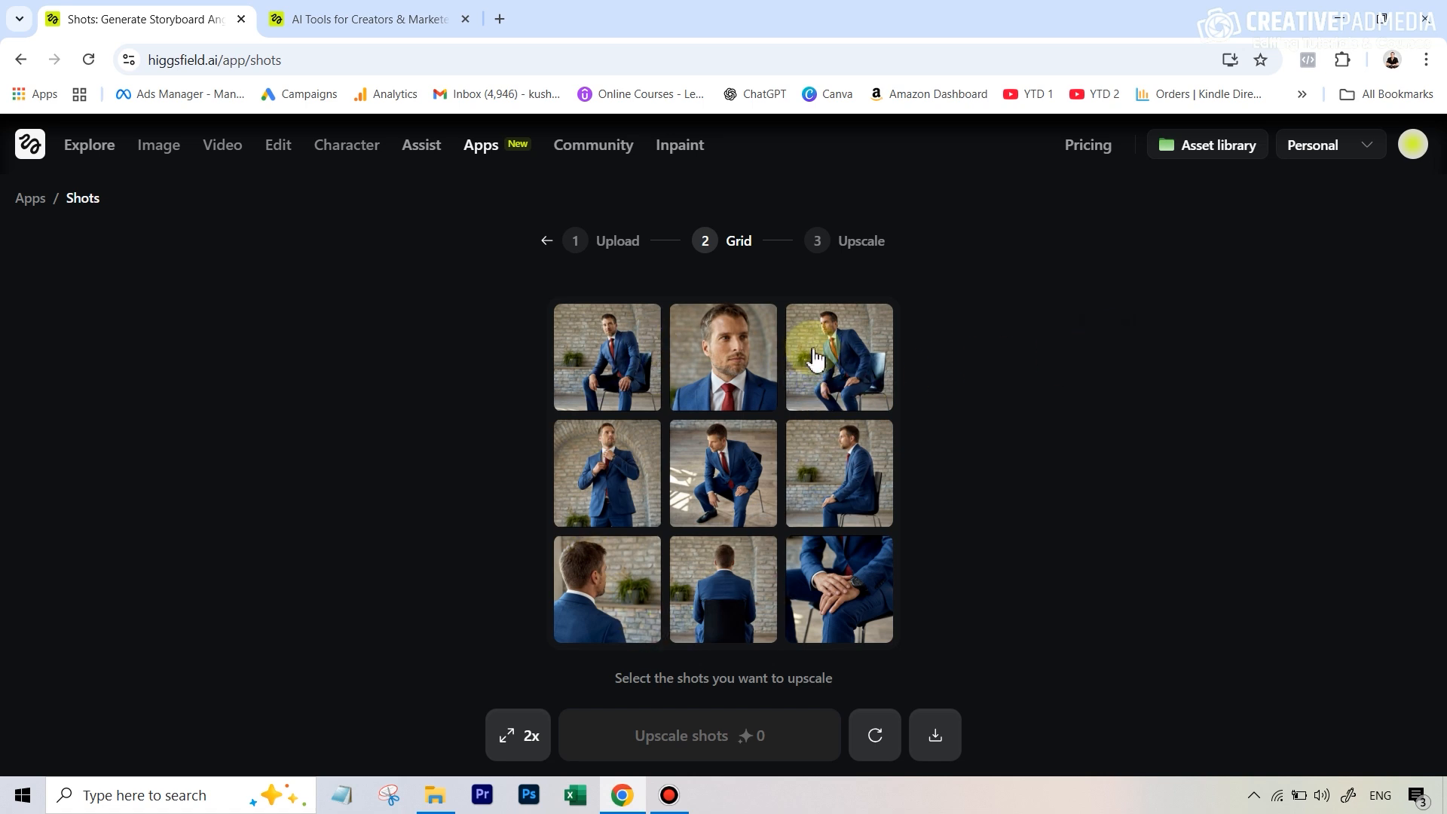
{"action": "mouse_move", "coordinate": [705, 350]}
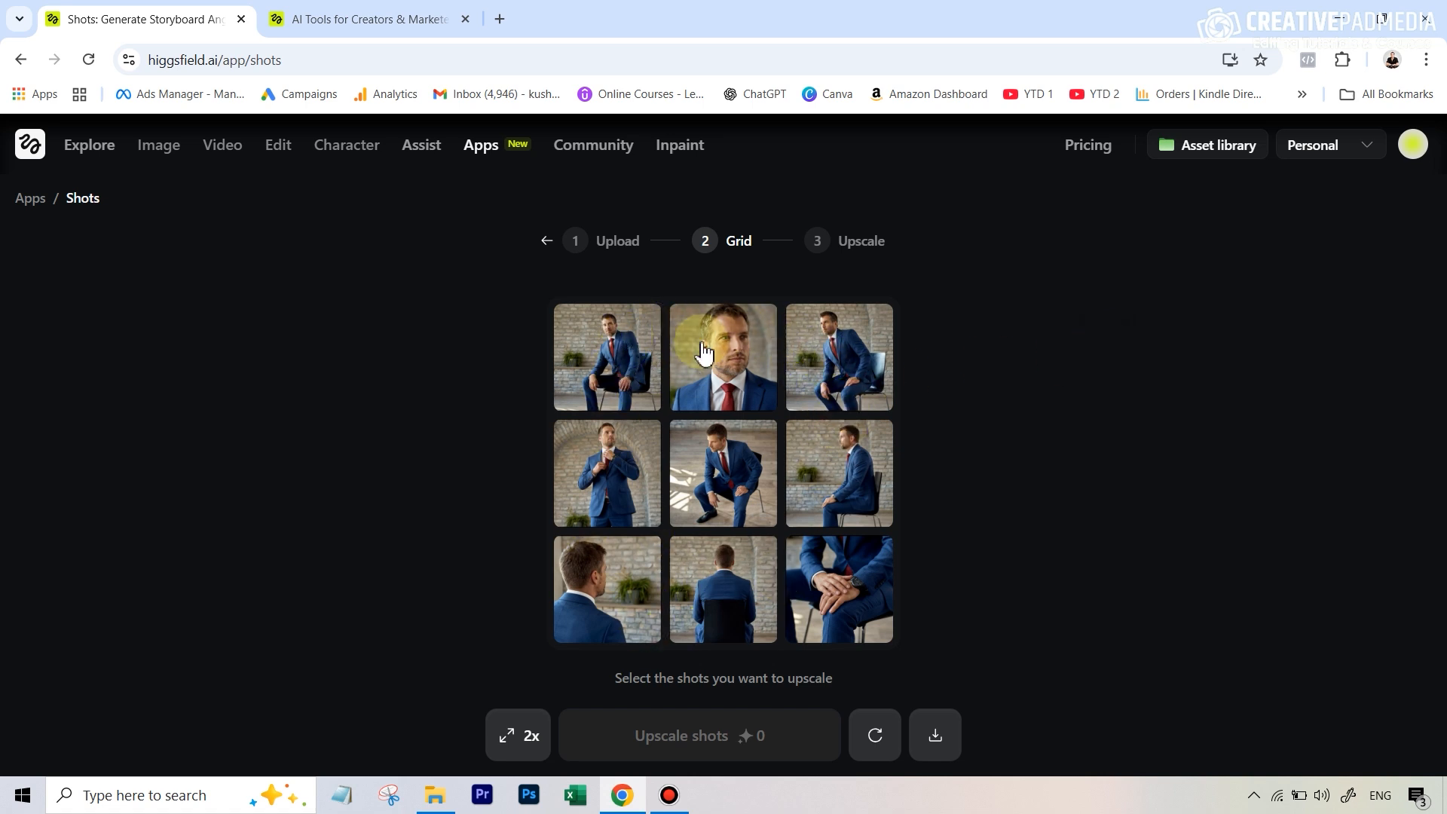
{"action": "mouse_move", "coordinate": [784, 554]}
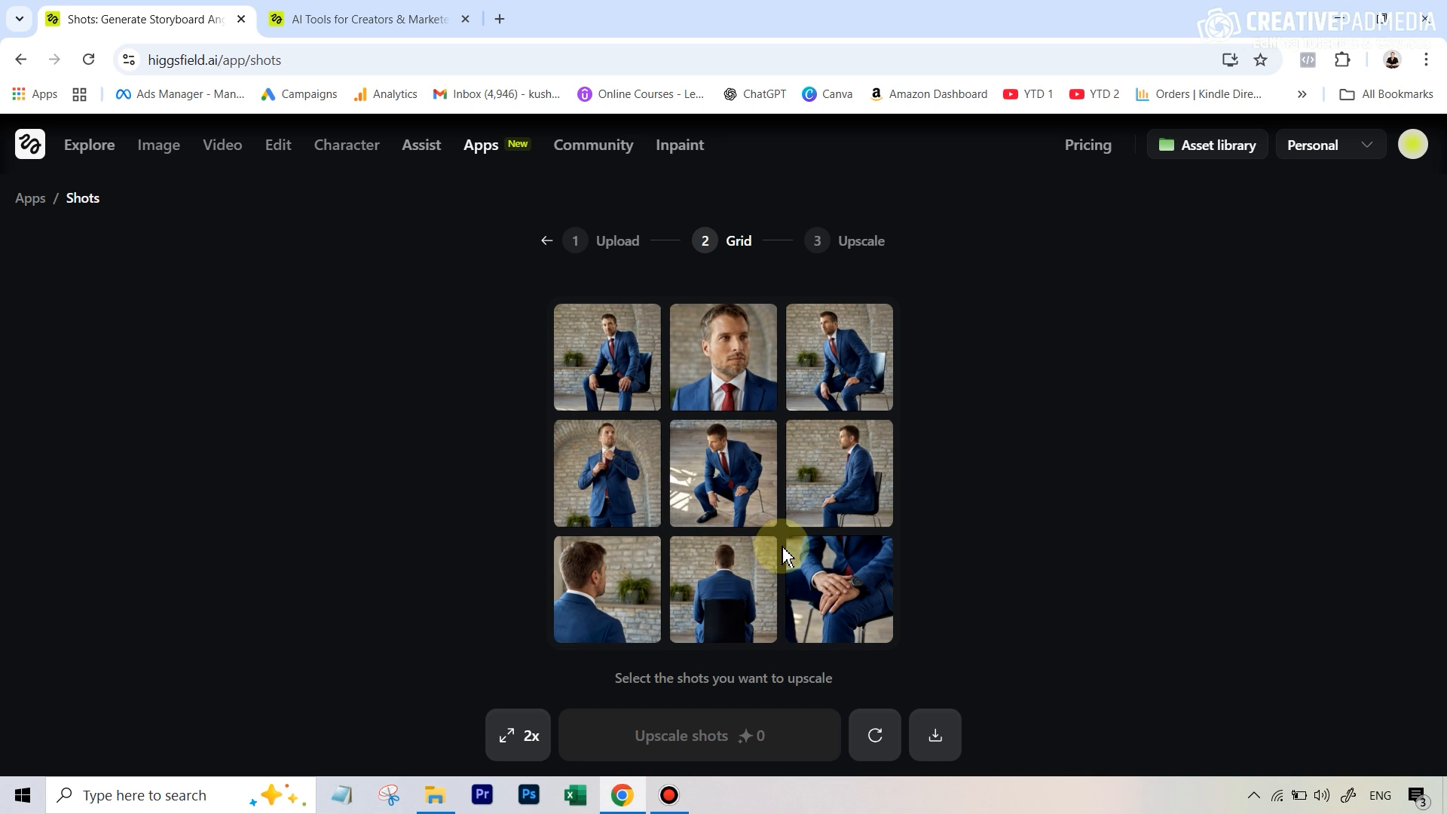
{"action": "mouse_move", "coordinate": [606, 355]}
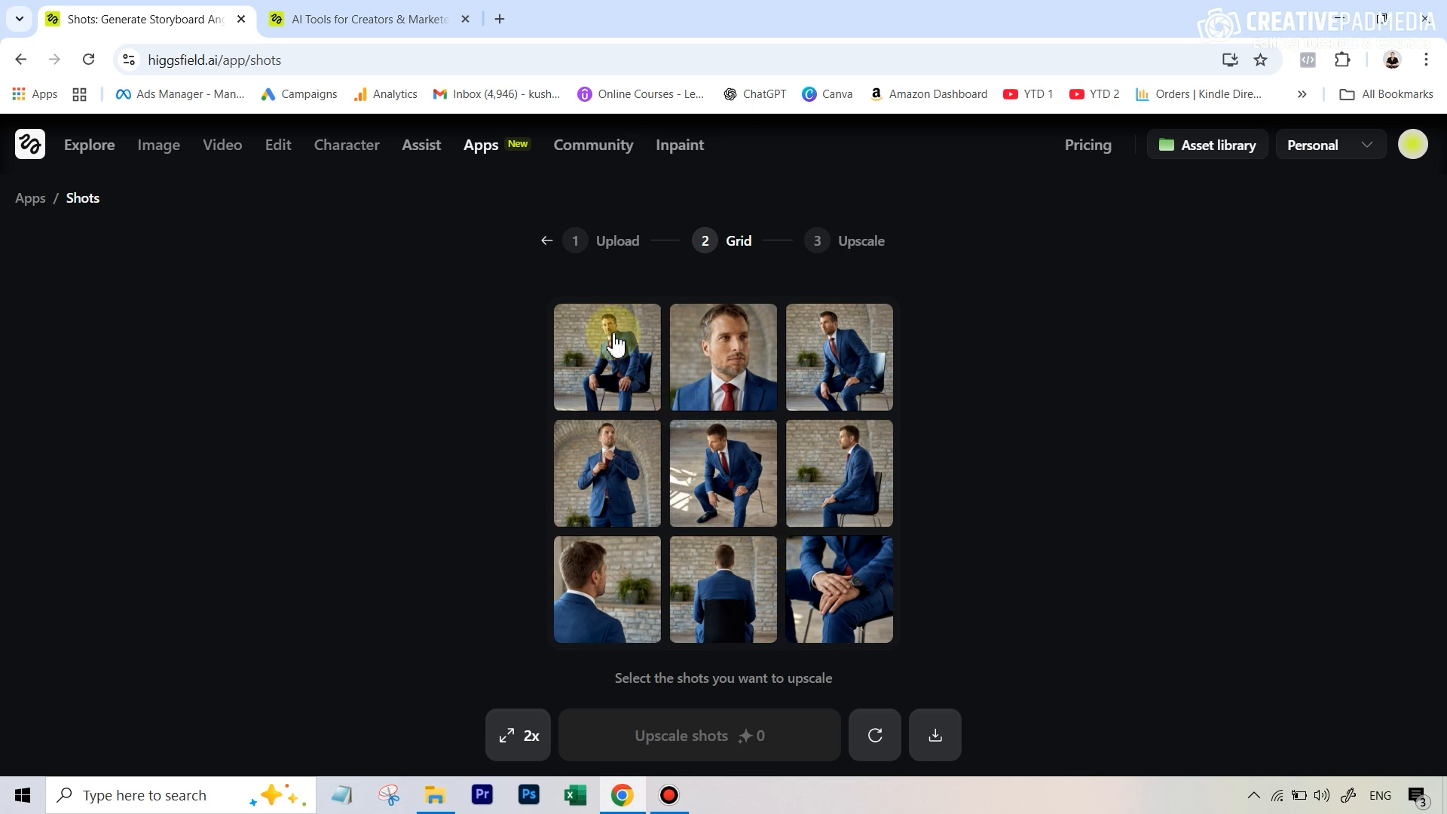
{"action": "left_click", "coordinate": [723, 358]}
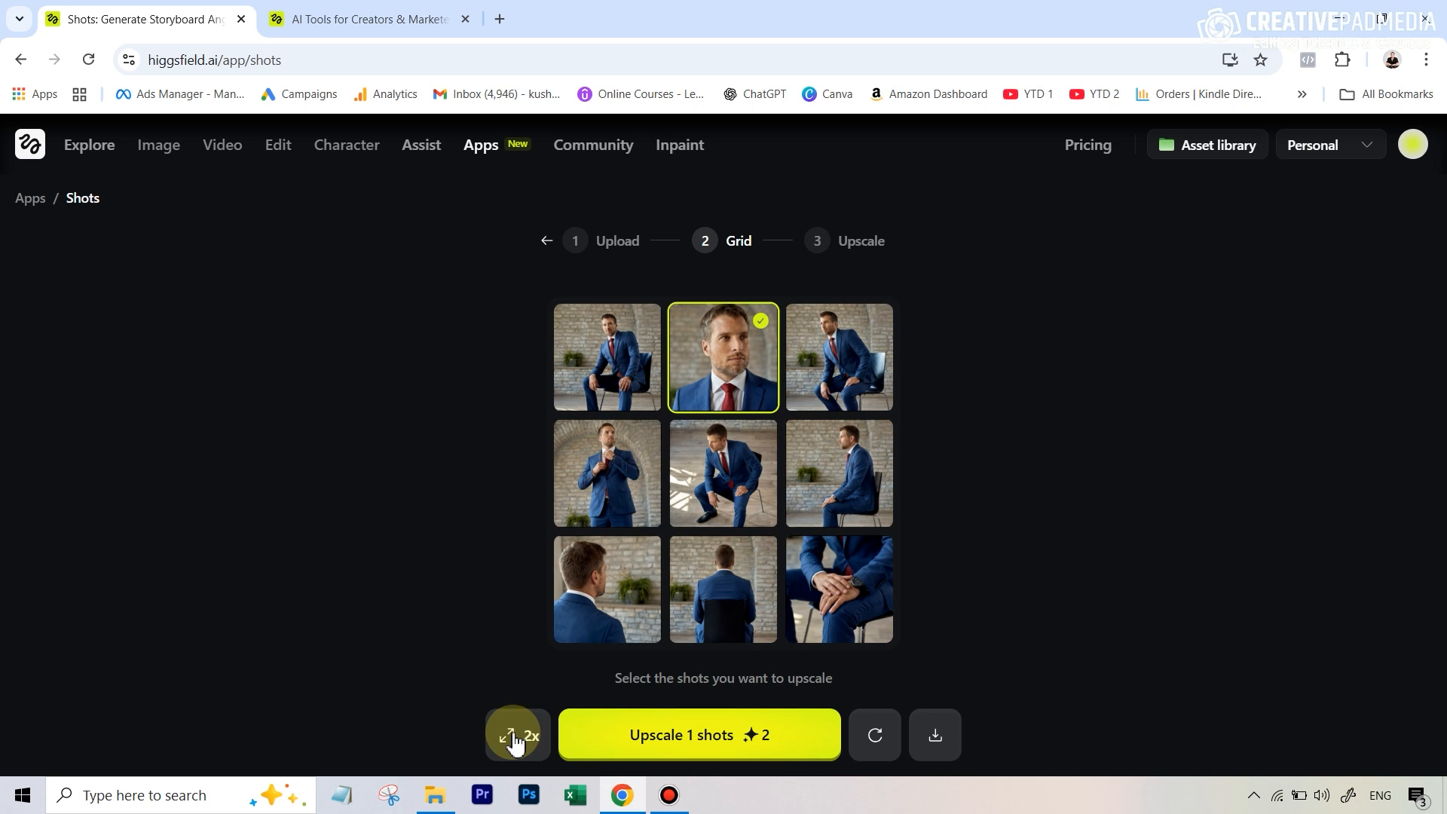
{"action": "left_click", "coordinate": [517, 736]}
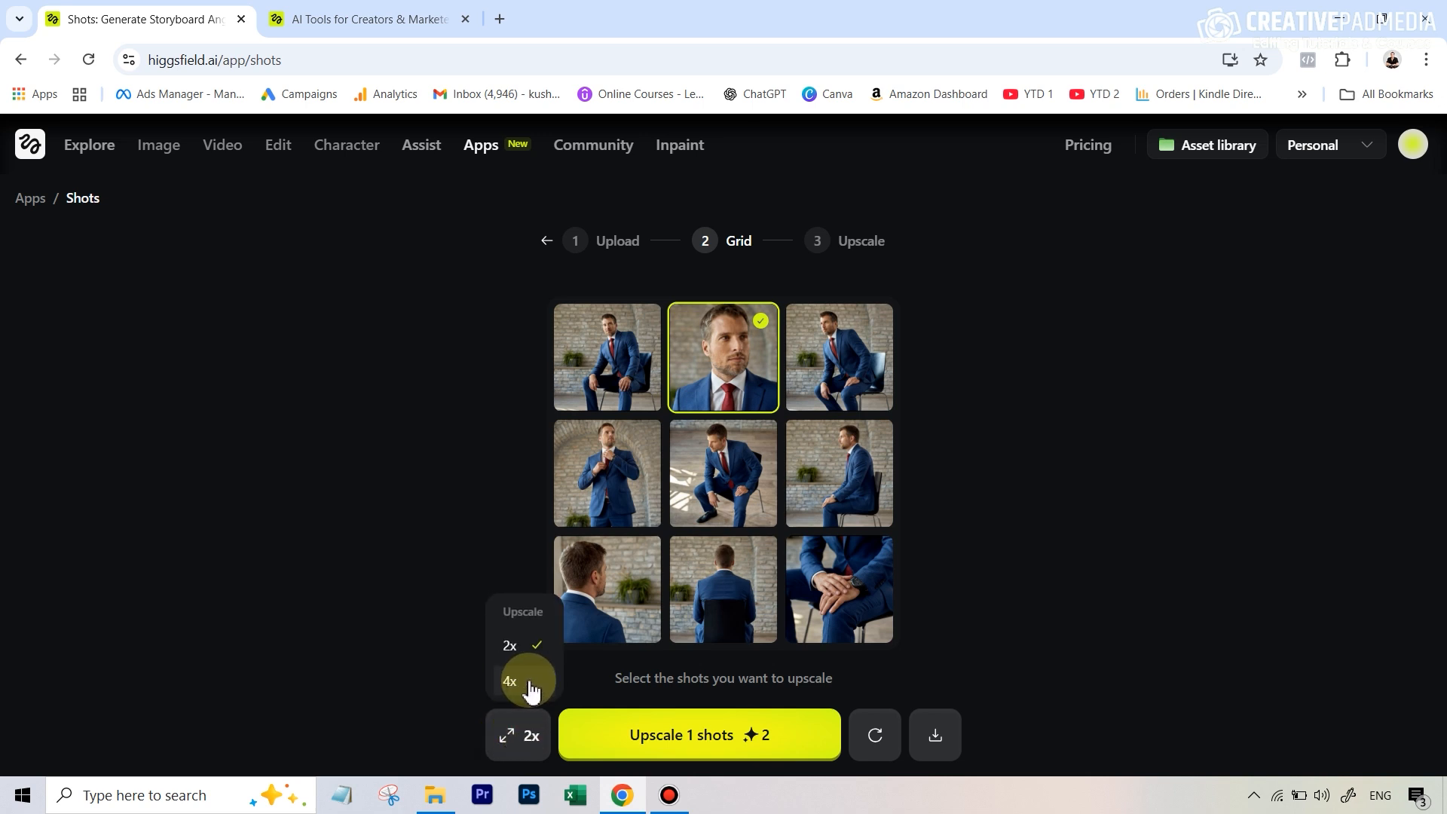
{"action": "mouse_move", "coordinate": [729, 357]}
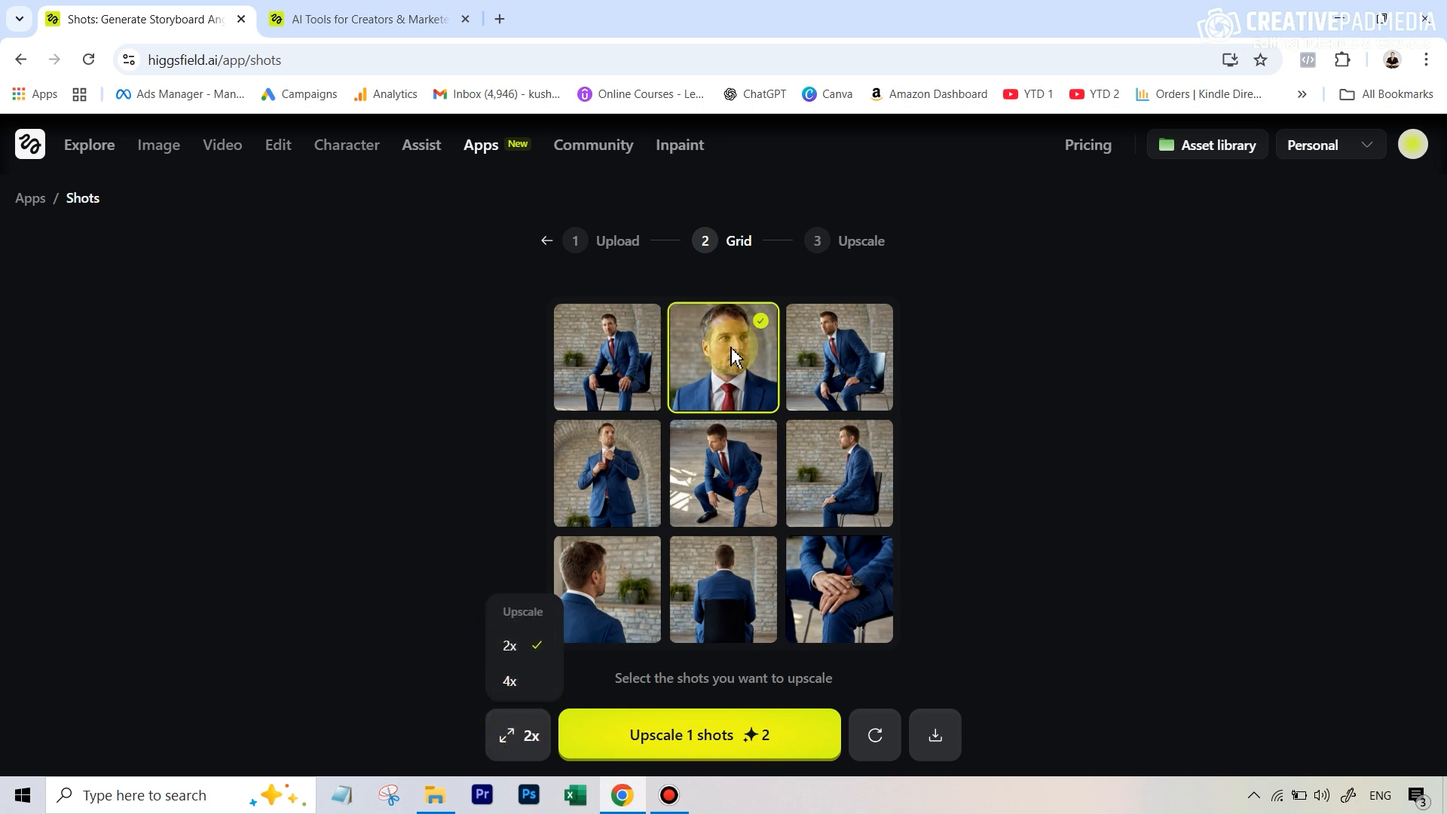
{"action": "mouse_move", "coordinate": [1018, 423]}
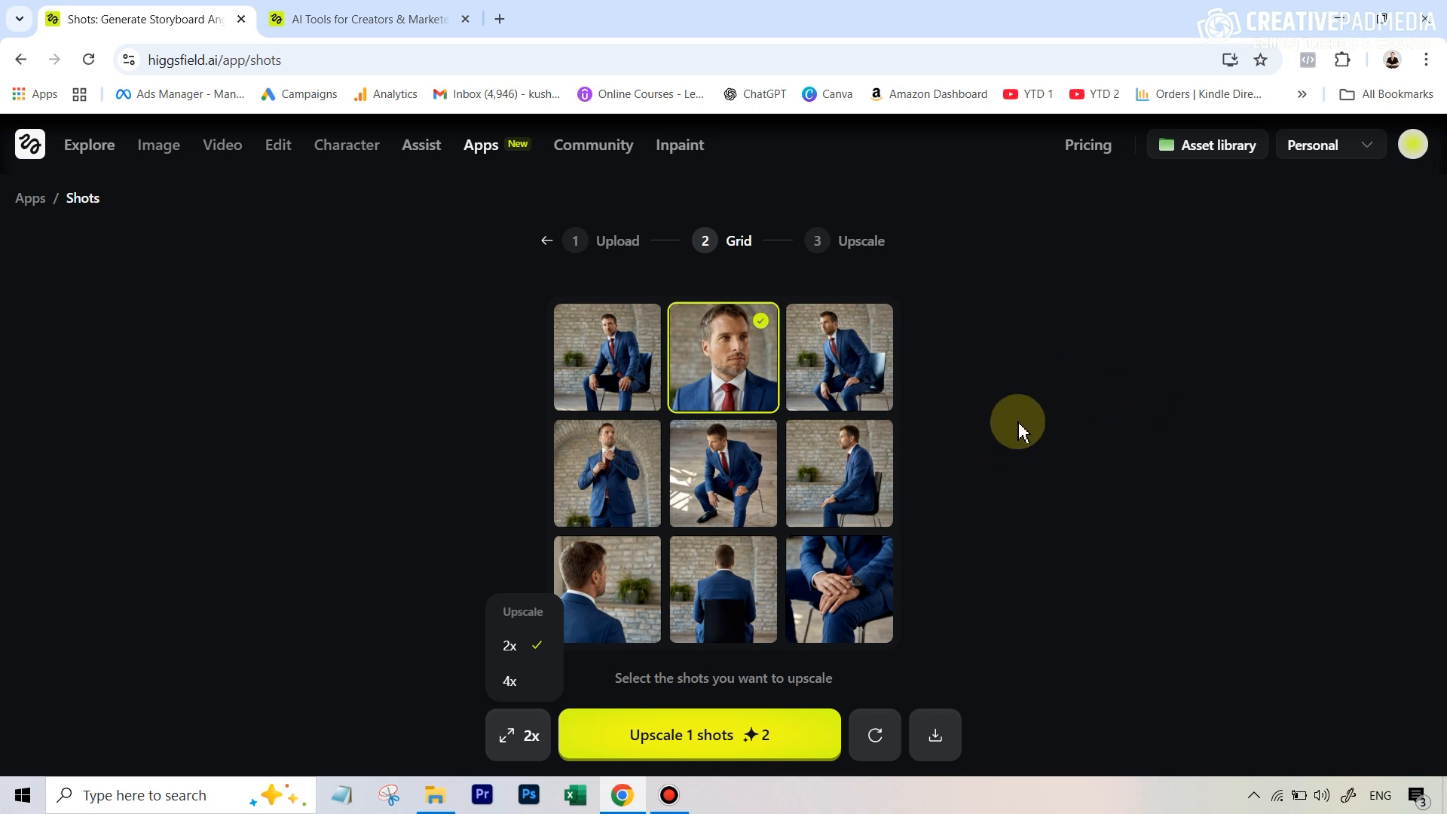
{"action": "left_click", "coordinate": [527, 736]}
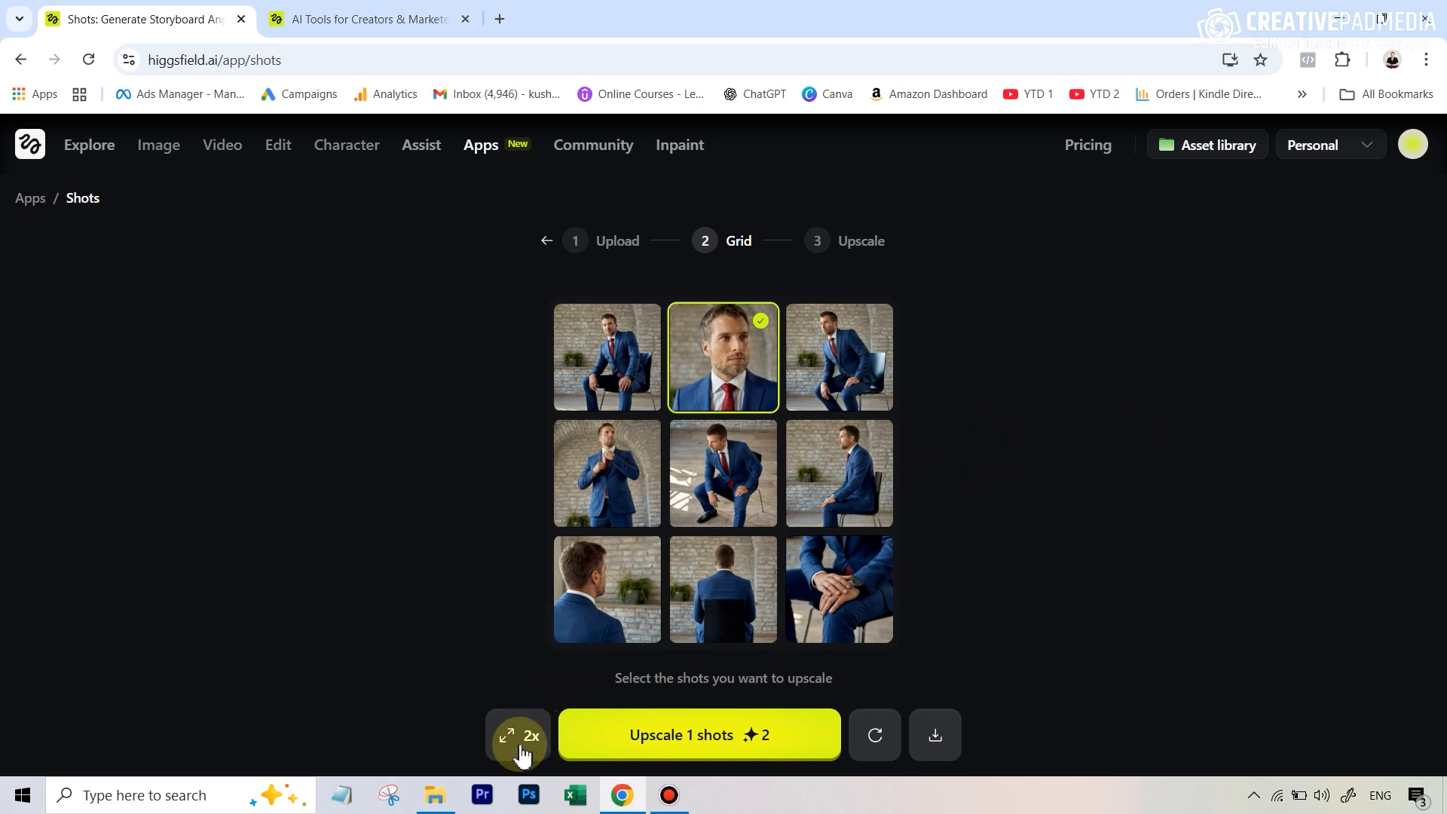
{"action": "mouse_move", "coordinate": [1033, 687]}
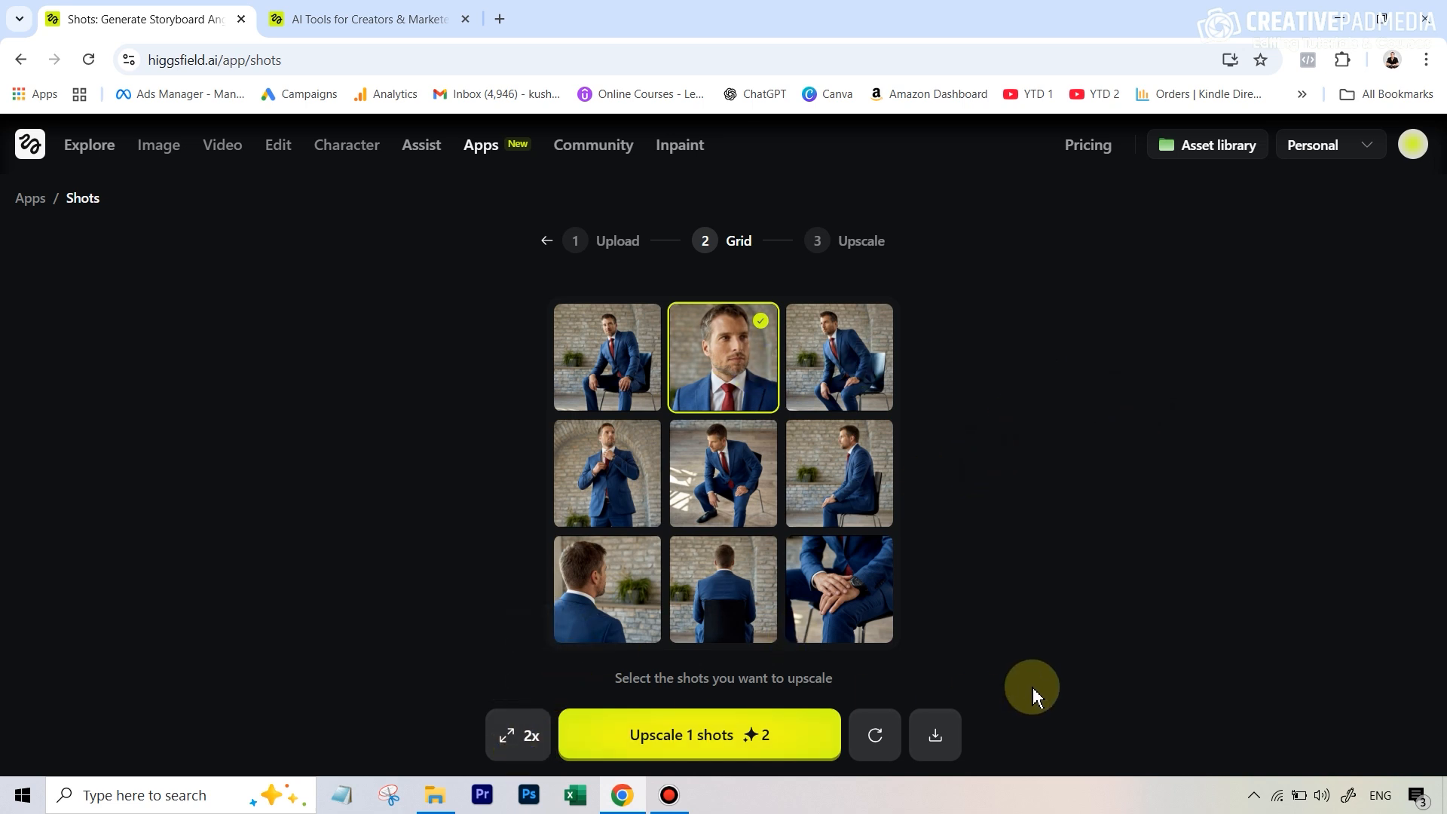
{"action": "mouse_move", "coordinate": [935, 738]}
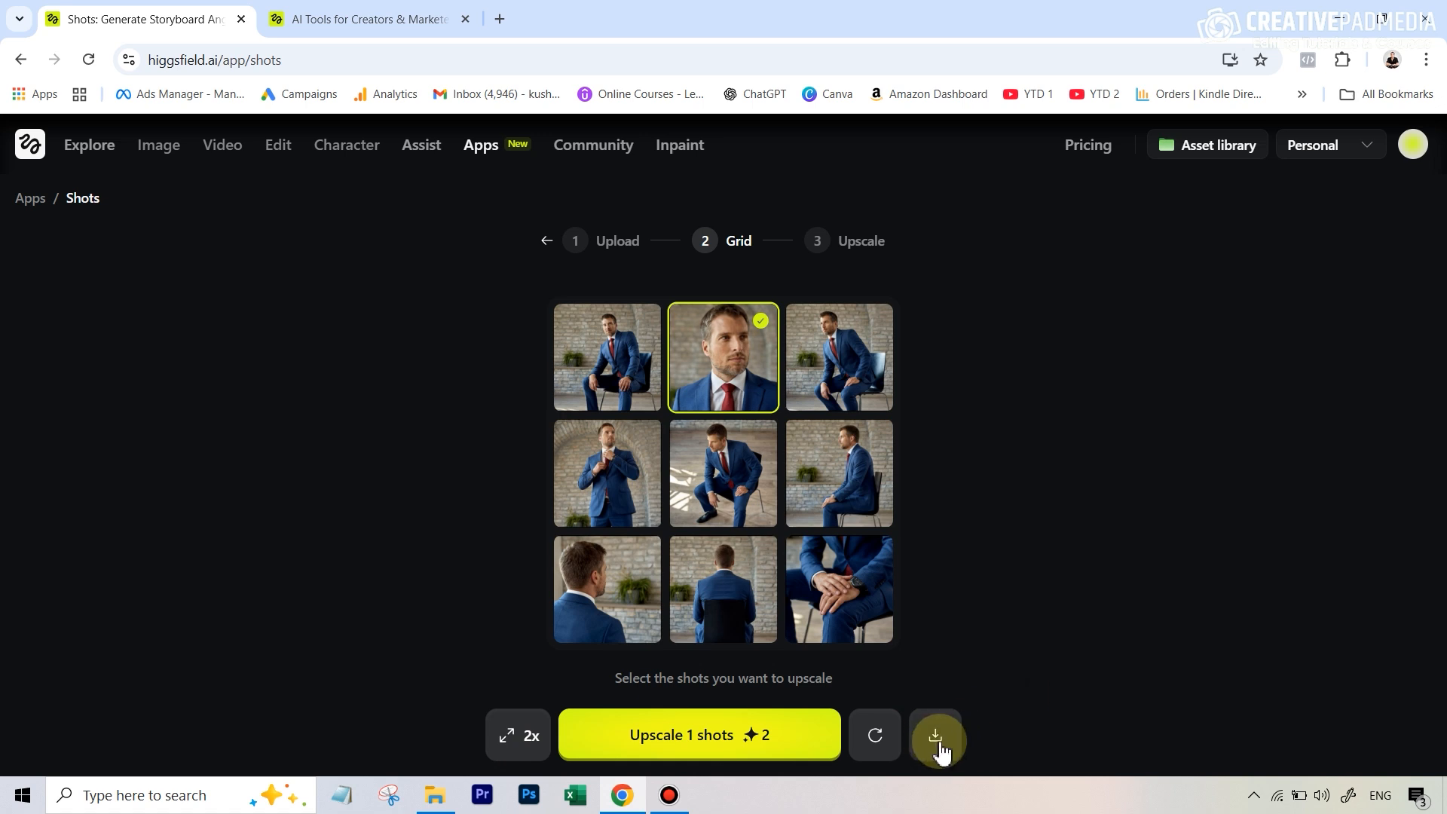
Download only the marked close-up shot via Download selected images.
{"action": "left_click", "coordinate": [934, 736]}
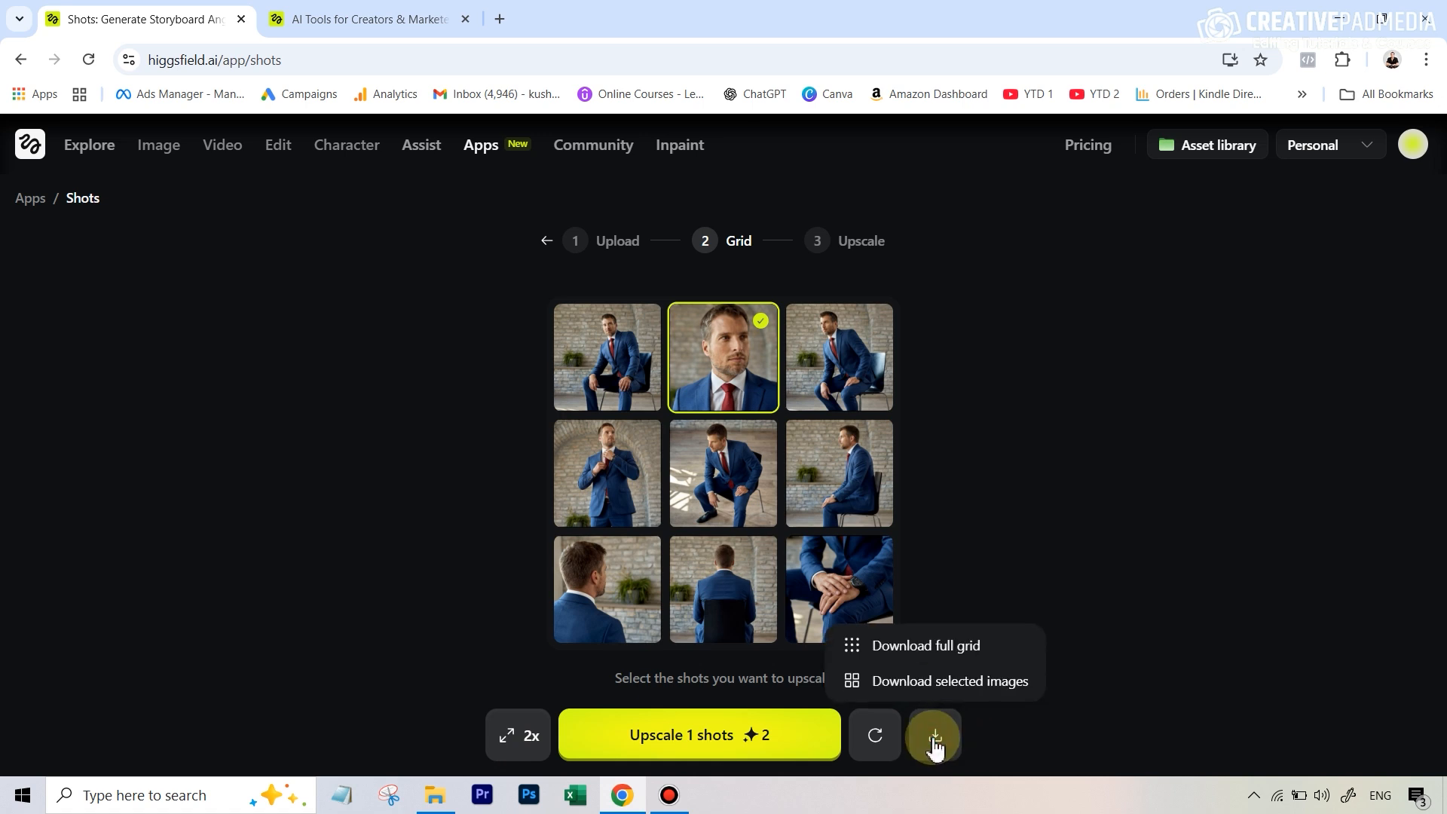
{"action": "mouse_move", "coordinate": [912, 653]}
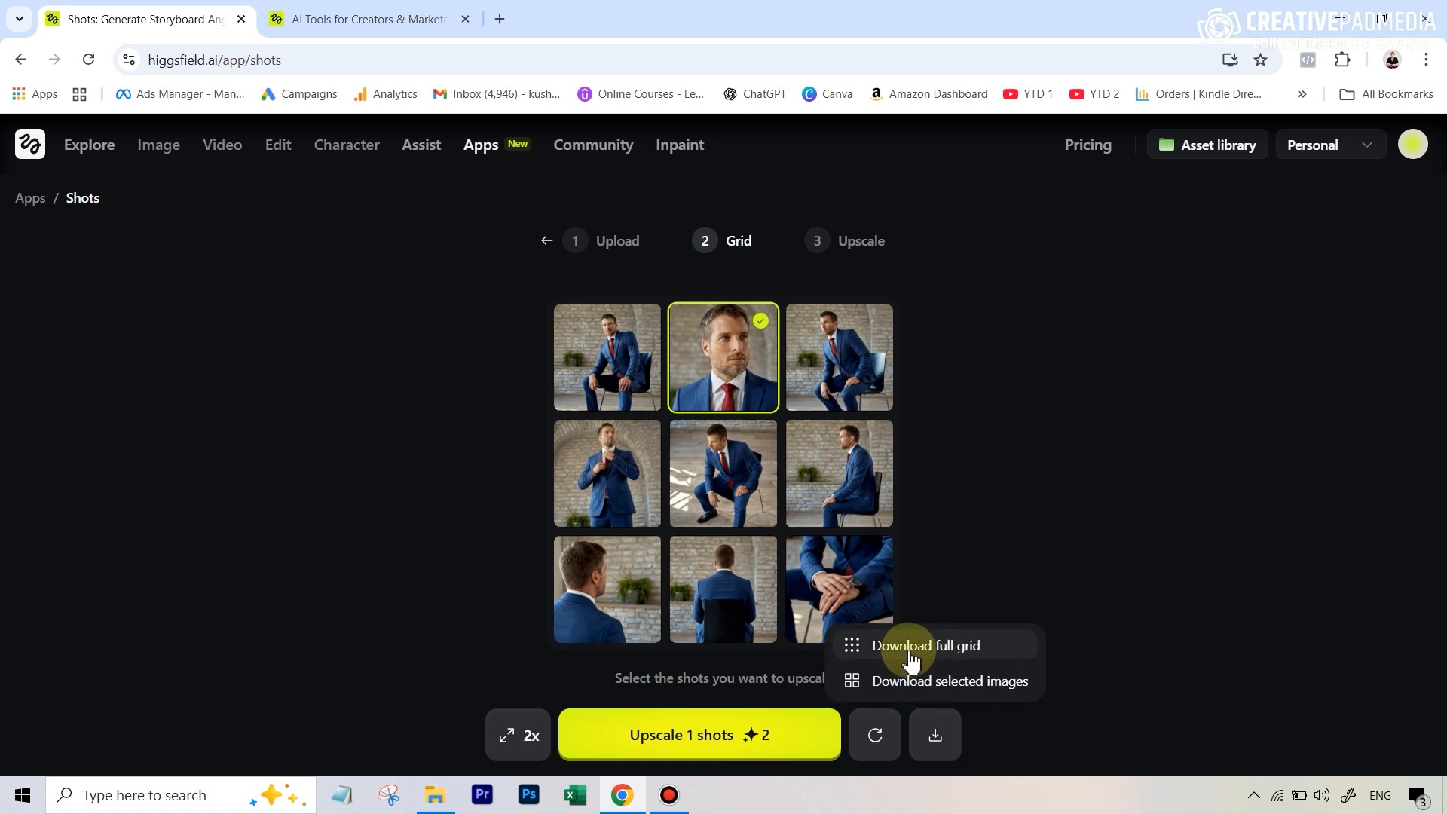
{"action": "mouse_move", "coordinate": [755, 616]}
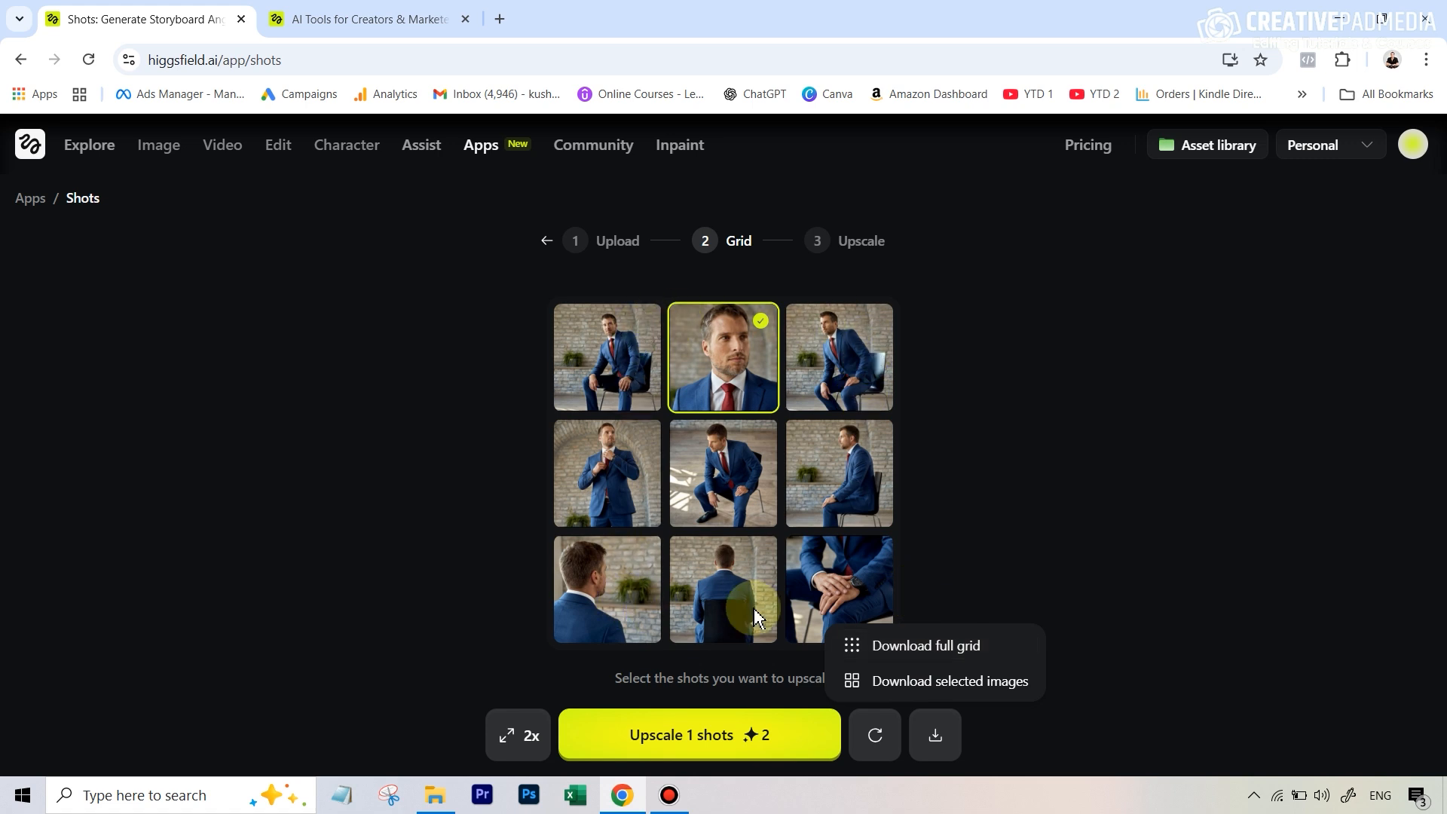
{"action": "mouse_move", "coordinate": [847, 361]}
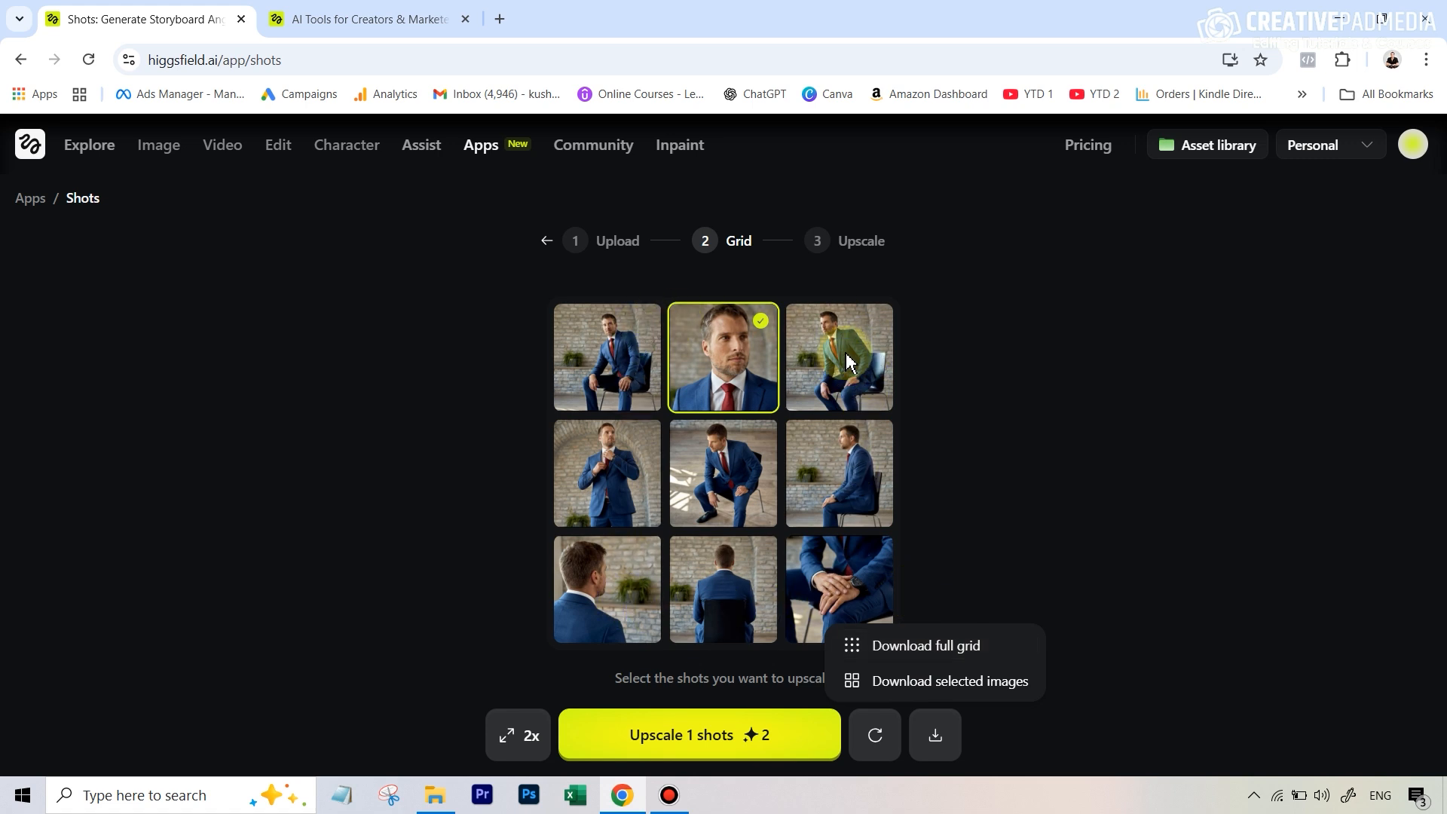
{"action": "mouse_move", "coordinate": [807, 588]}
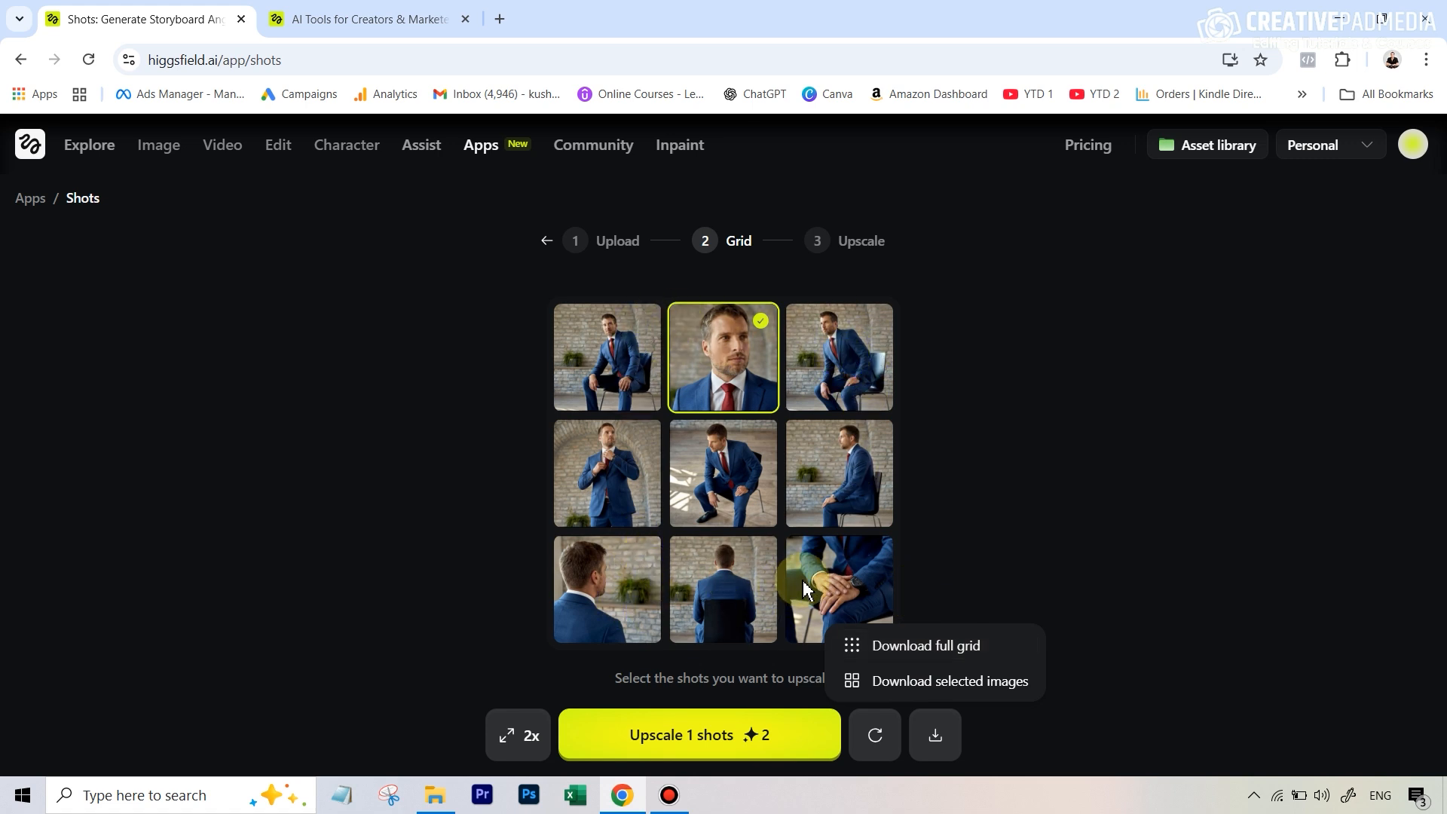
{"action": "mouse_move", "coordinate": [1040, 698]}
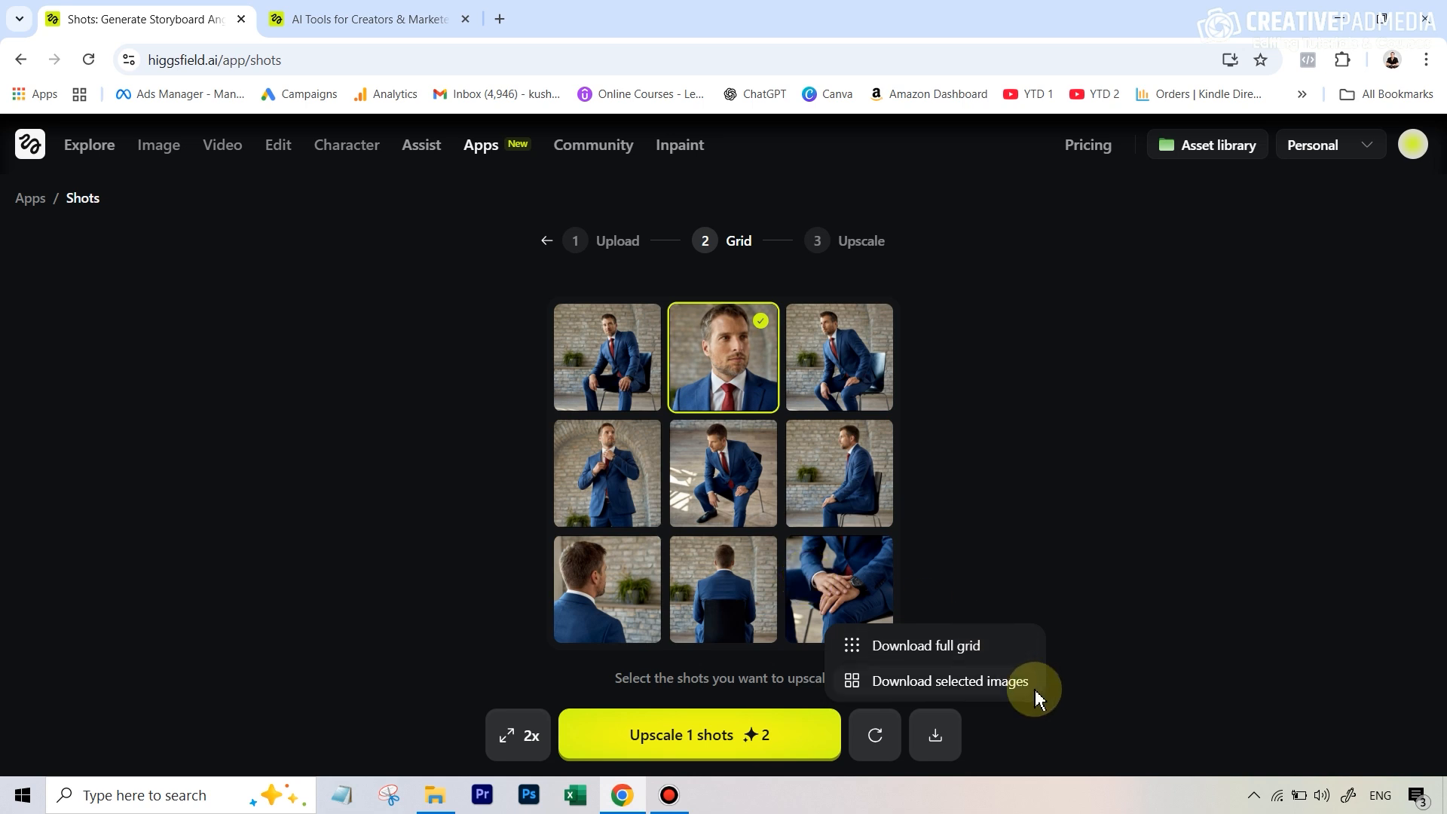
{"action": "mouse_move", "coordinate": [931, 694]}
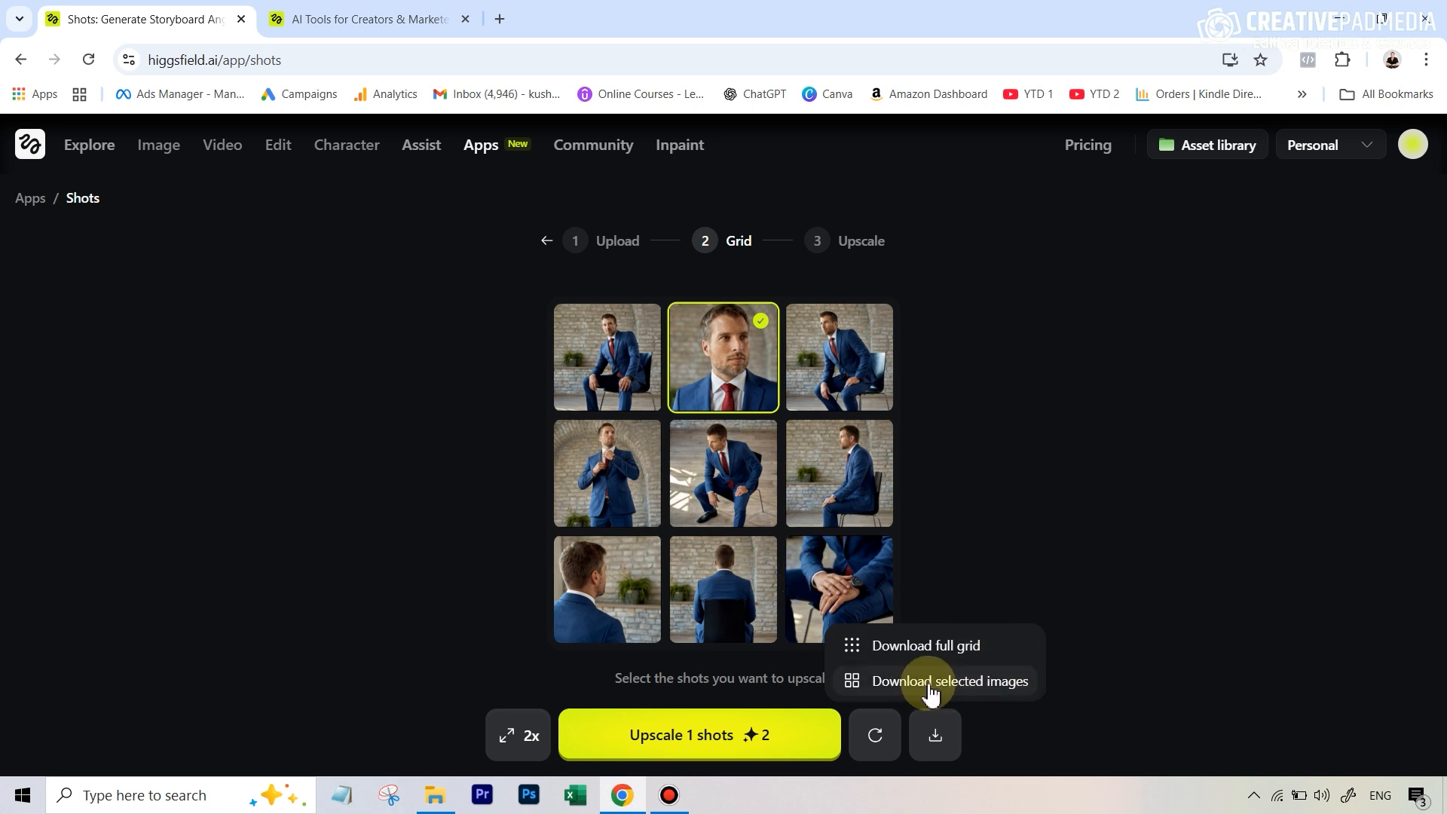
{"action": "mouse_move", "coordinate": [937, 646]}
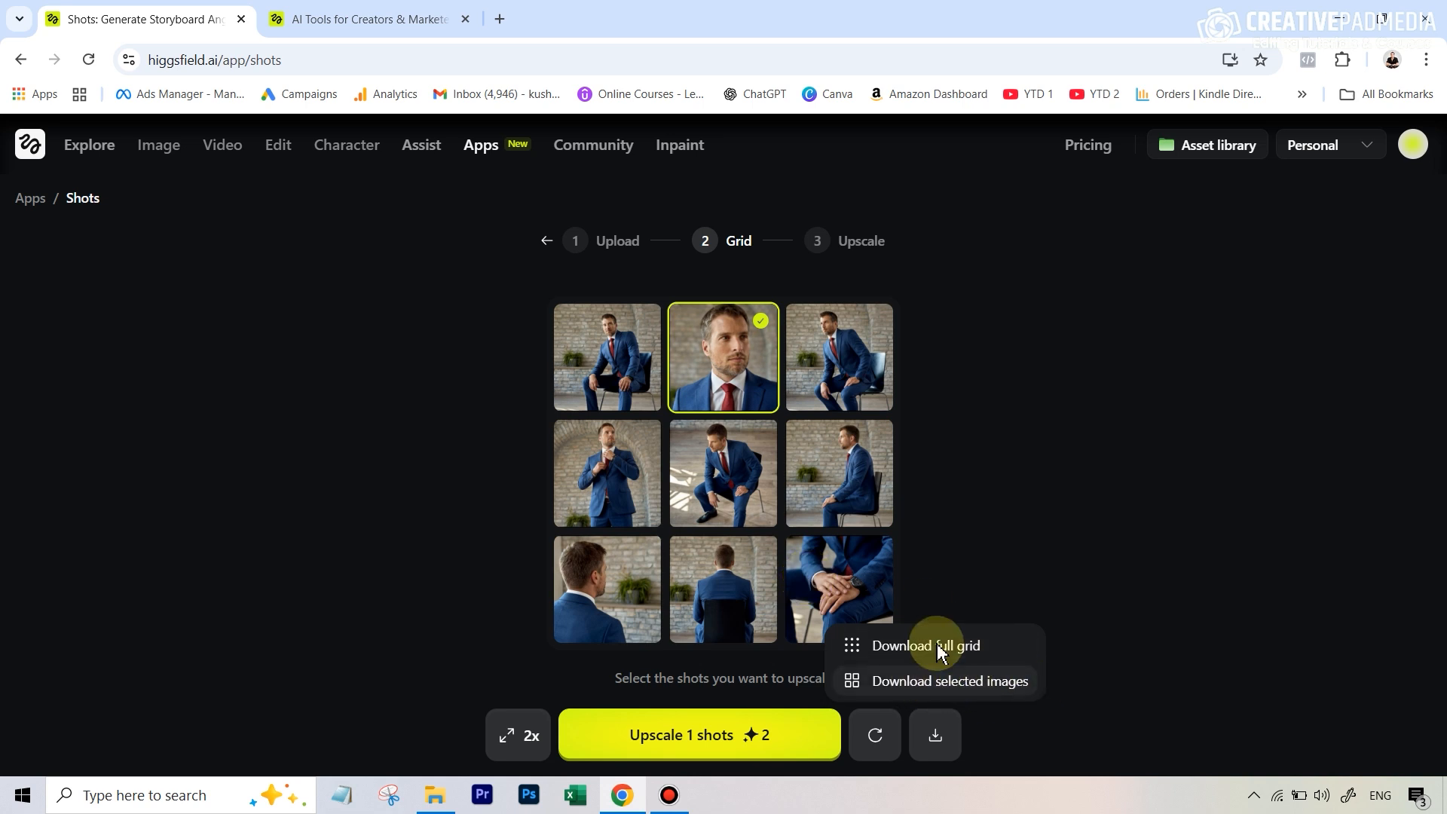
{"action": "mouse_move", "coordinate": [680, 439]}
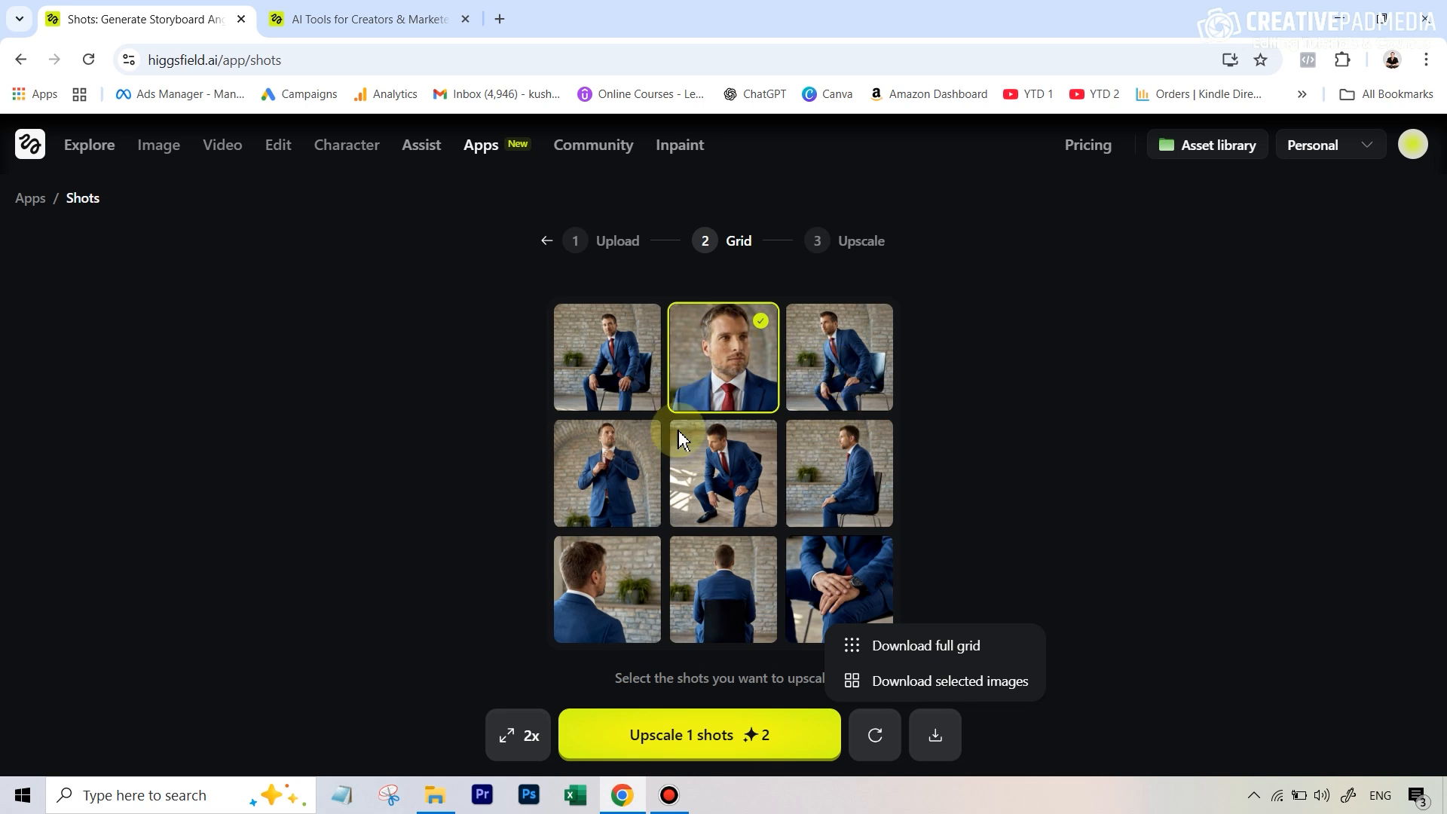
{"action": "mouse_move", "coordinate": [847, 581]}
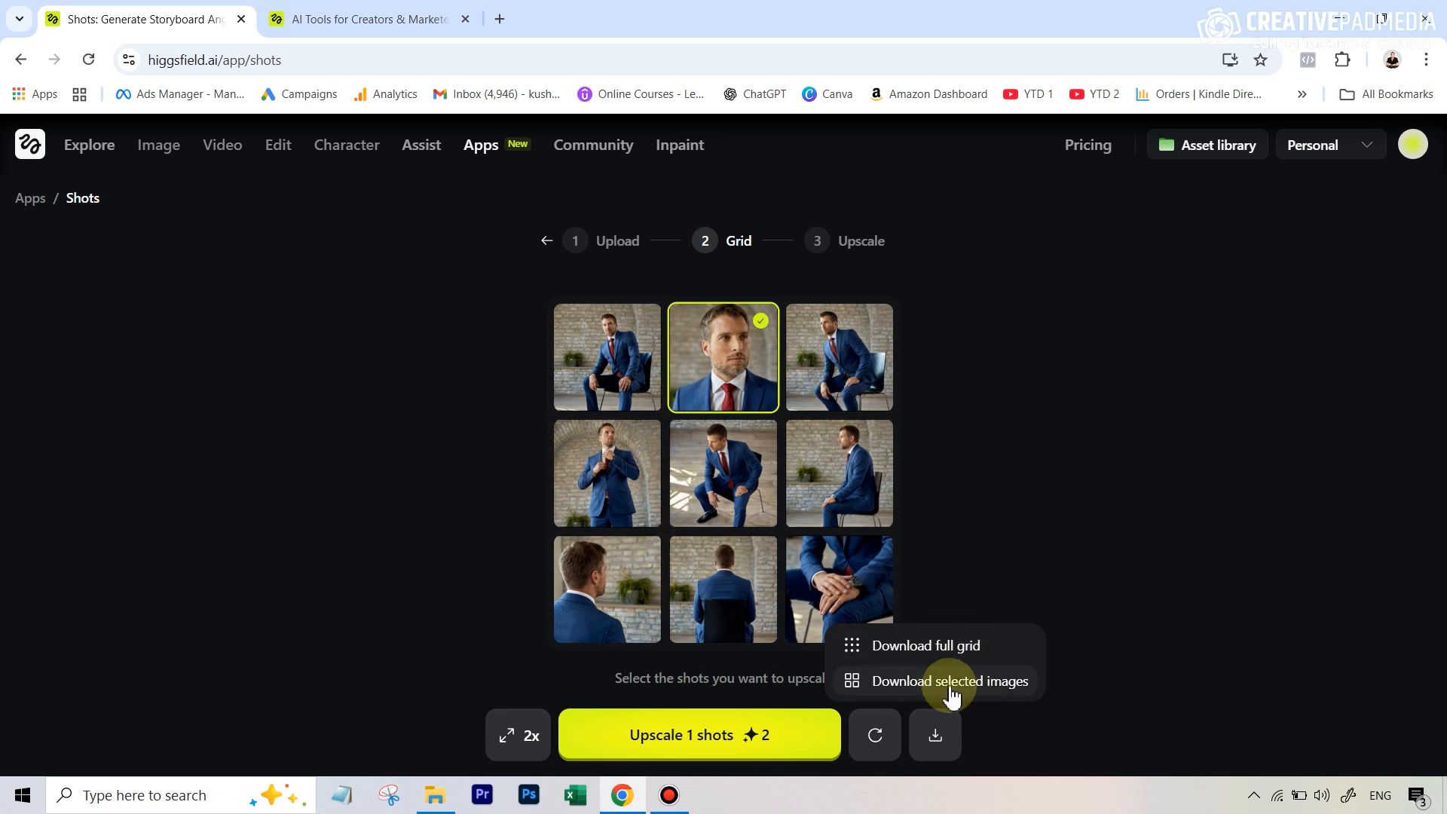
{"action": "left_click", "coordinate": [948, 682]}
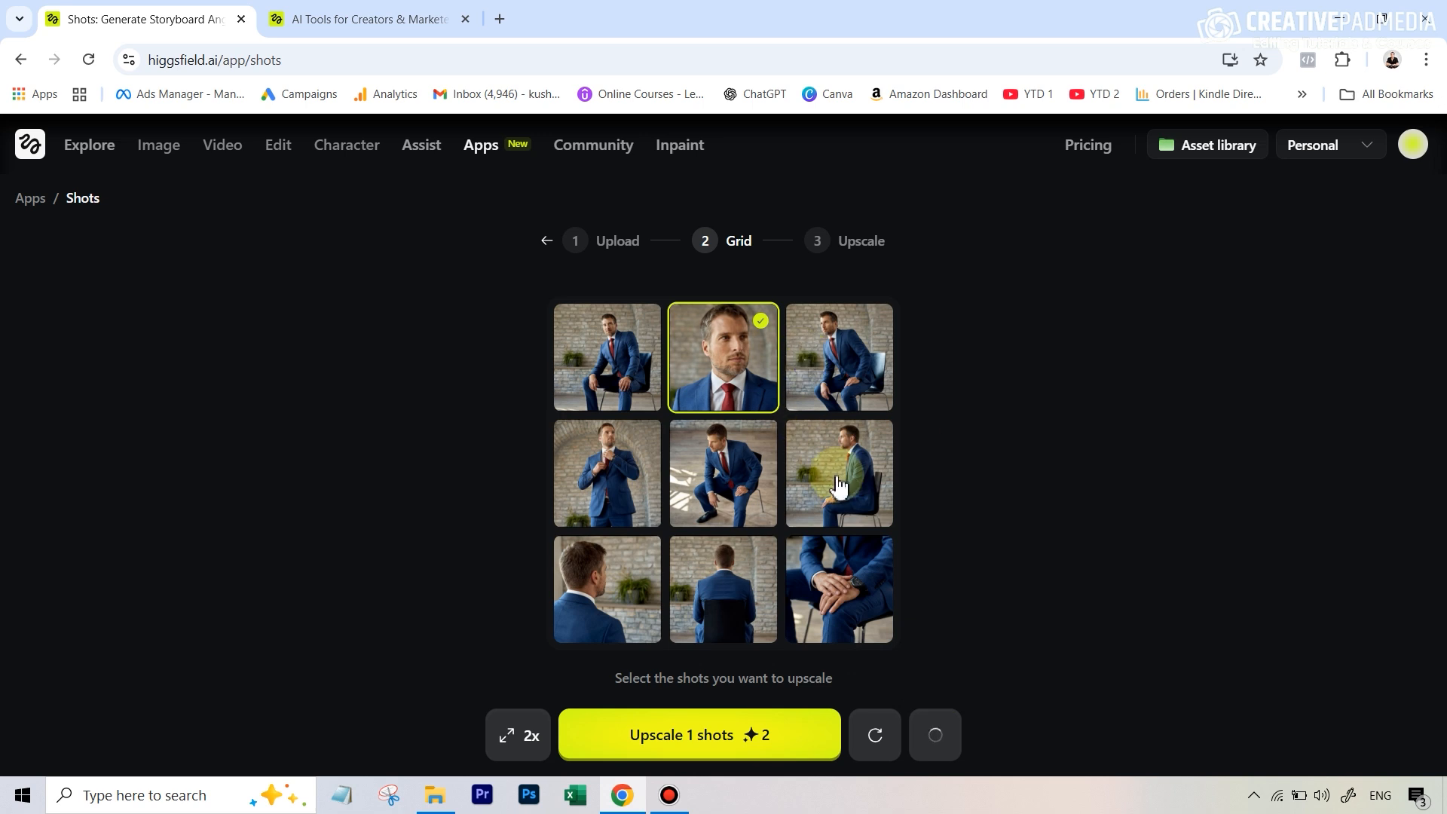
{"action": "left_click", "coordinate": [935, 735]}
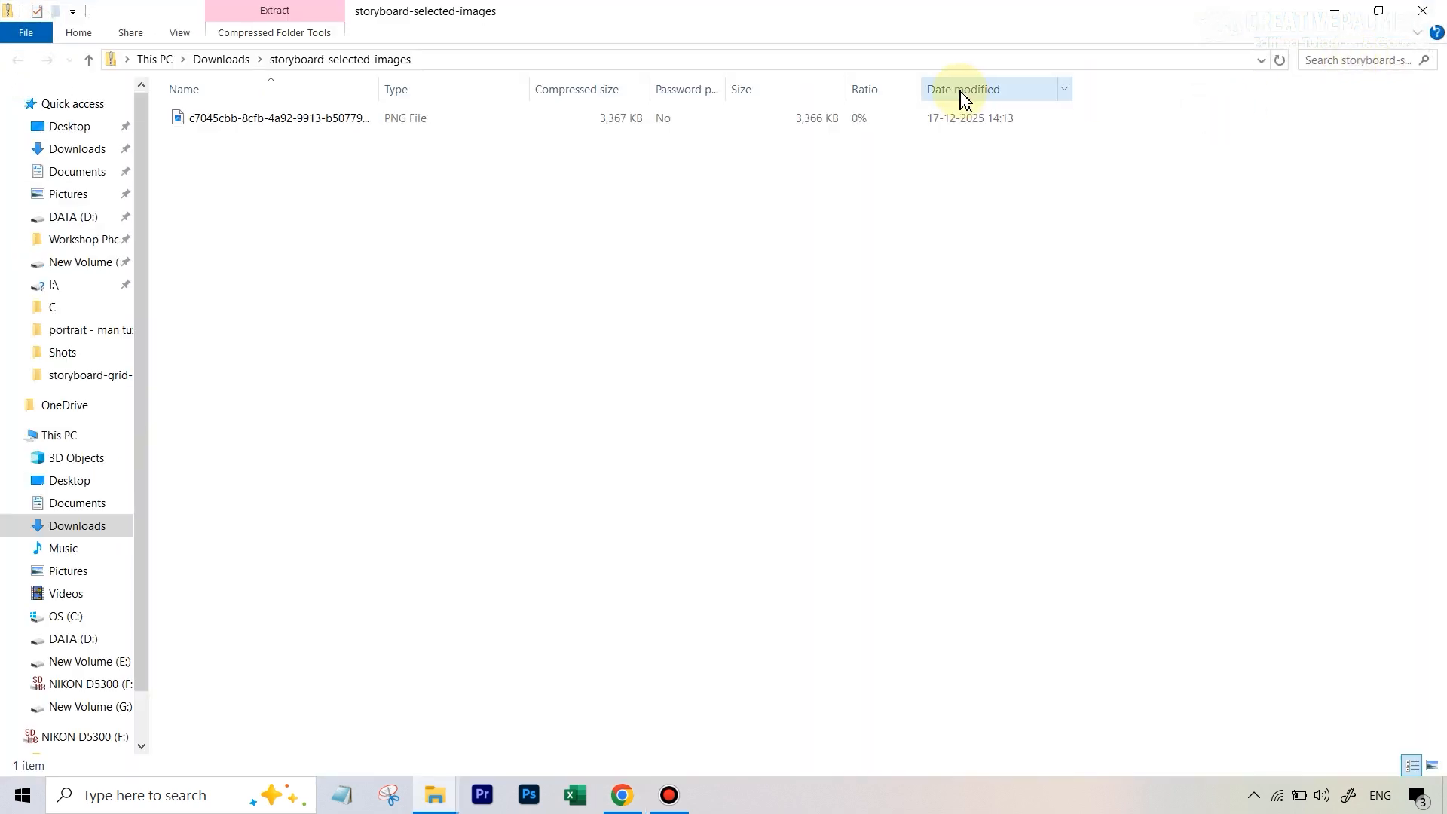
{"action": "mouse_move", "coordinate": [1011, 410]}
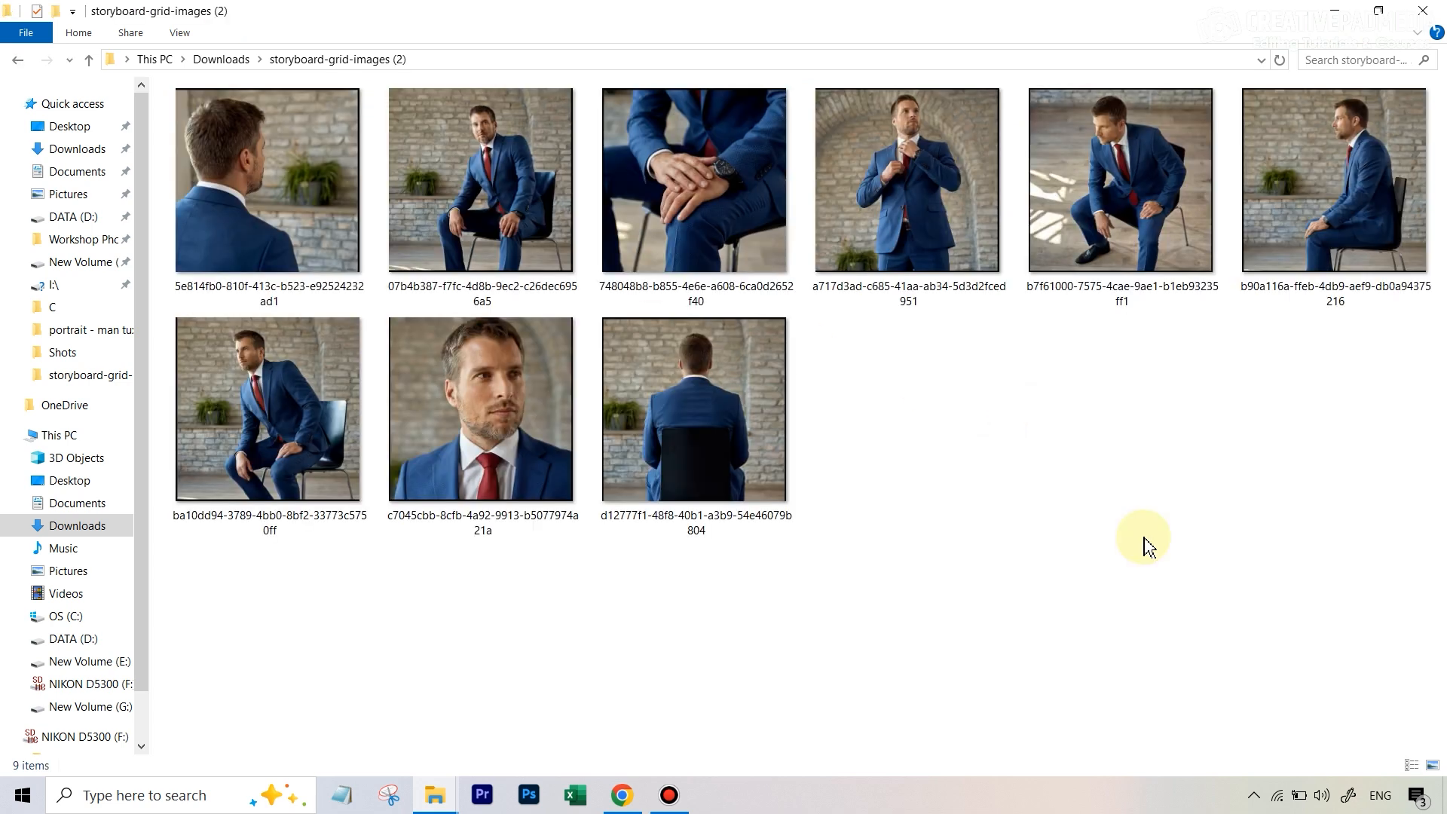
Open the over-the-shoulder back-view shot from storyboard-grid-images (2) in Photos.
{"action": "left_click", "coordinate": [295, 185]}
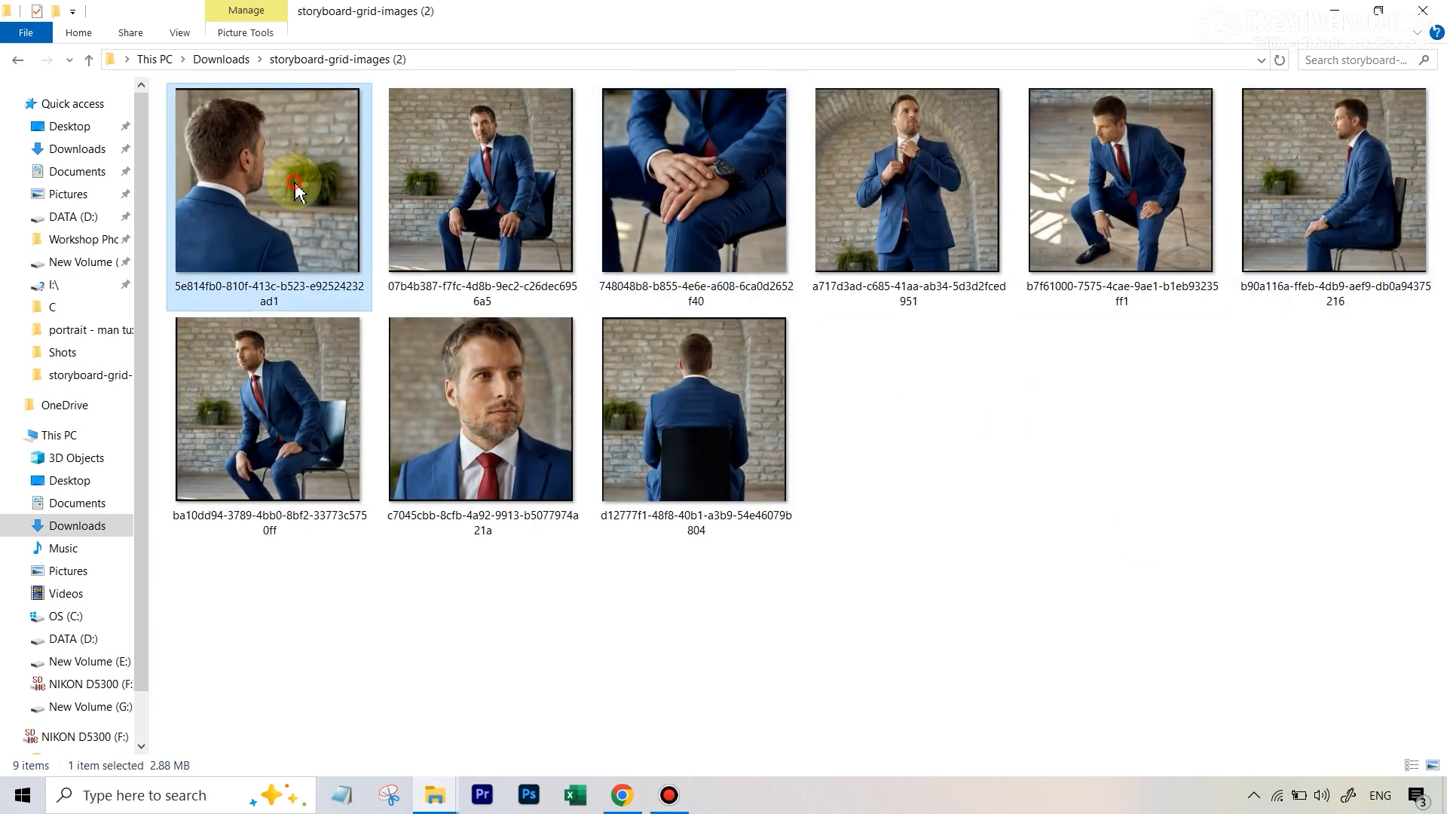
{"action": "double_click", "coordinate": [268, 179]}
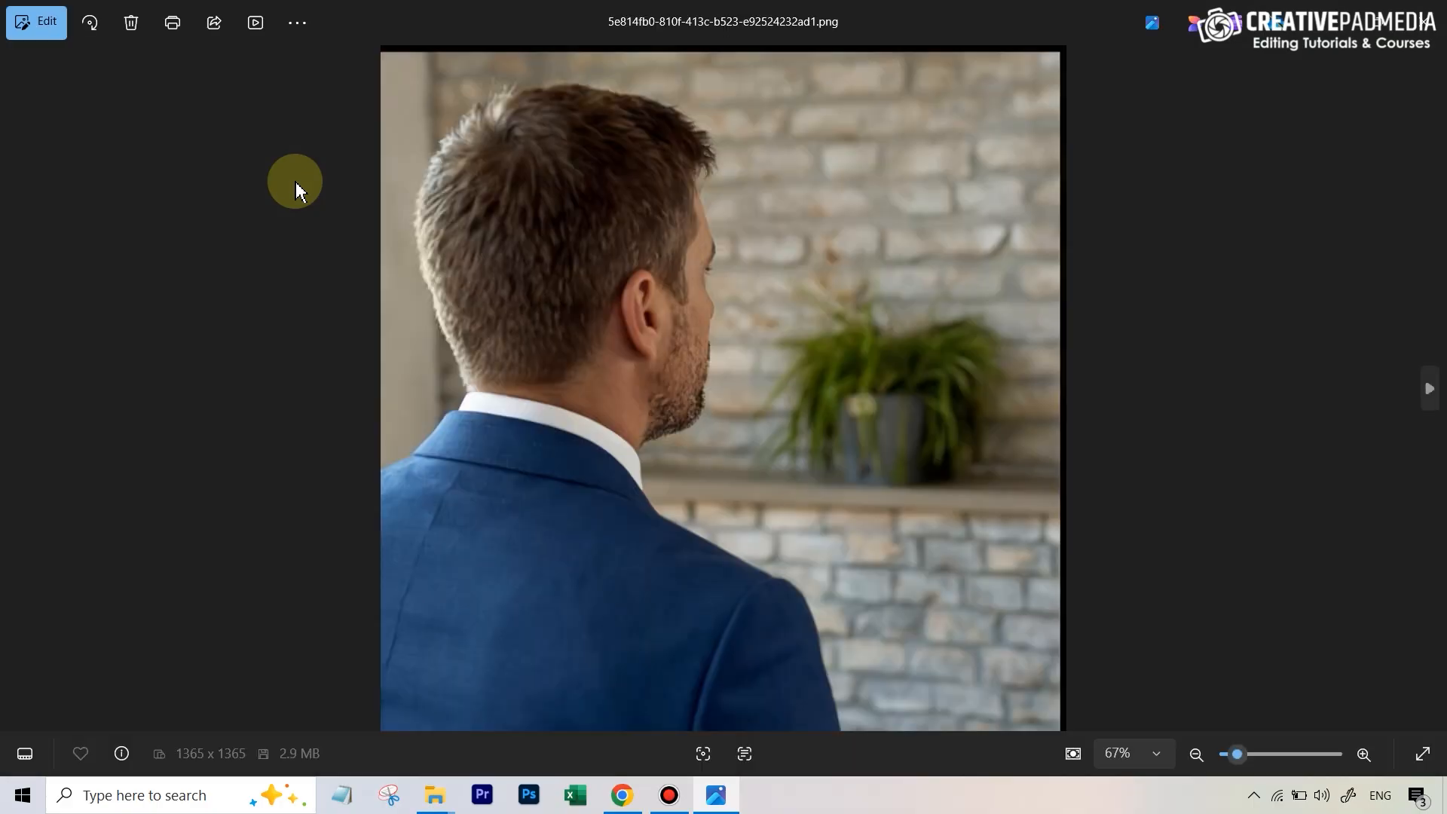
Leave Windows Photos and return to the Higgsfield nine-shot grid in Chrome.
{"action": "left_click", "coordinate": [1429, 389]}
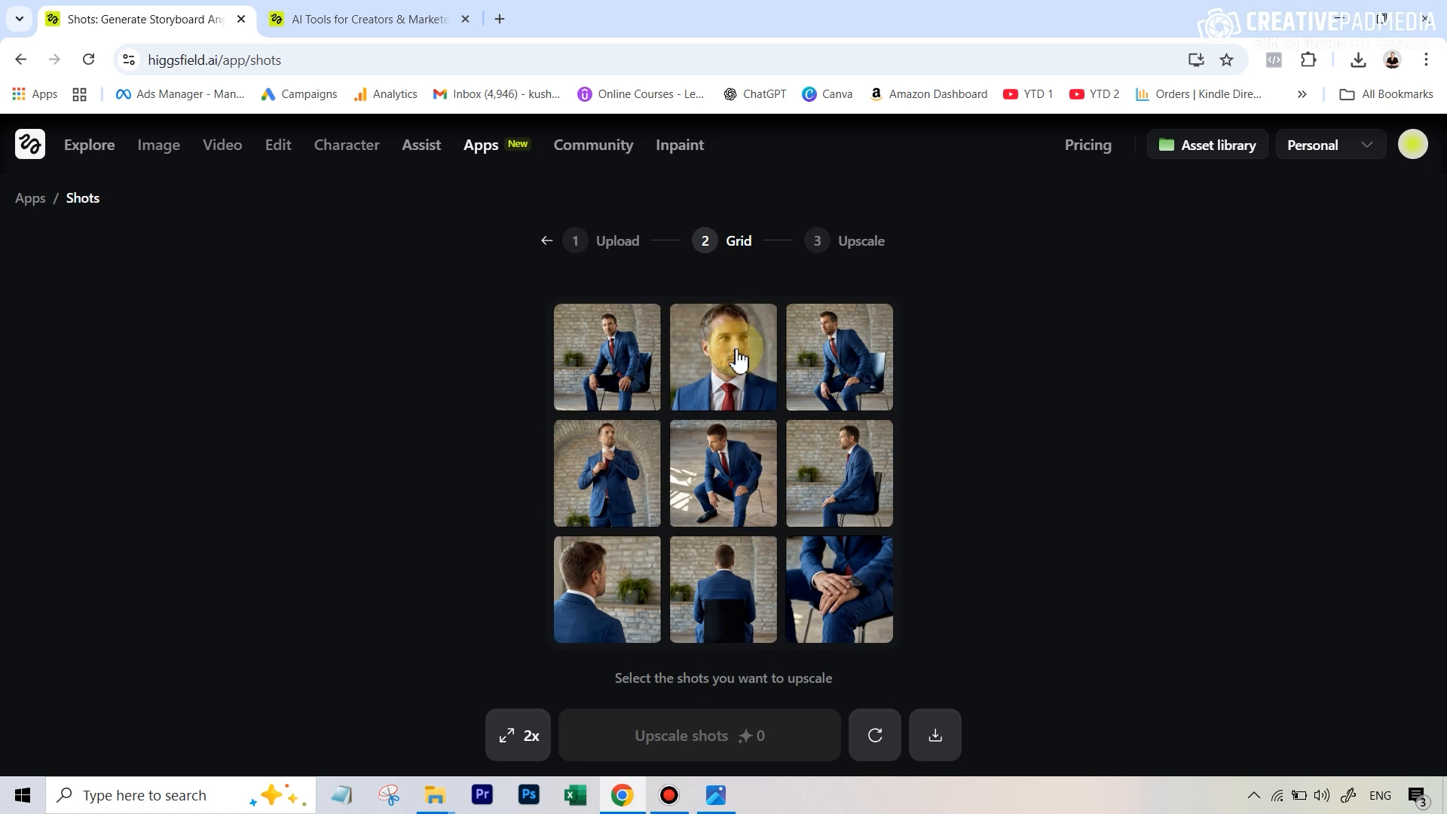
Mark the close-up shot, set the upscale factor to 4x, and upscale it to 4096×4096.
{"action": "left_click", "coordinate": [723, 357]}
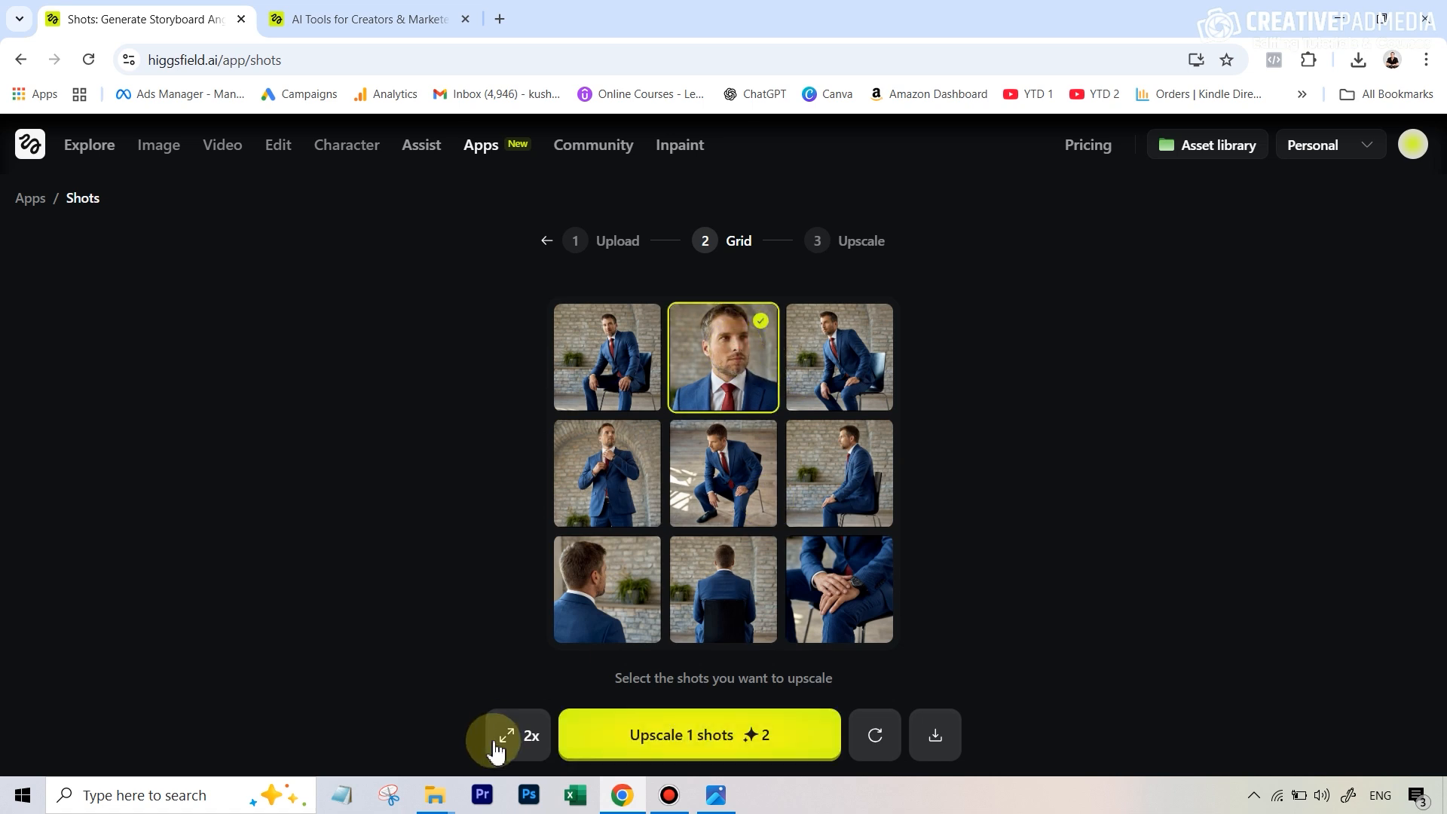
{"action": "left_click", "coordinate": [505, 736]}
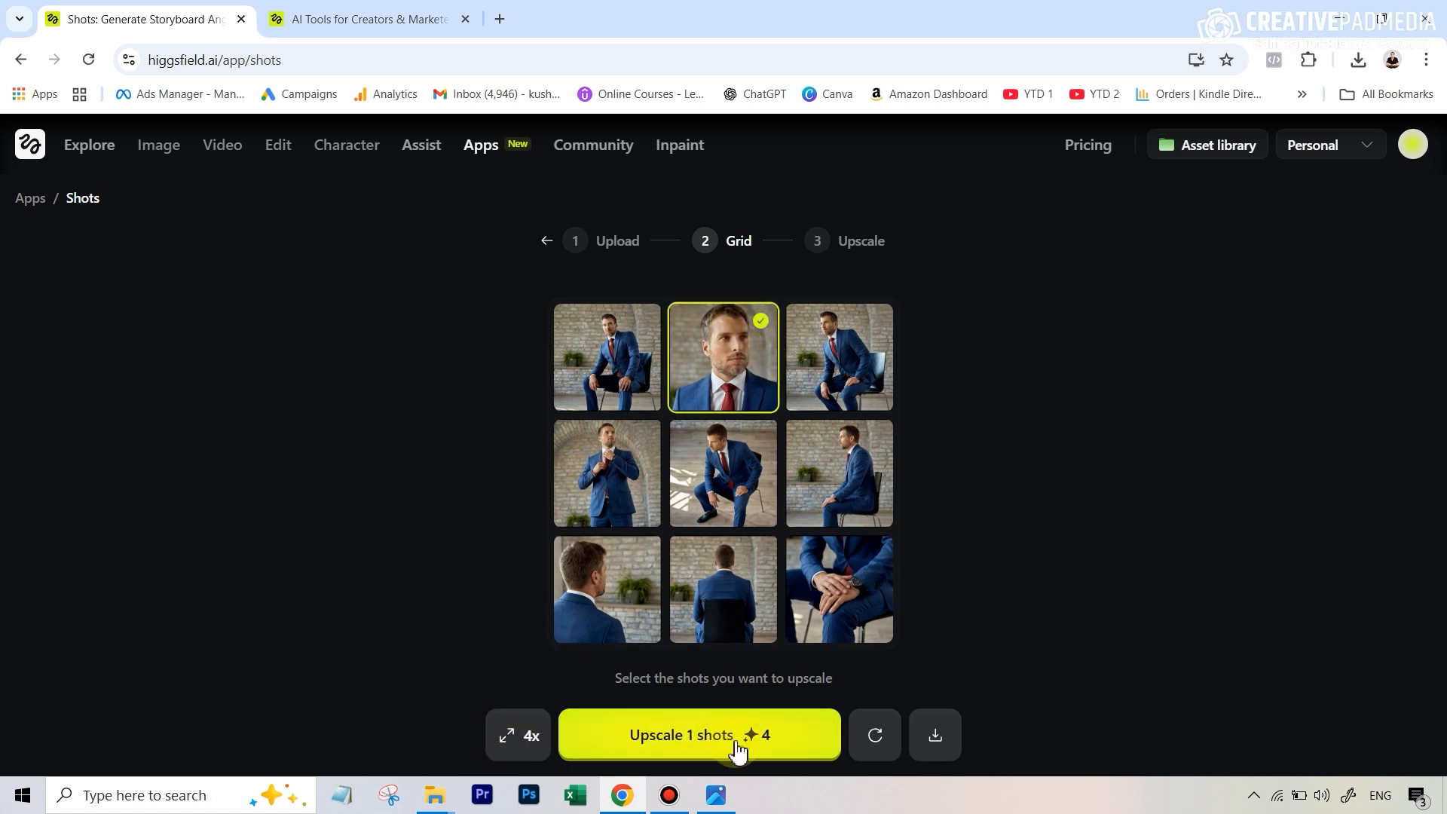
{"action": "left_click", "coordinate": [697, 735]}
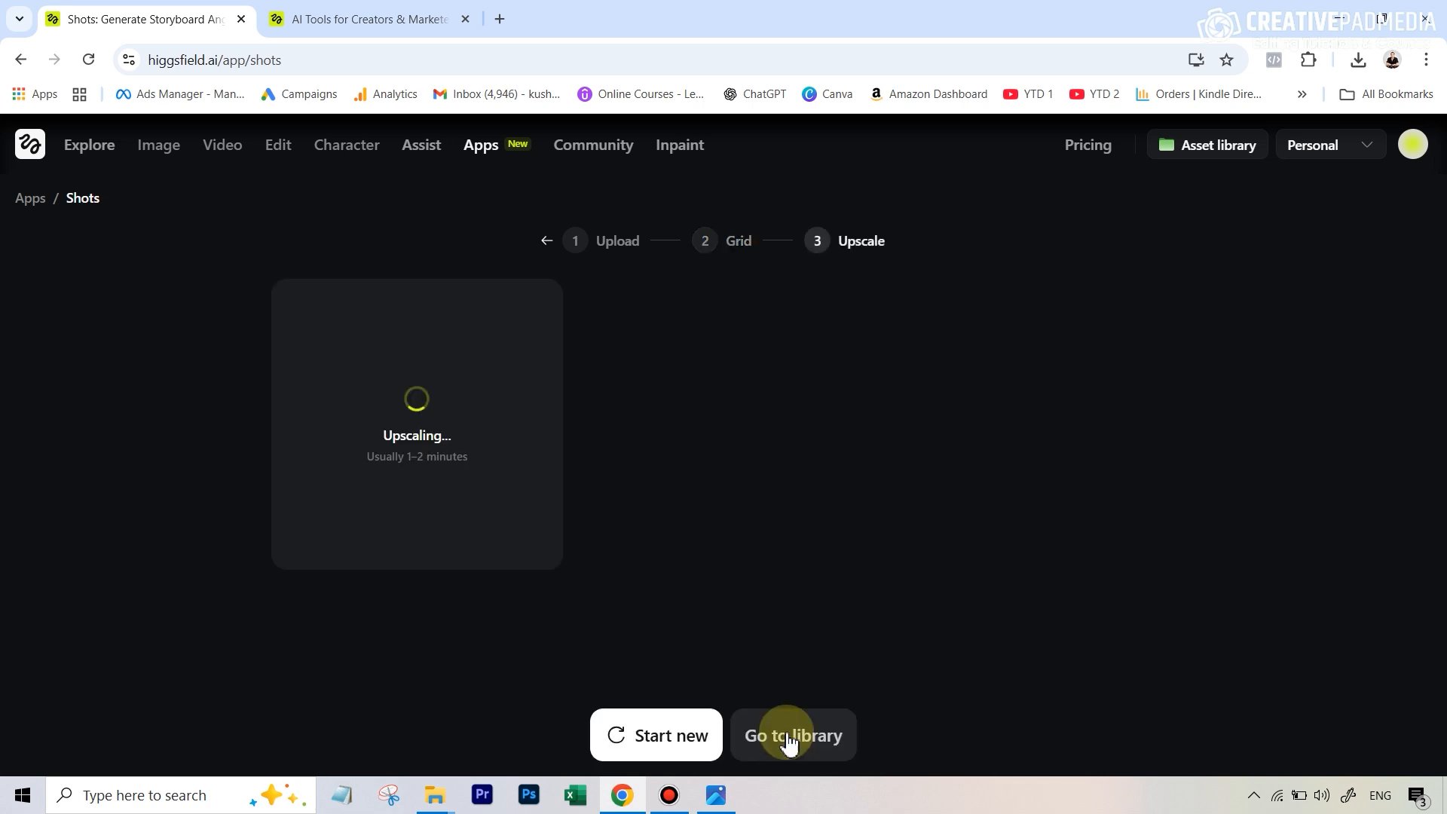
{"action": "mouse_move", "coordinate": [452, 432]}
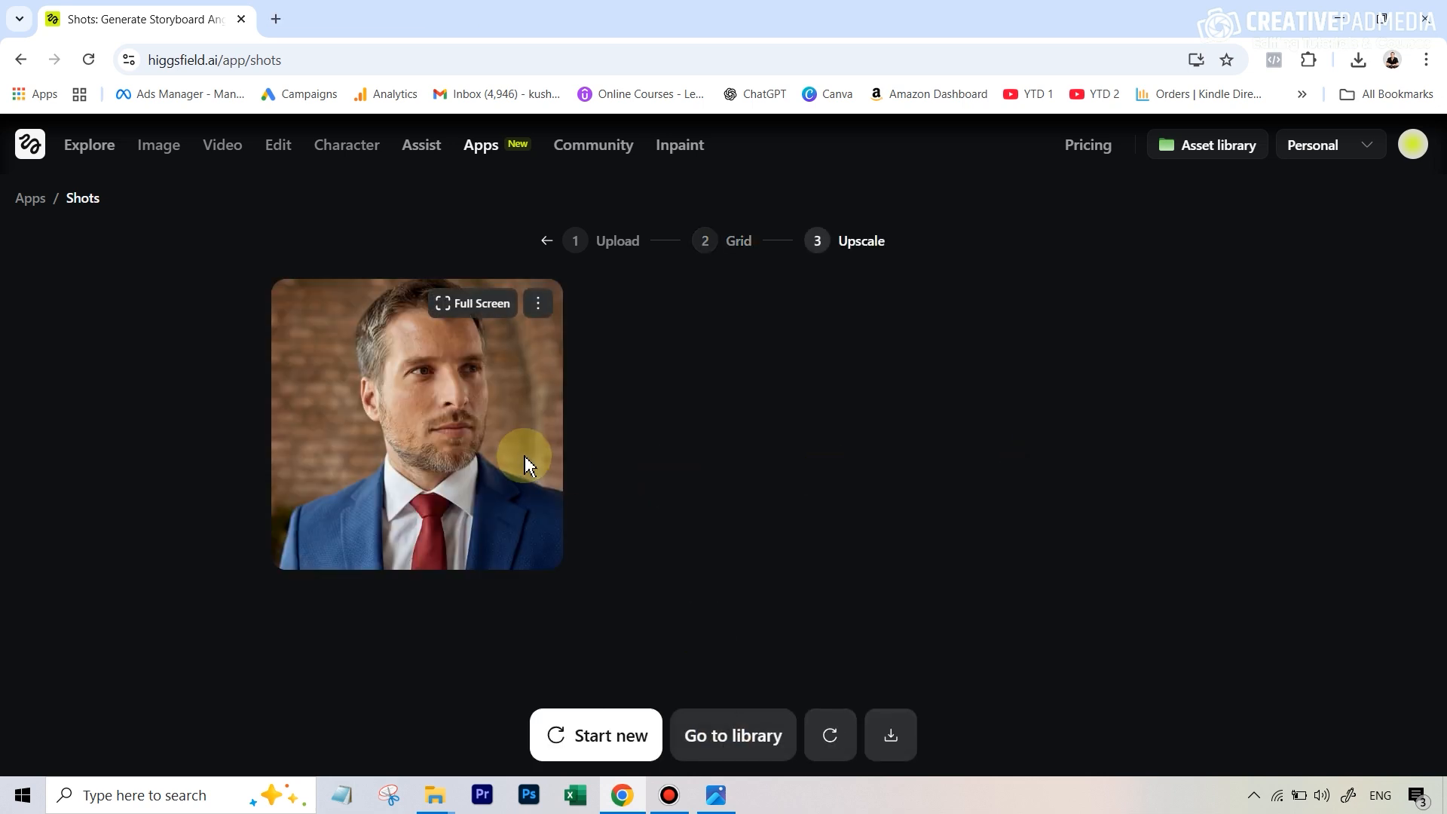
{"action": "mouse_move", "coordinate": [496, 383]}
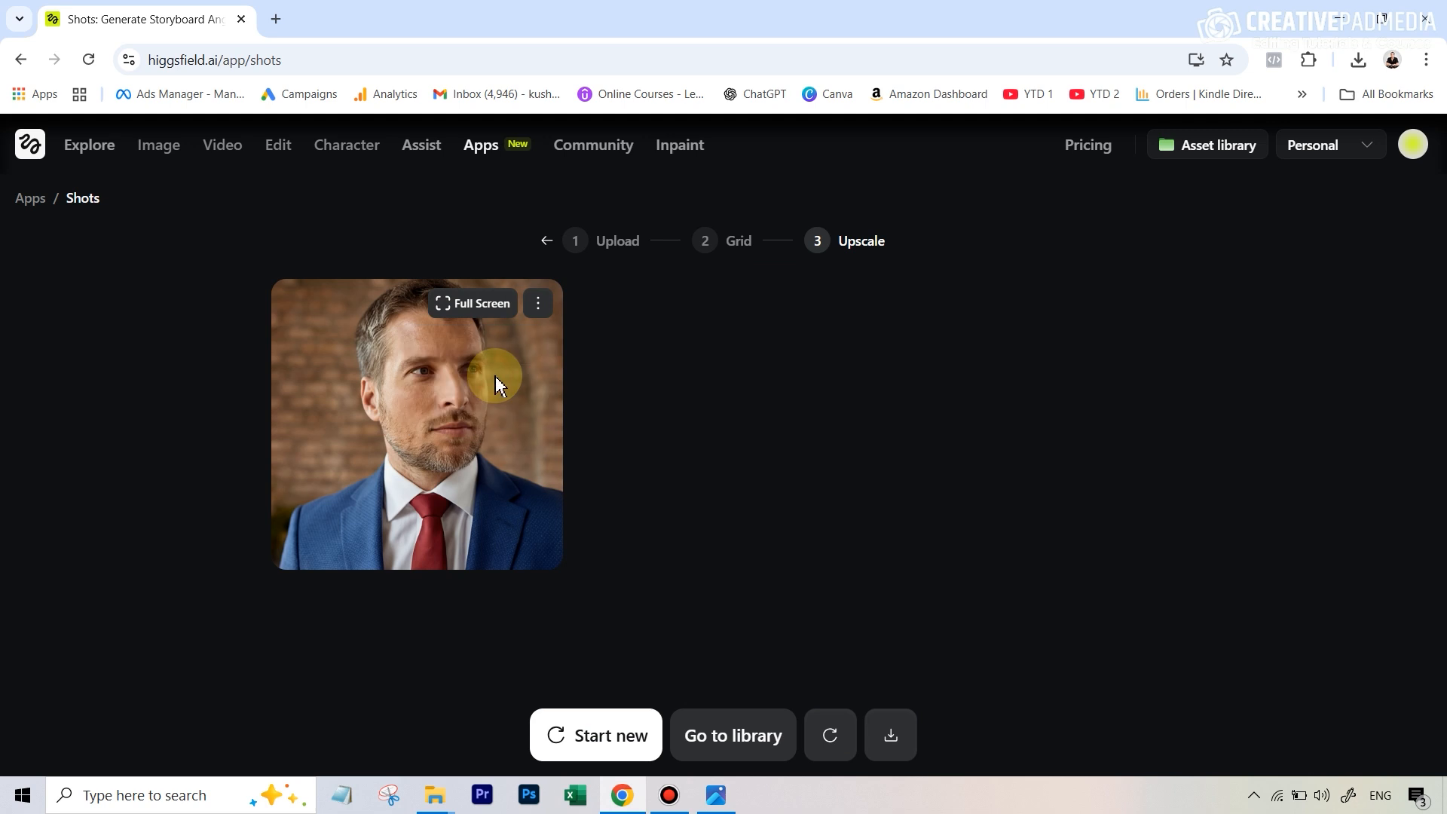
{"action": "mouse_move", "coordinate": [884, 318]}
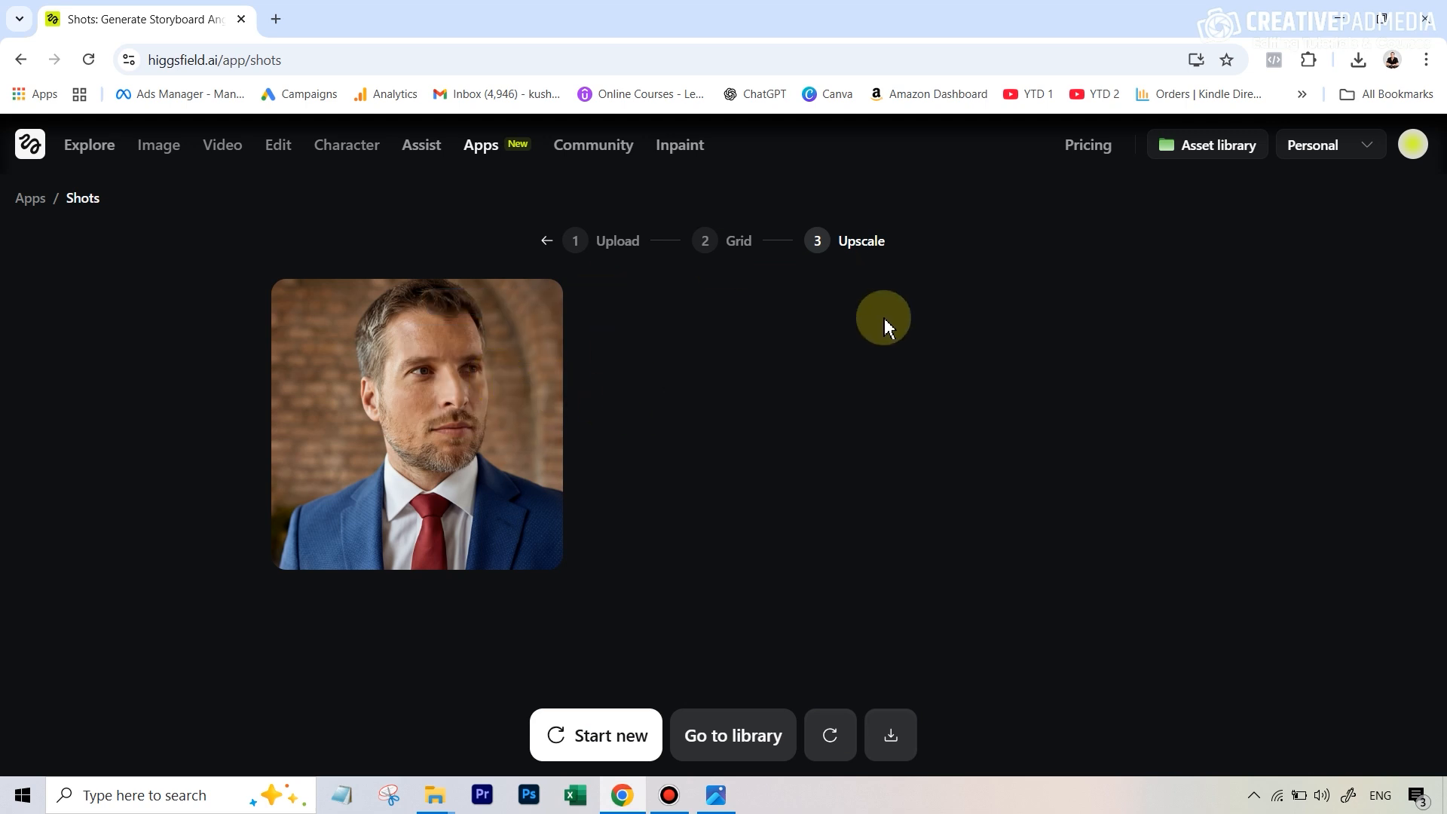
{"action": "mouse_move", "coordinate": [526, 379]}
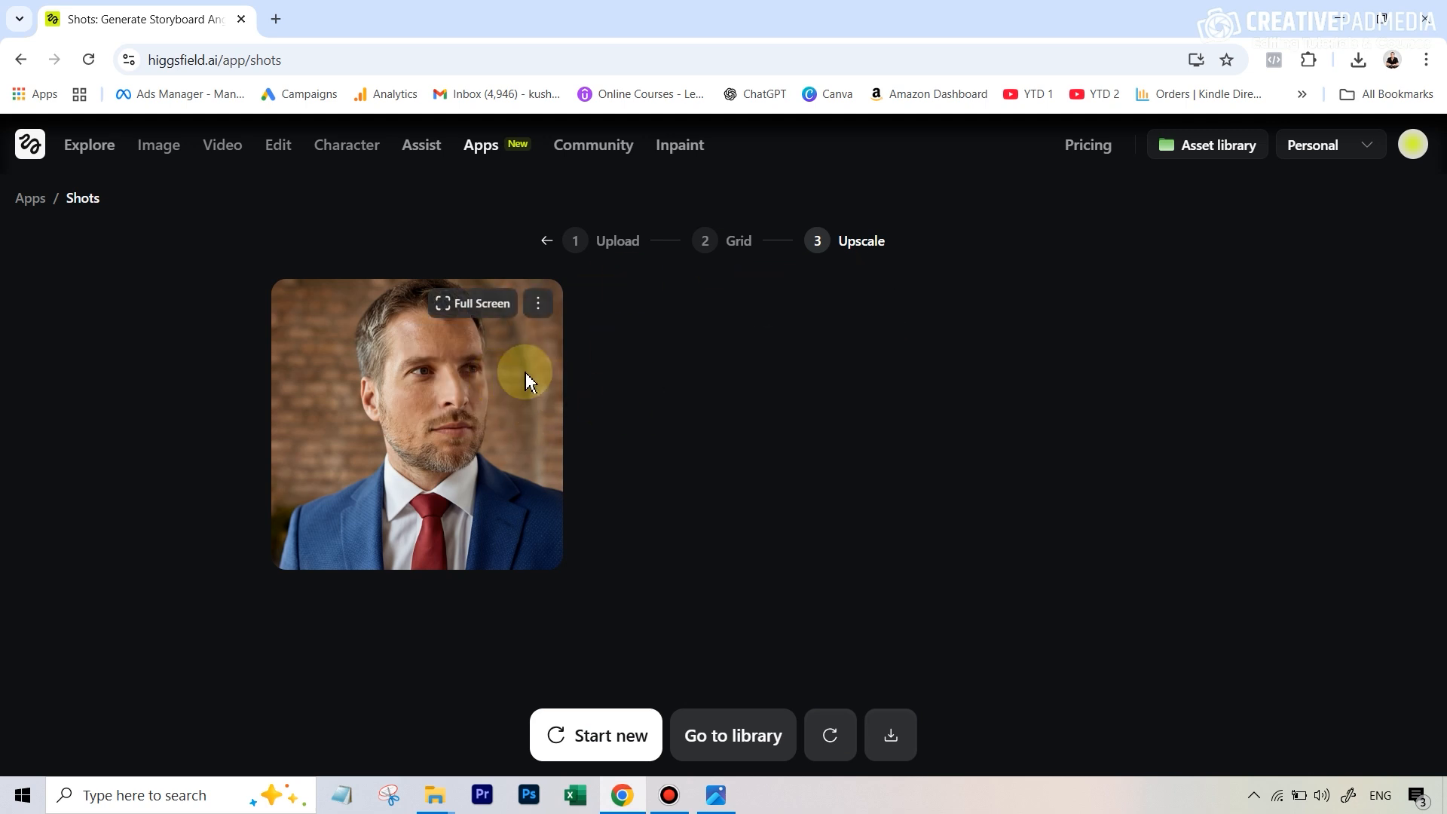
{"action": "left_click", "coordinate": [889, 735]}
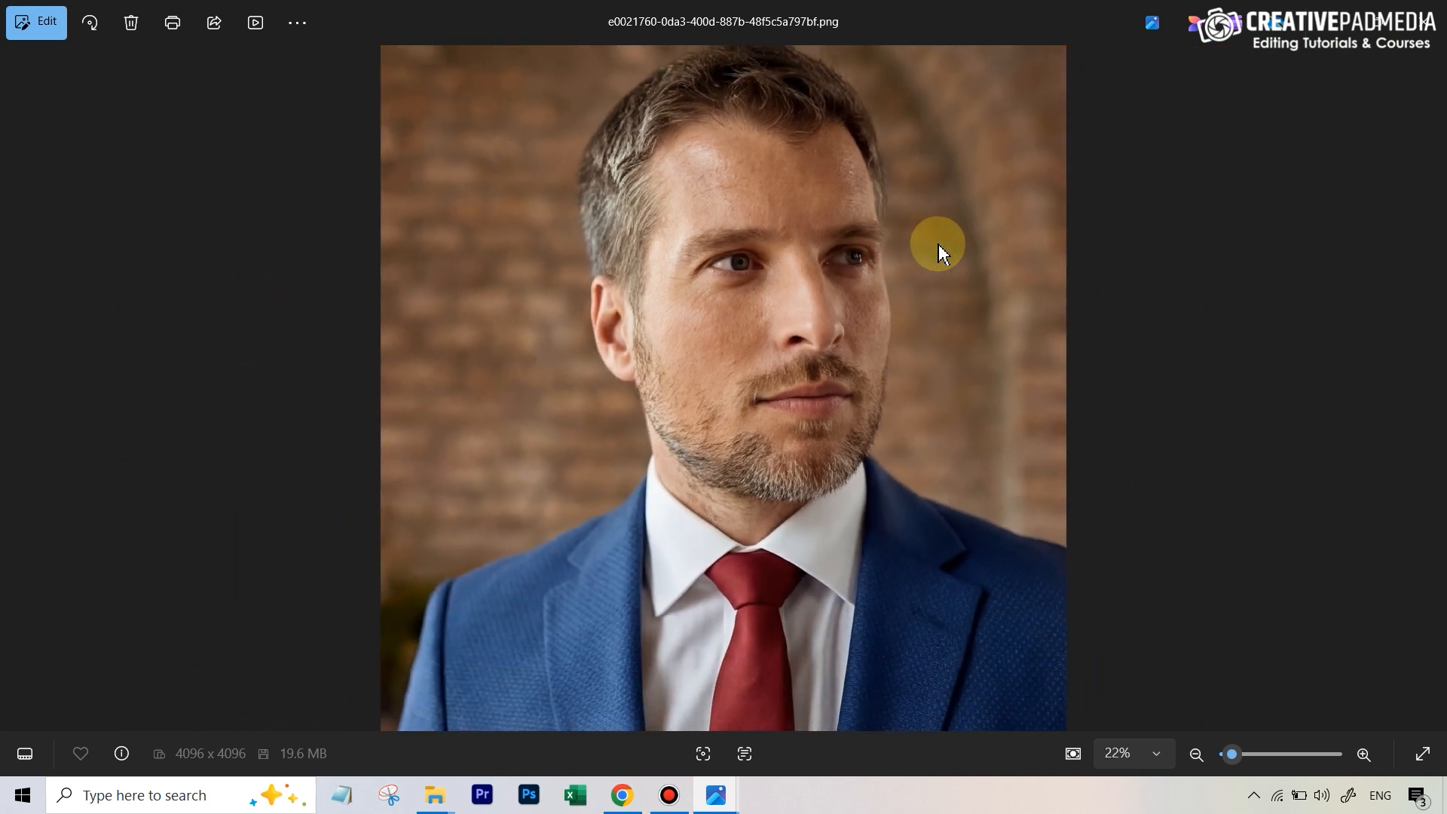
{"action": "mouse_move", "coordinate": [949, 235]}
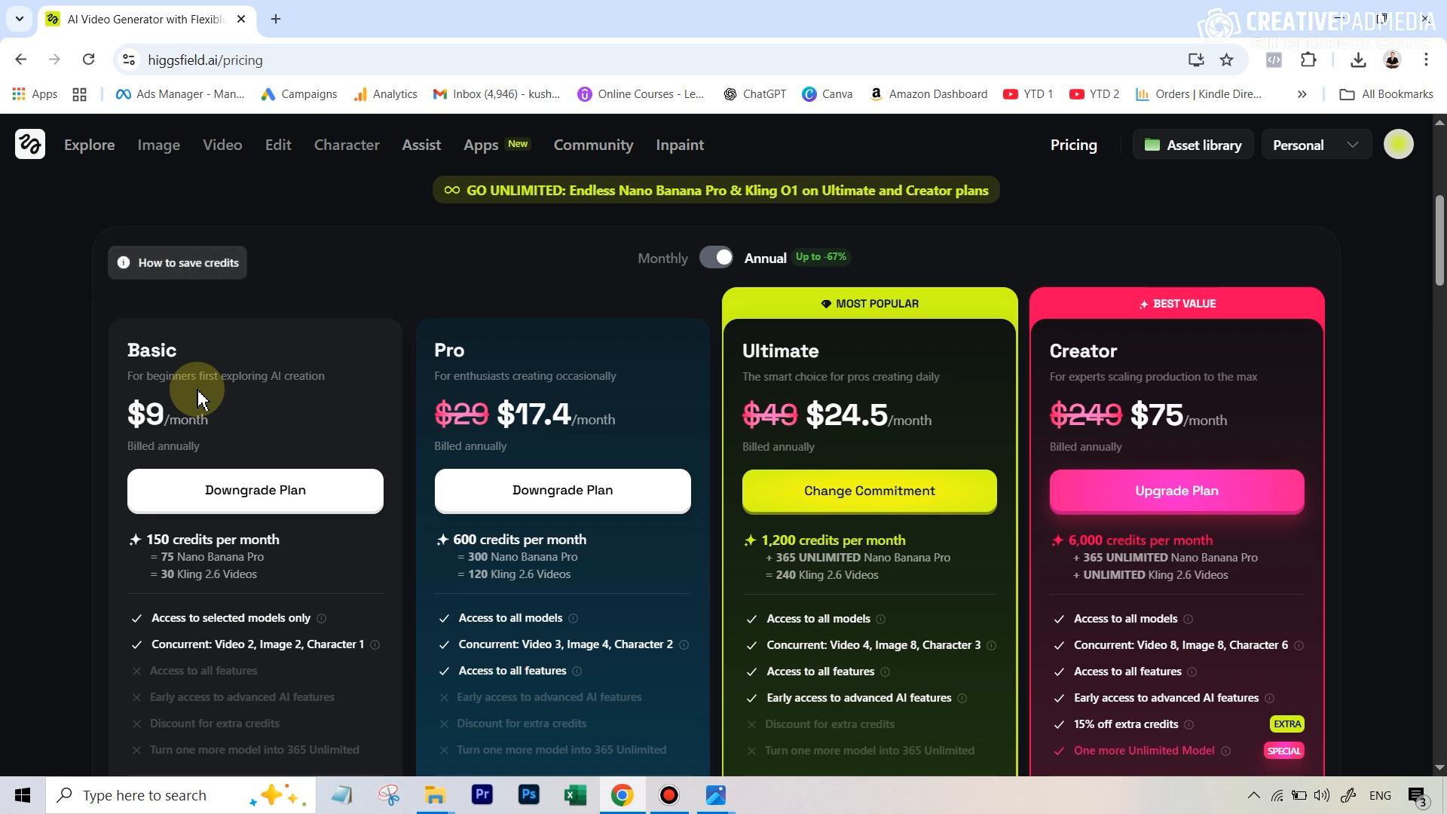
{"action": "mouse_move", "coordinate": [185, 379]}
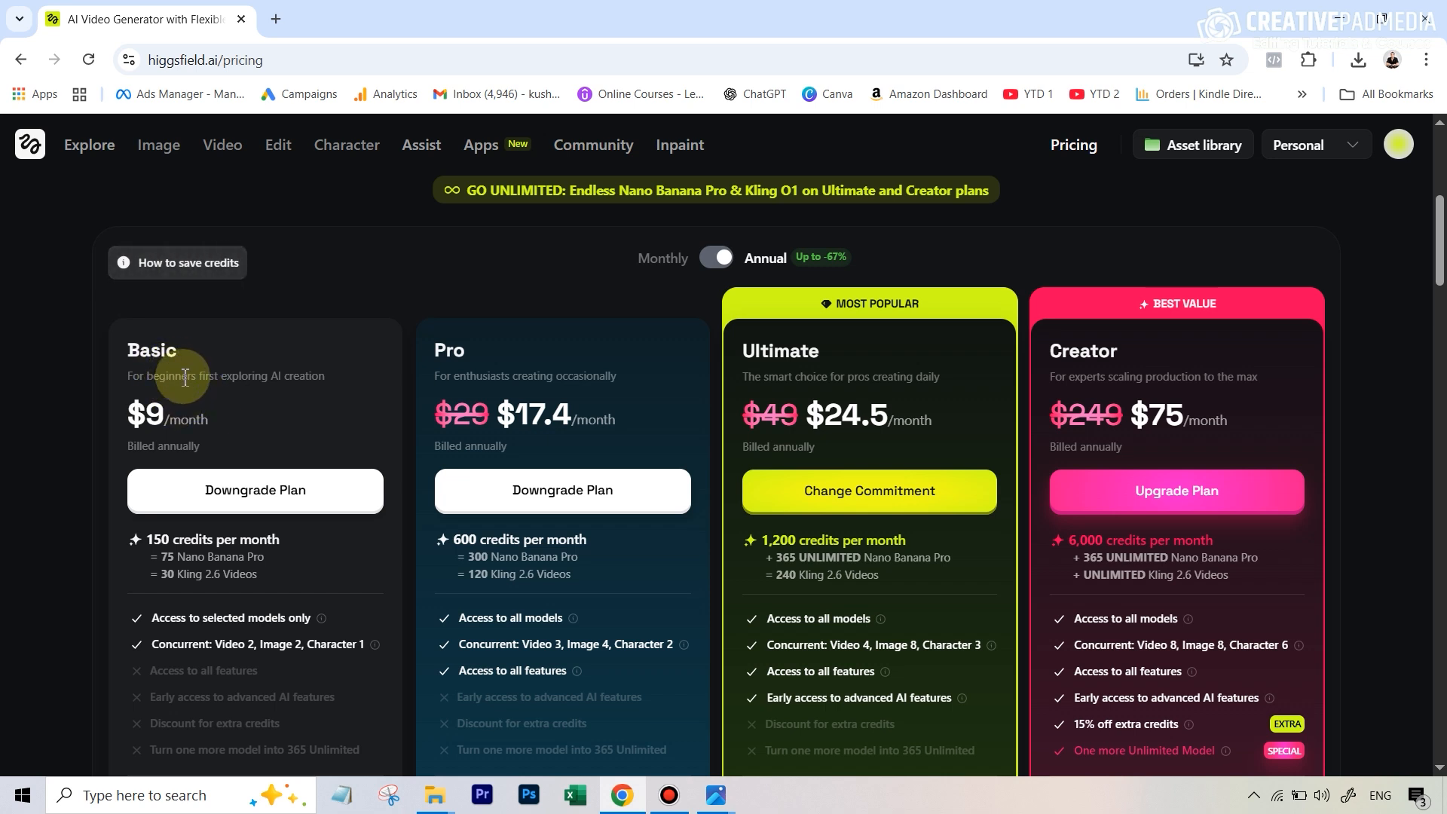